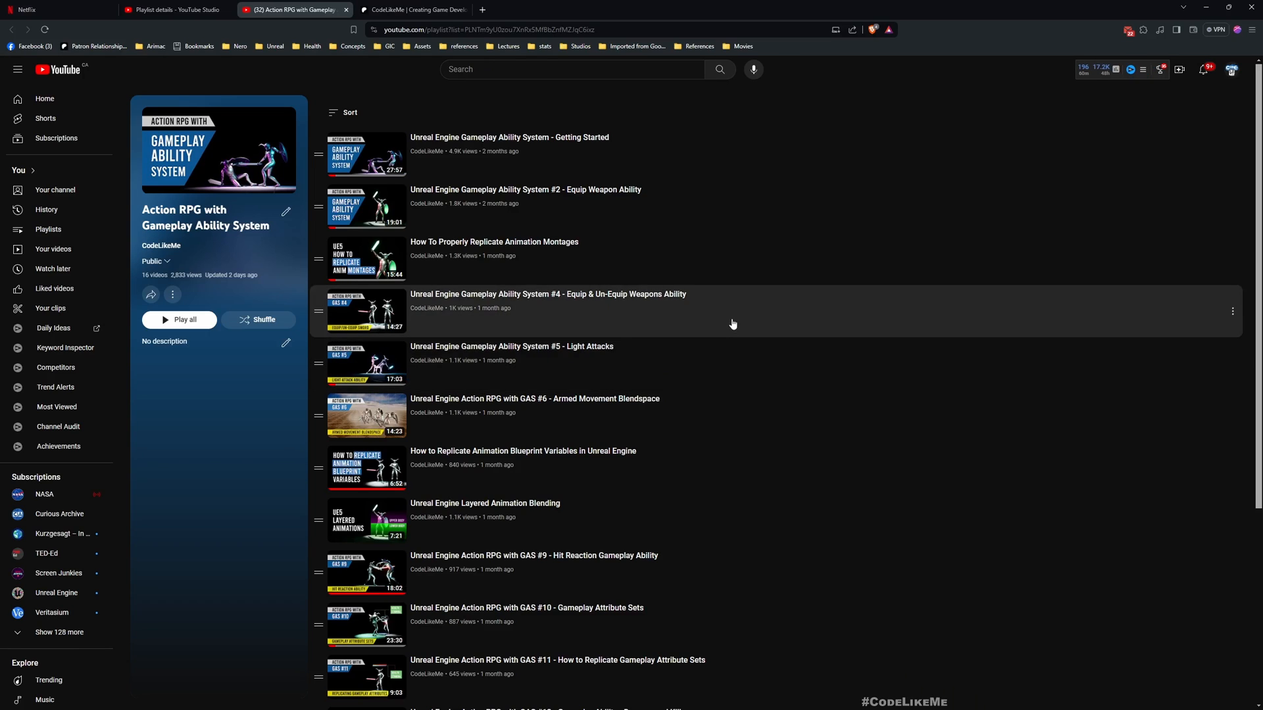
# Scroll the current page, then bring up the CodeLikeMe Patreon creator page.
pyautogui.scroll(-3)
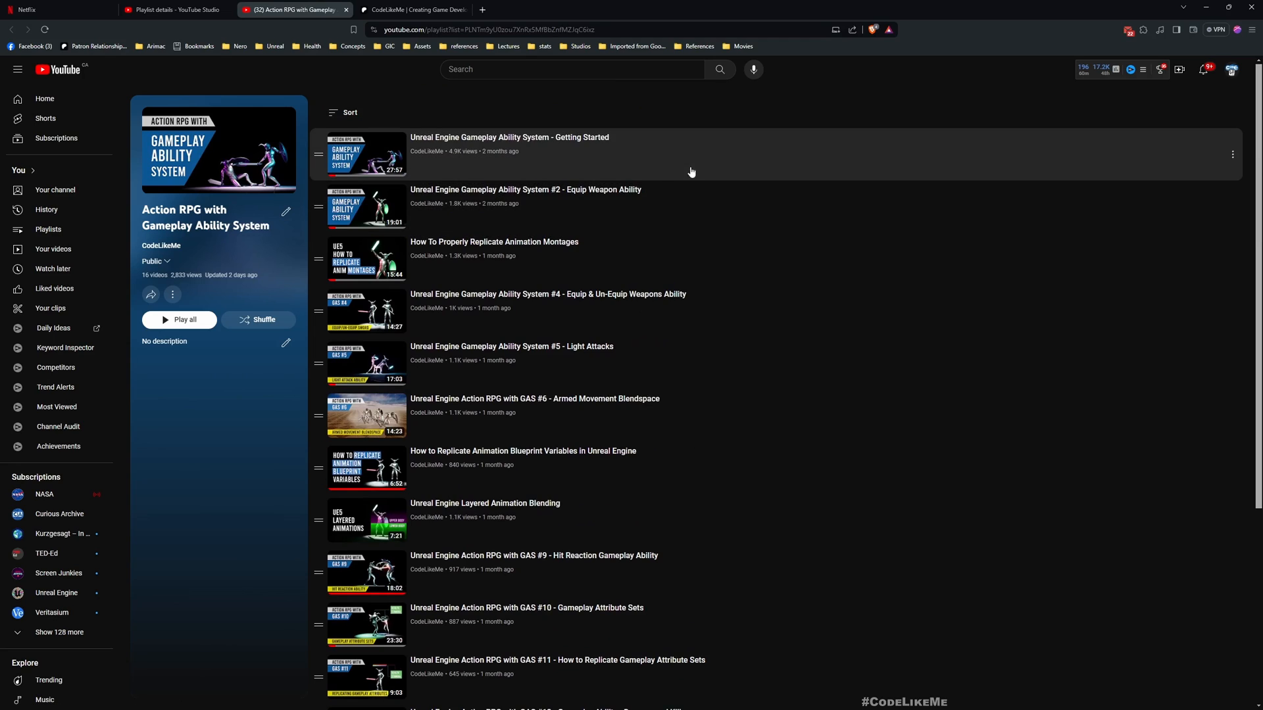
pyautogui.scroll(-3)
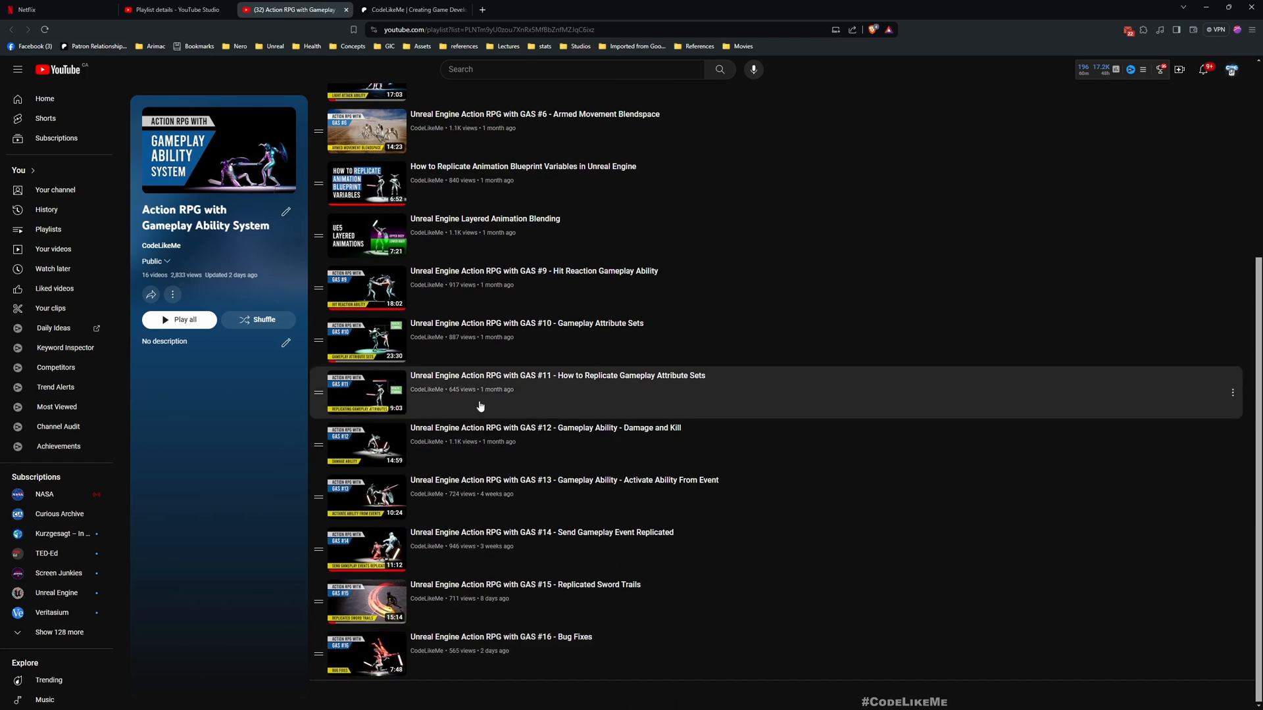
pyautogui.scroll(-3)
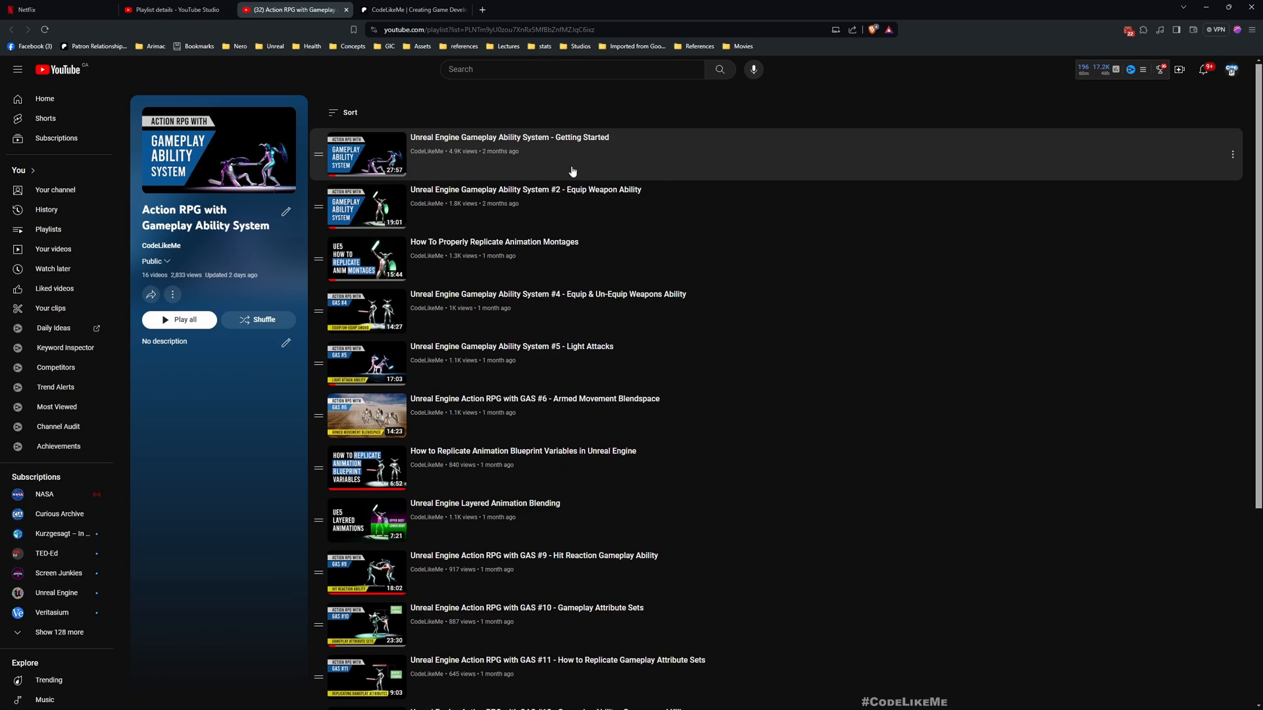
pyautogui.moveTo(630, 141)
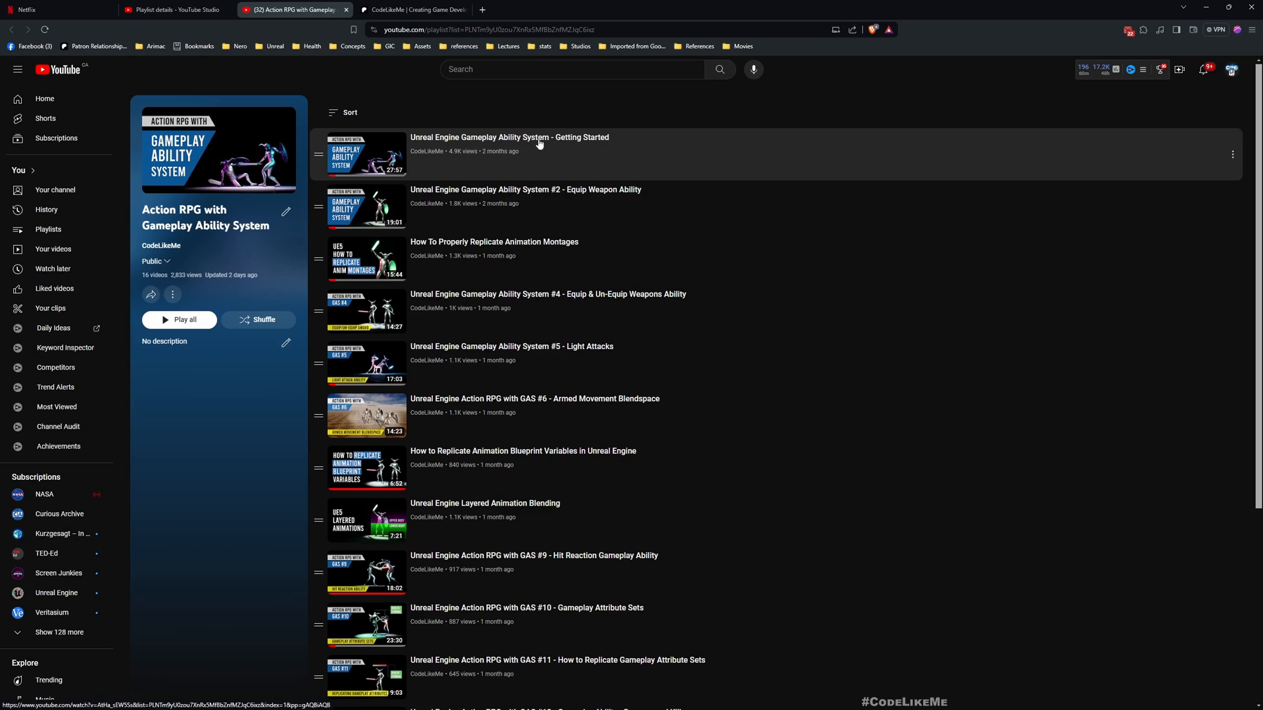
pyautogui.click(411, 9)
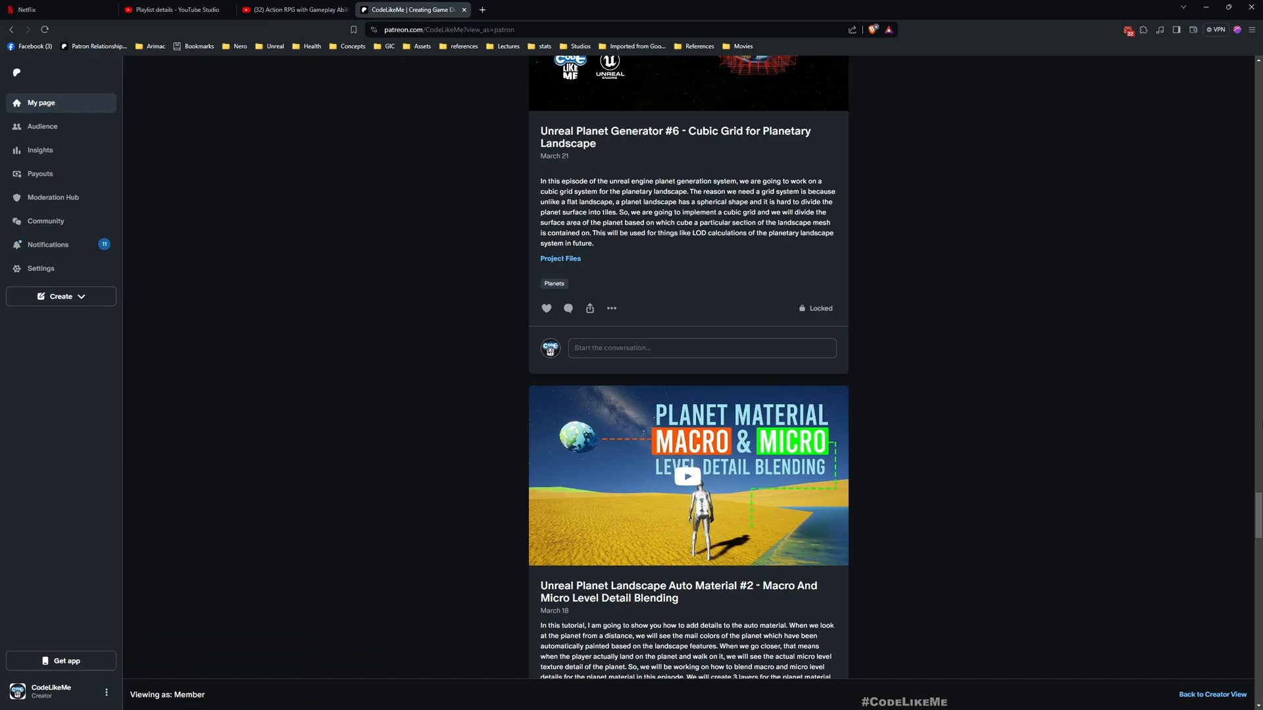
# Scroll down through the CodeLikeMe recent posts feed.
pyautogui.scroll(-3)
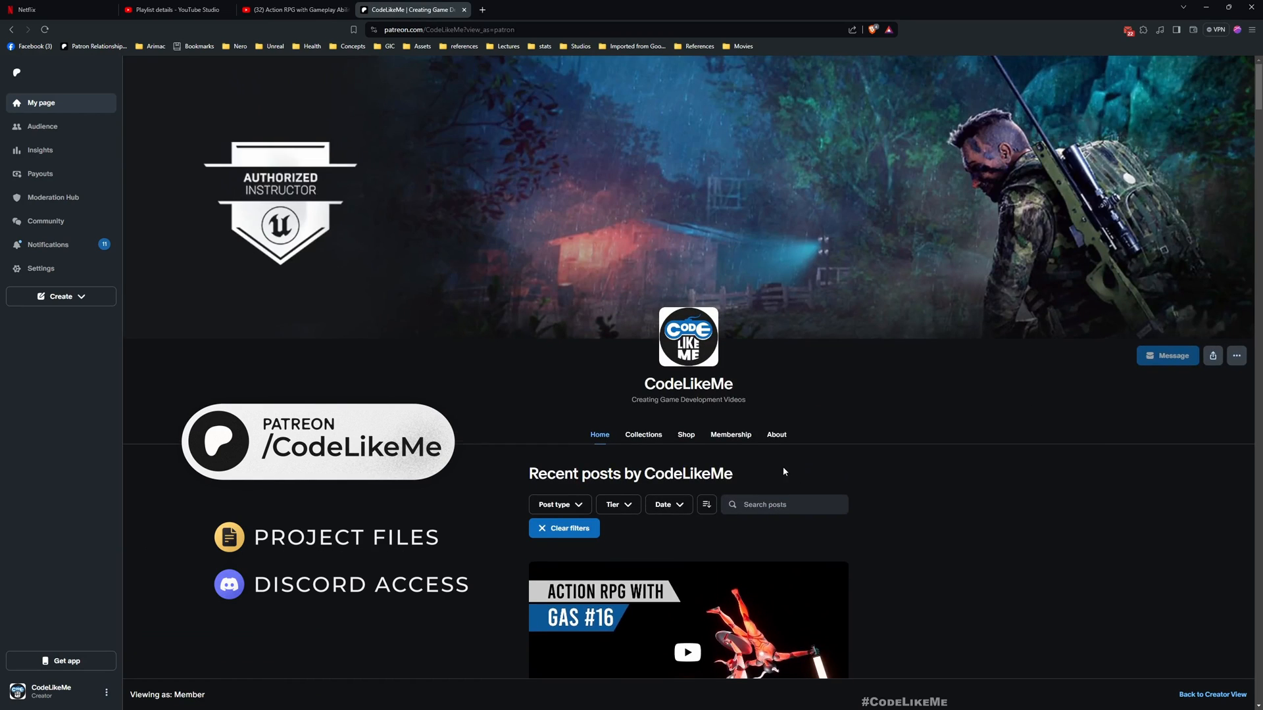
pyautogui.scroll(-3)
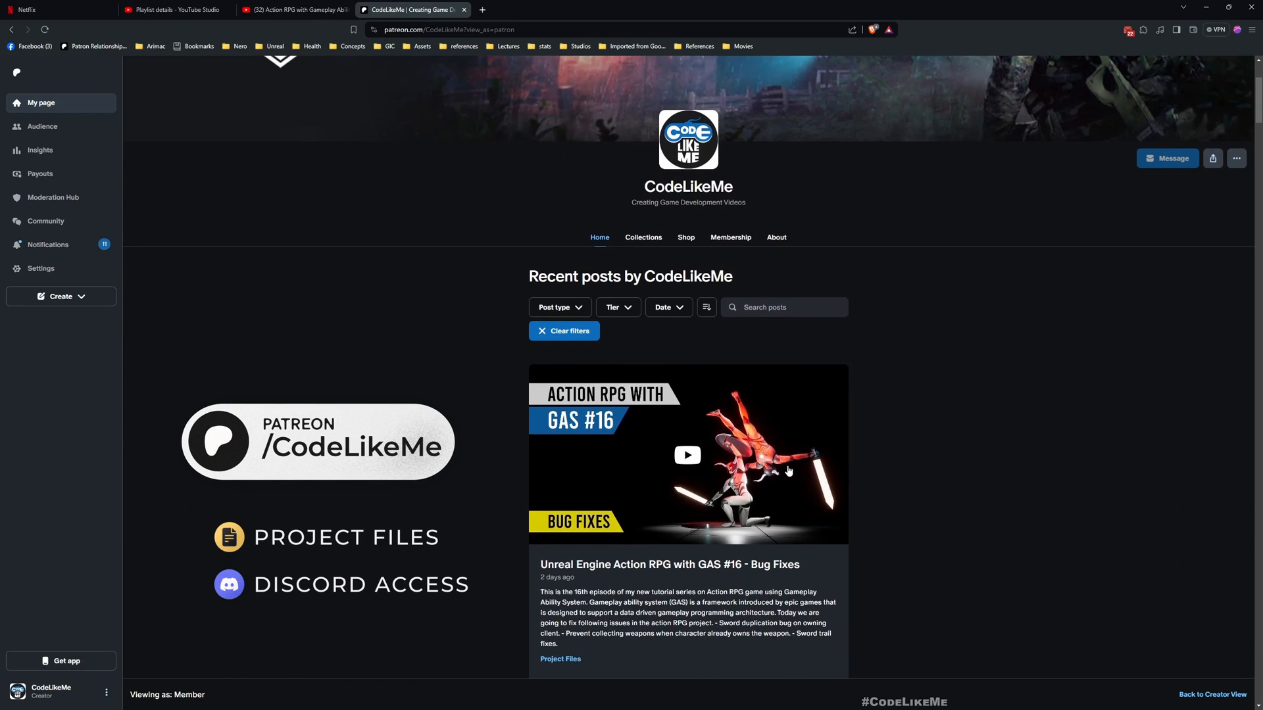
pyautogui.scroll(-3)
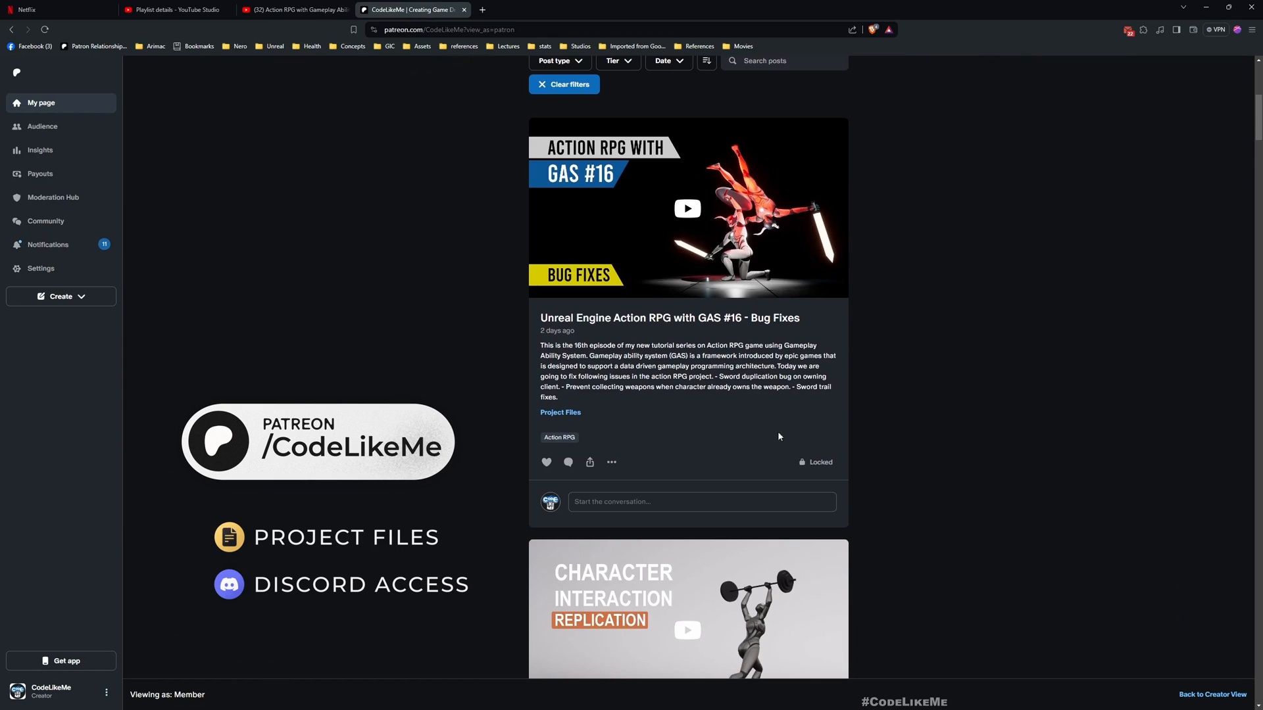
pyautogui.scroll(-3)
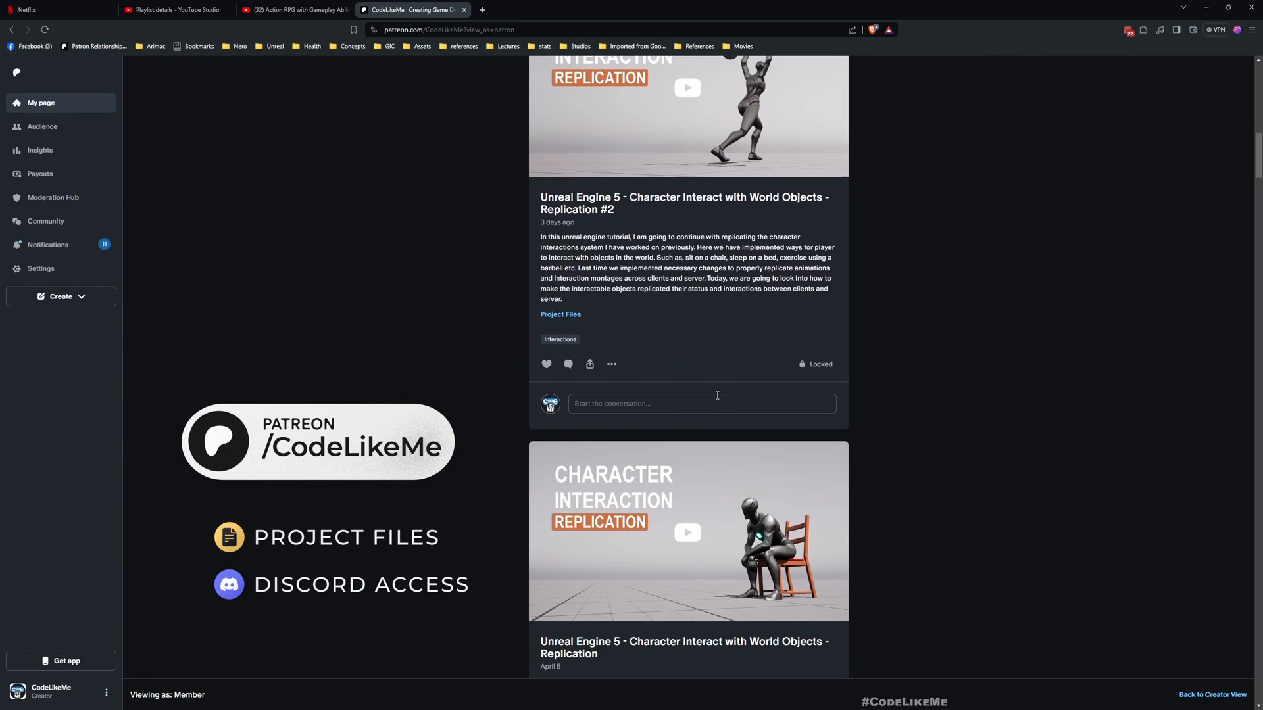
pyautogui.scroll(-3)
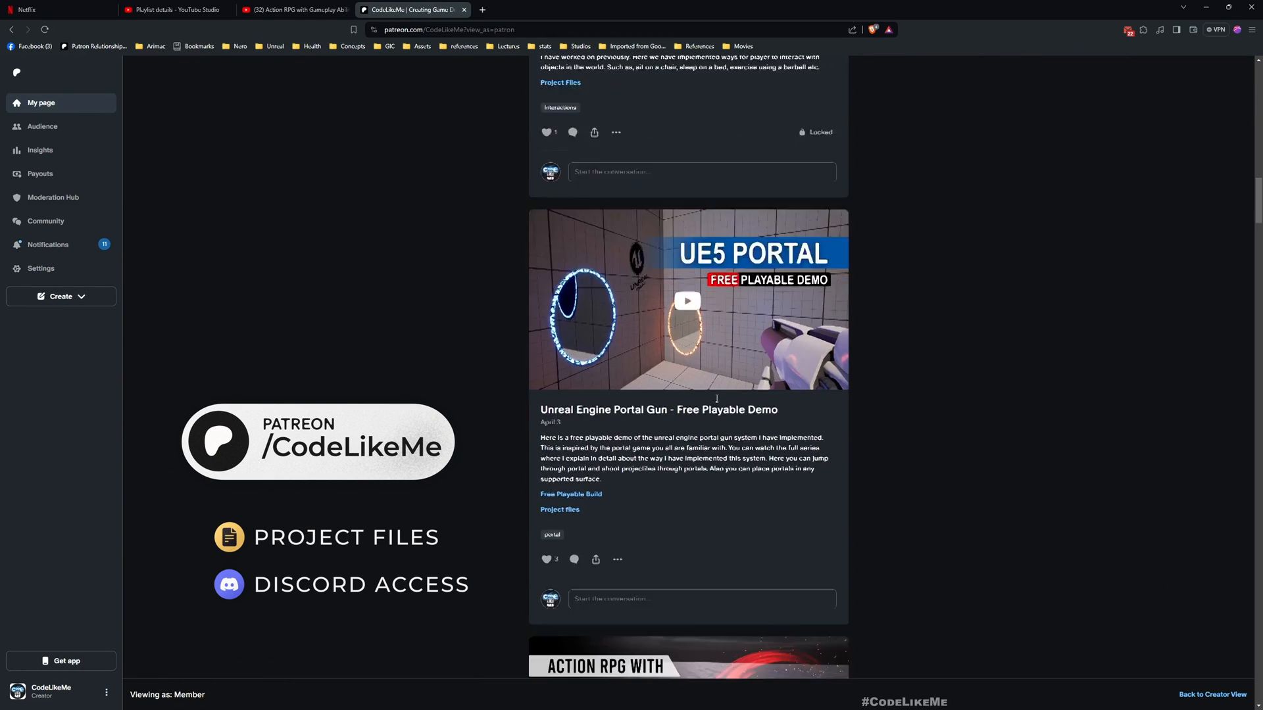
pyautogui.scroll(-3)
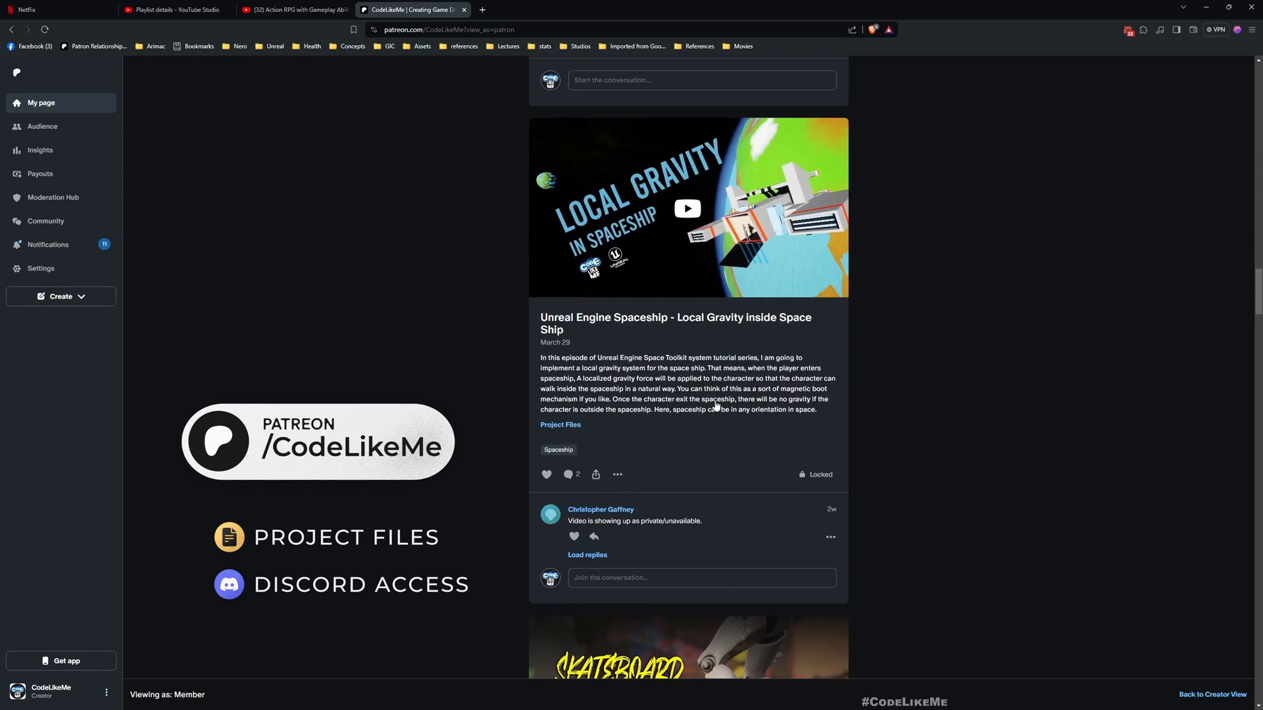
pyautogui.scroll(-3)
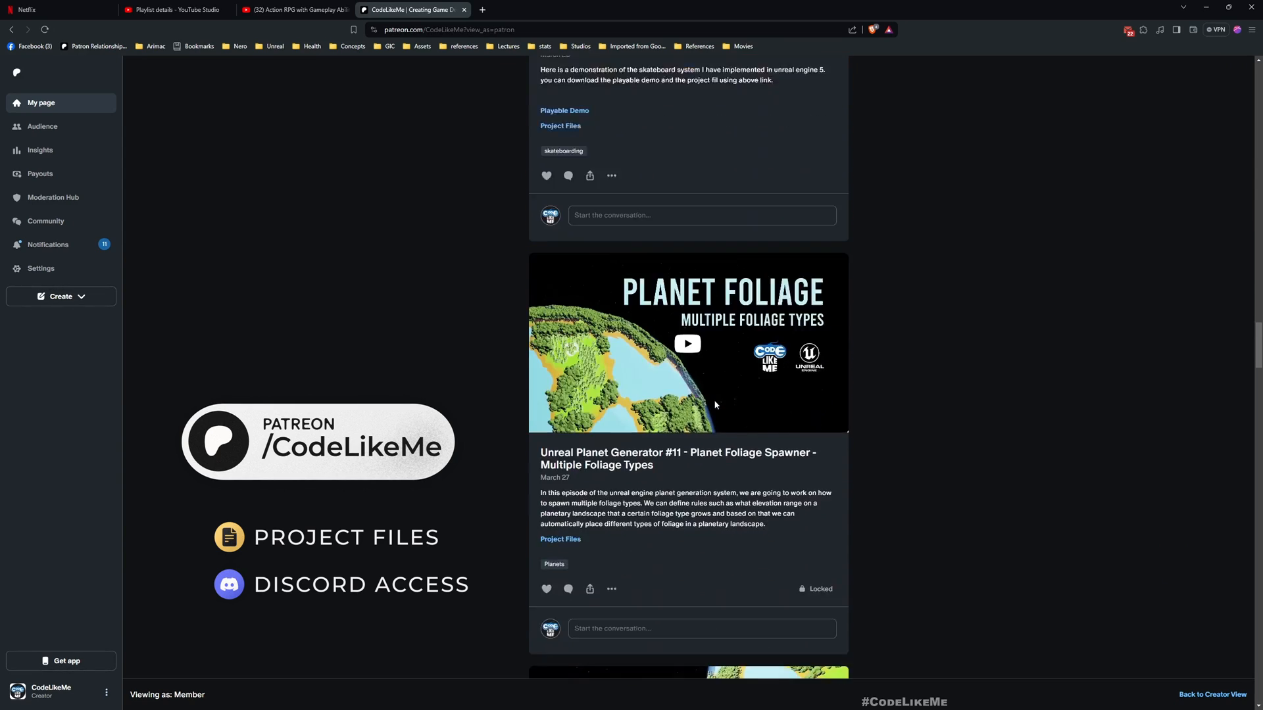
pyautogui.scroll(-3)
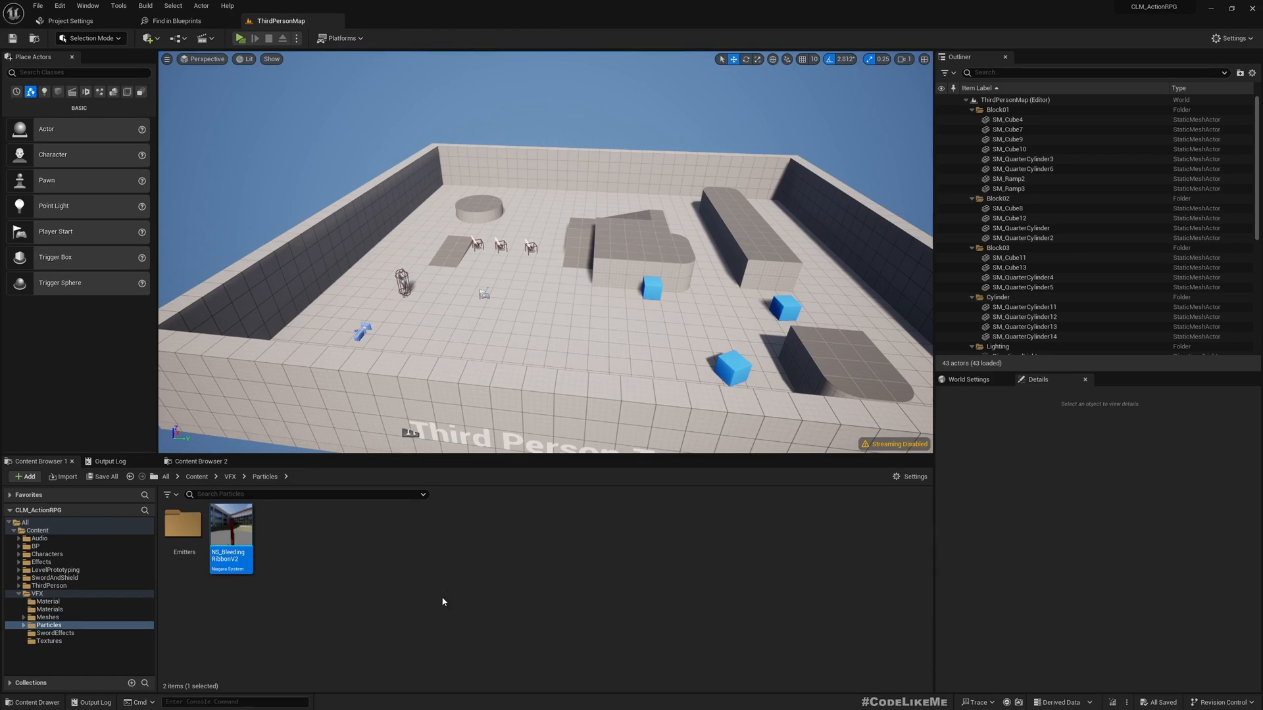
pyautogui.moveTo(231, 535)
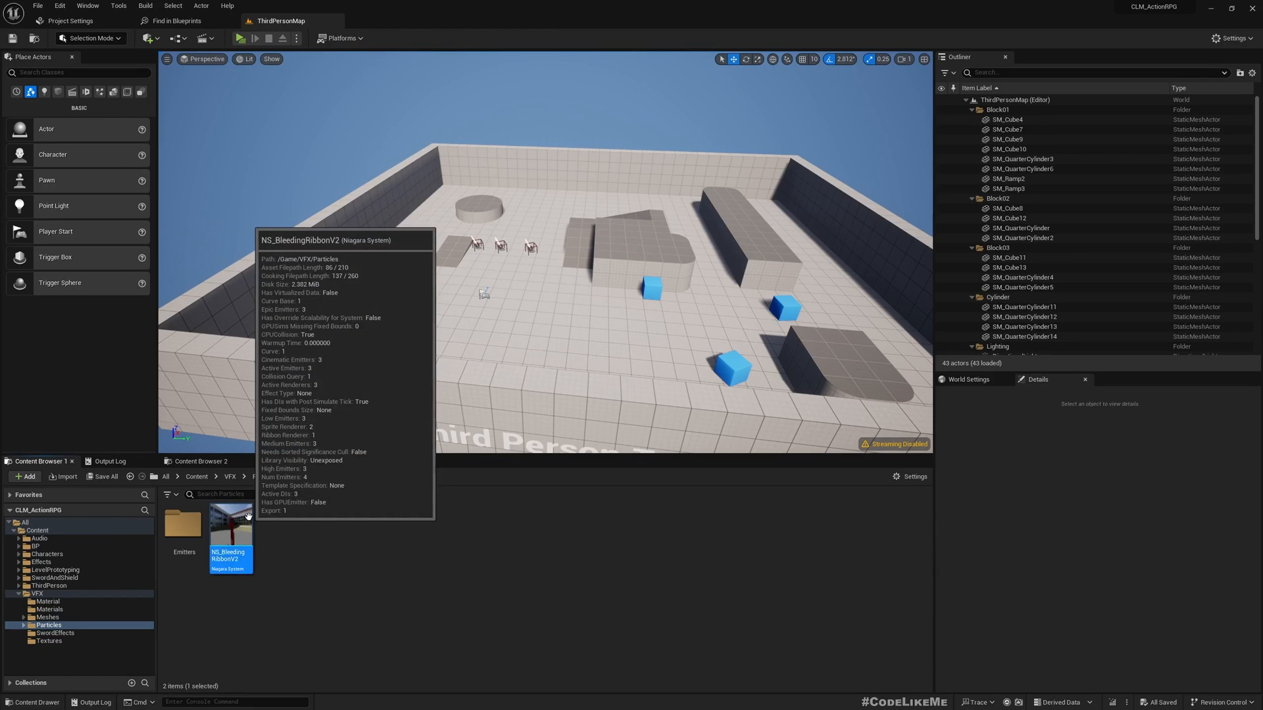
pyautogui.doubleClick(230, 530)
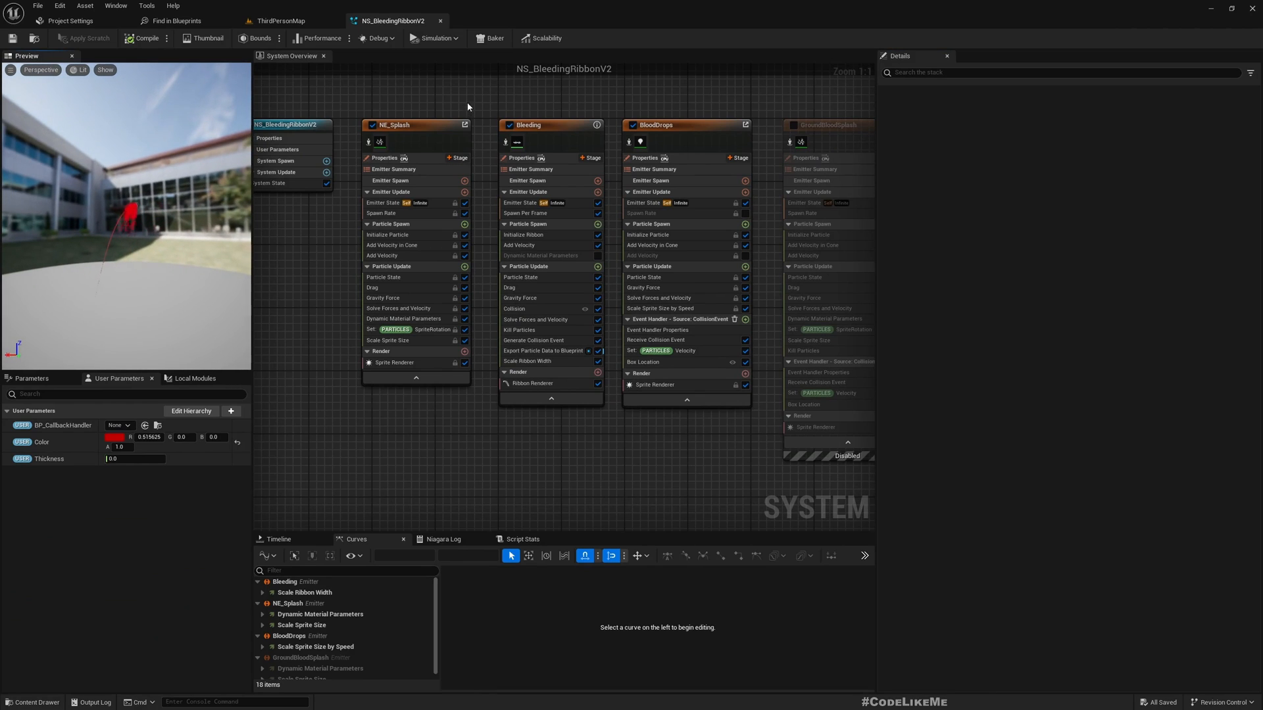
pyautogui.click(279, 19)
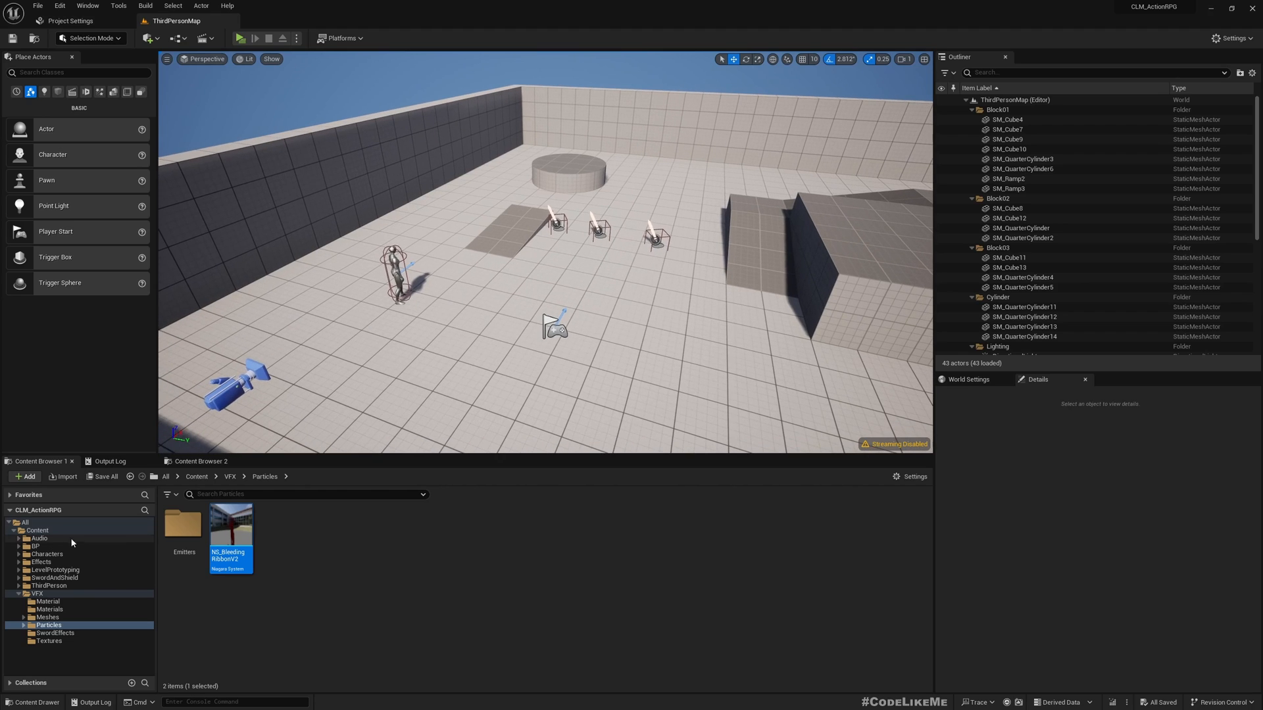
# Open the BP_Sword blueprint from the Weapons folder for editing.
pyautogui.click(36, 546)
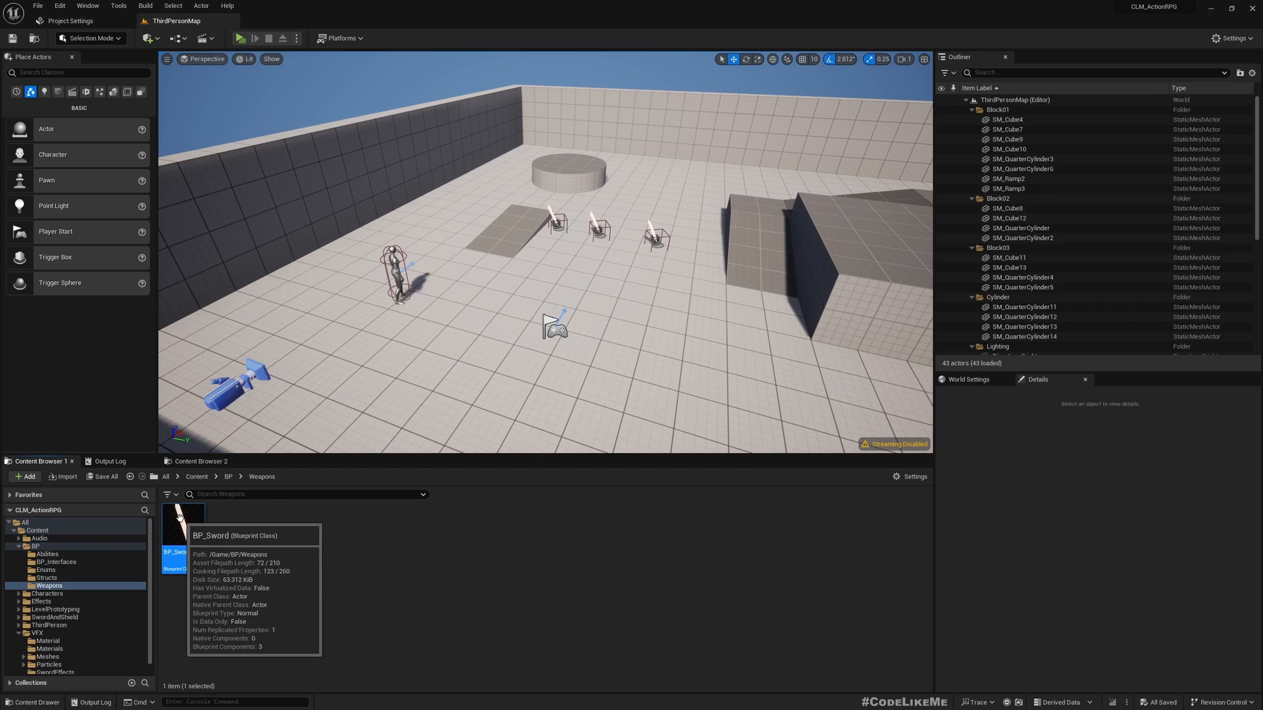
pyautogui.doubleClick(174, 524)
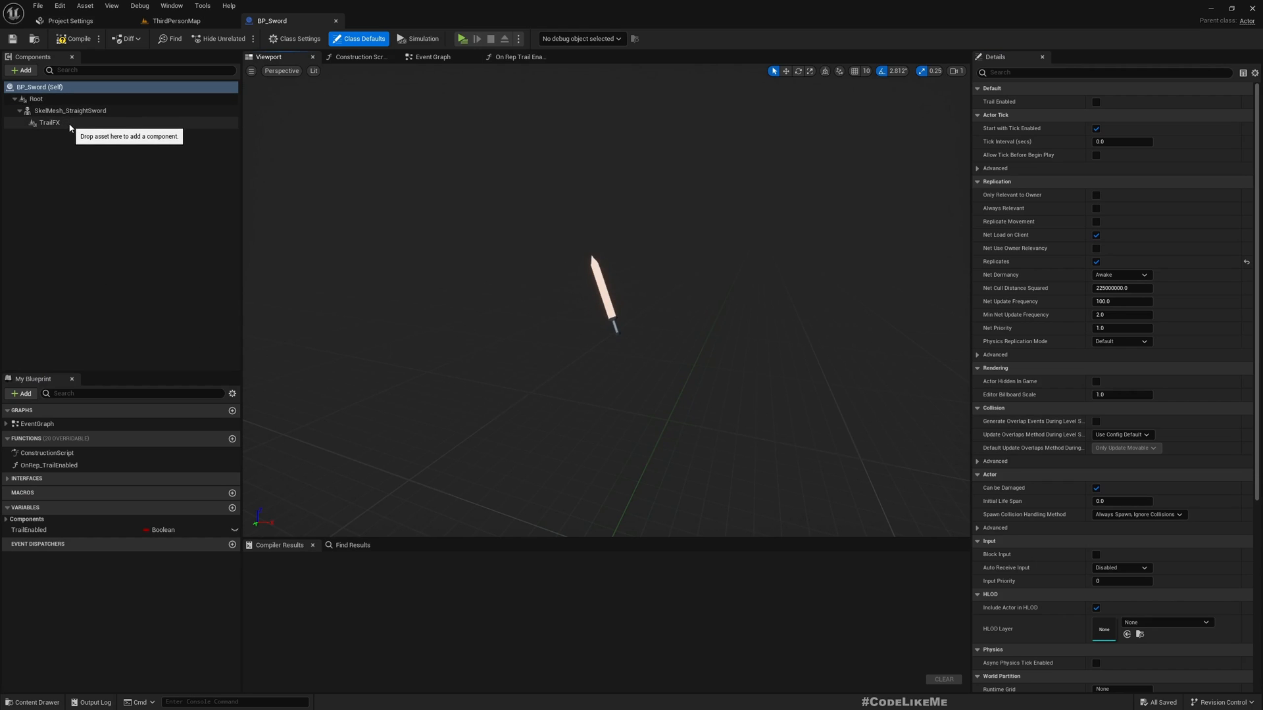
pyautogui.click(175, 20)
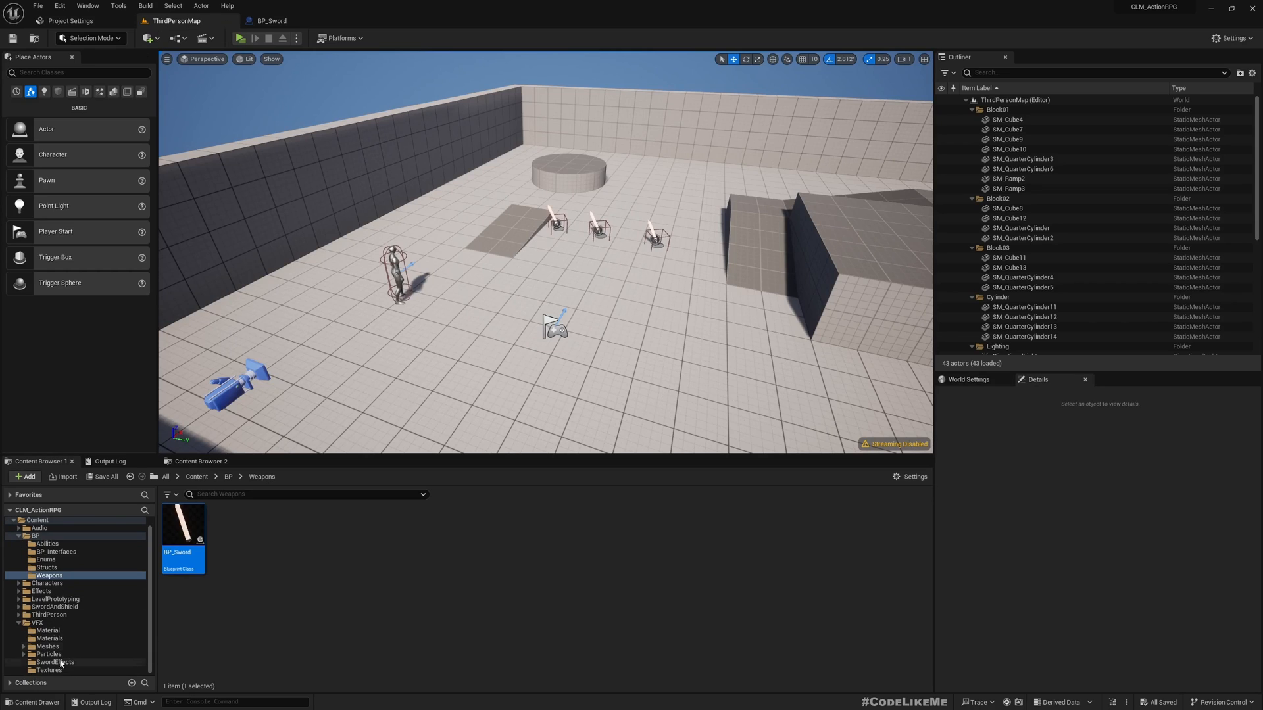
pyautogui.moveTo(53, 655)
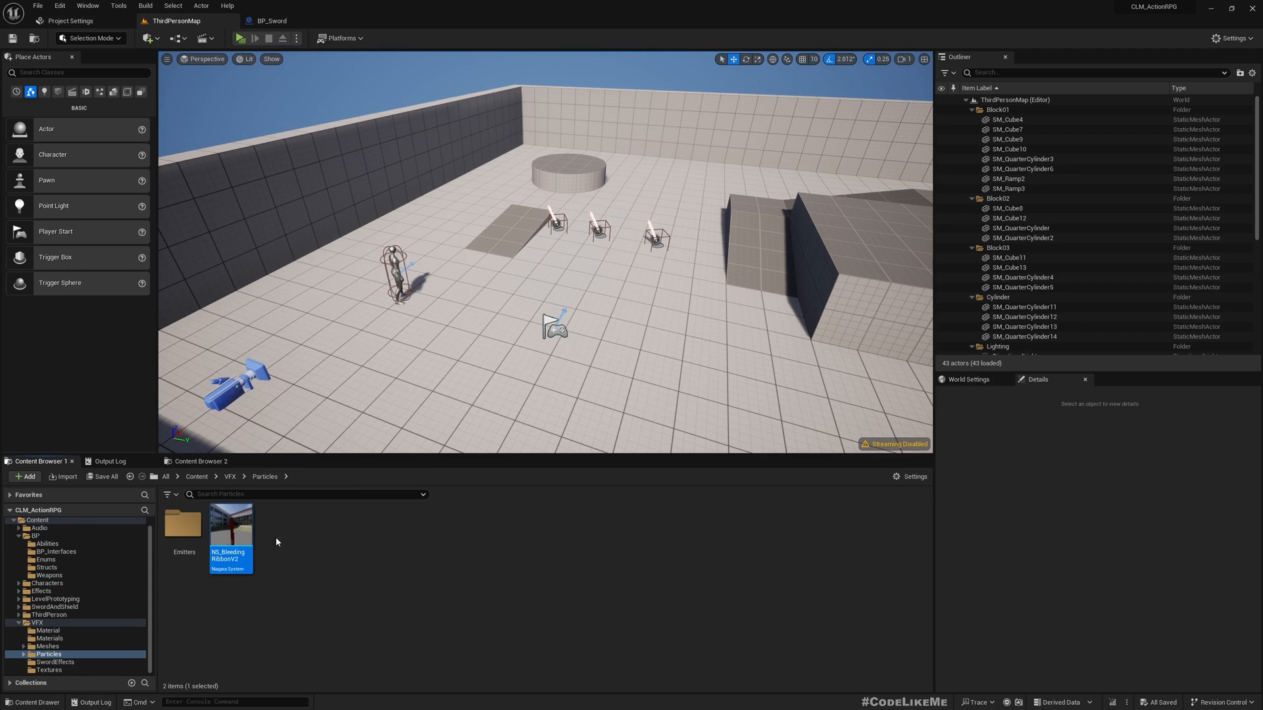
# Add NS_BleedingRibbonV2 as a component under the sword mesh and position it along the blade.
pyautogui.click(269, 20)
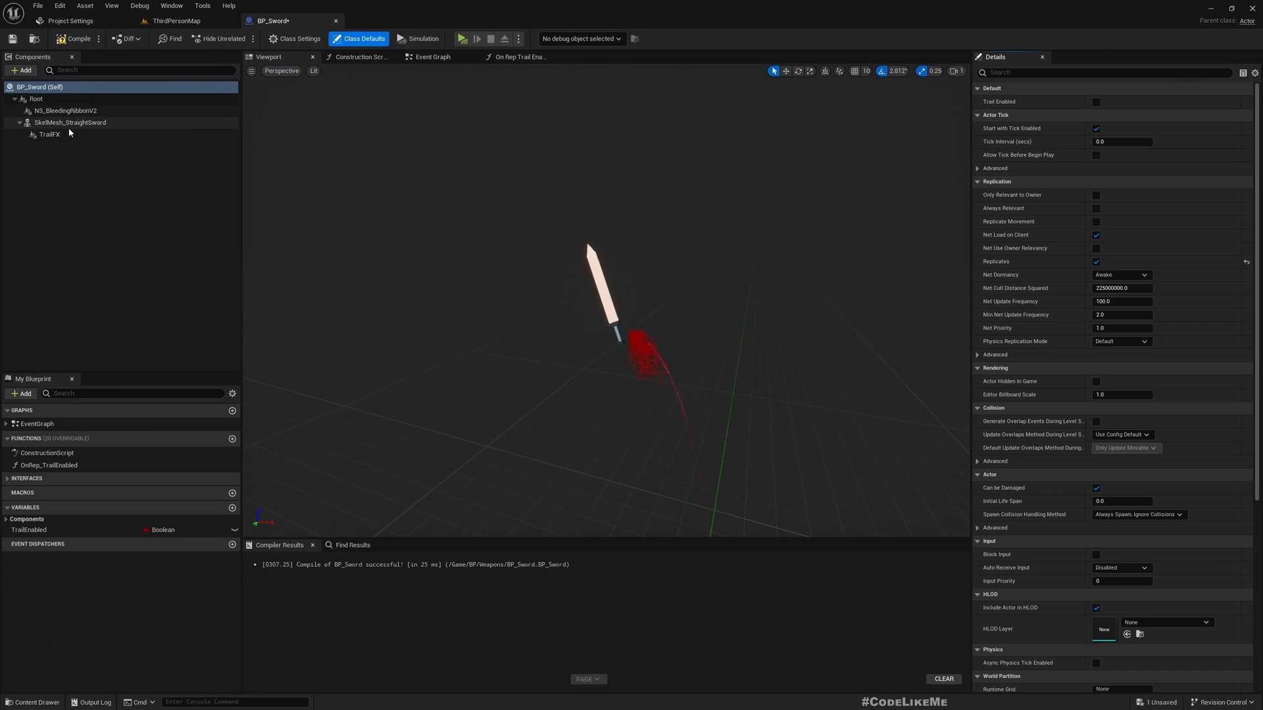
pyautogui.click(69, 122)
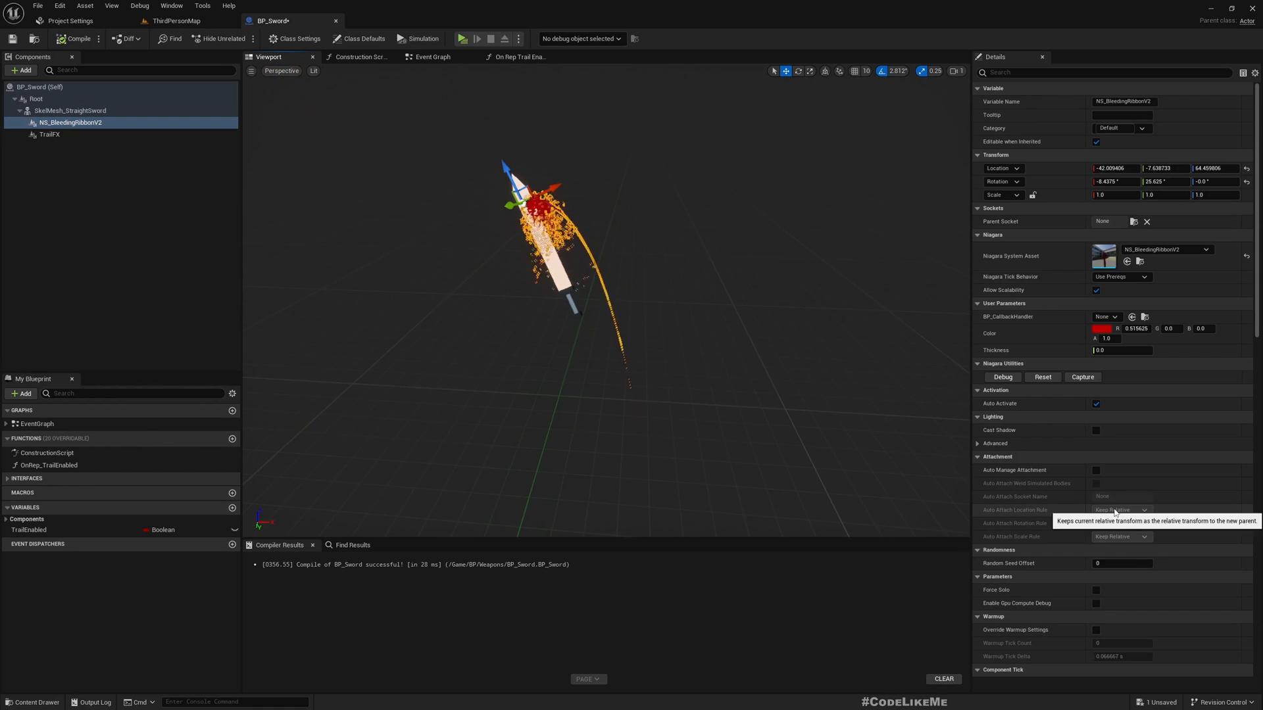
pyautogui.click(175, 20)
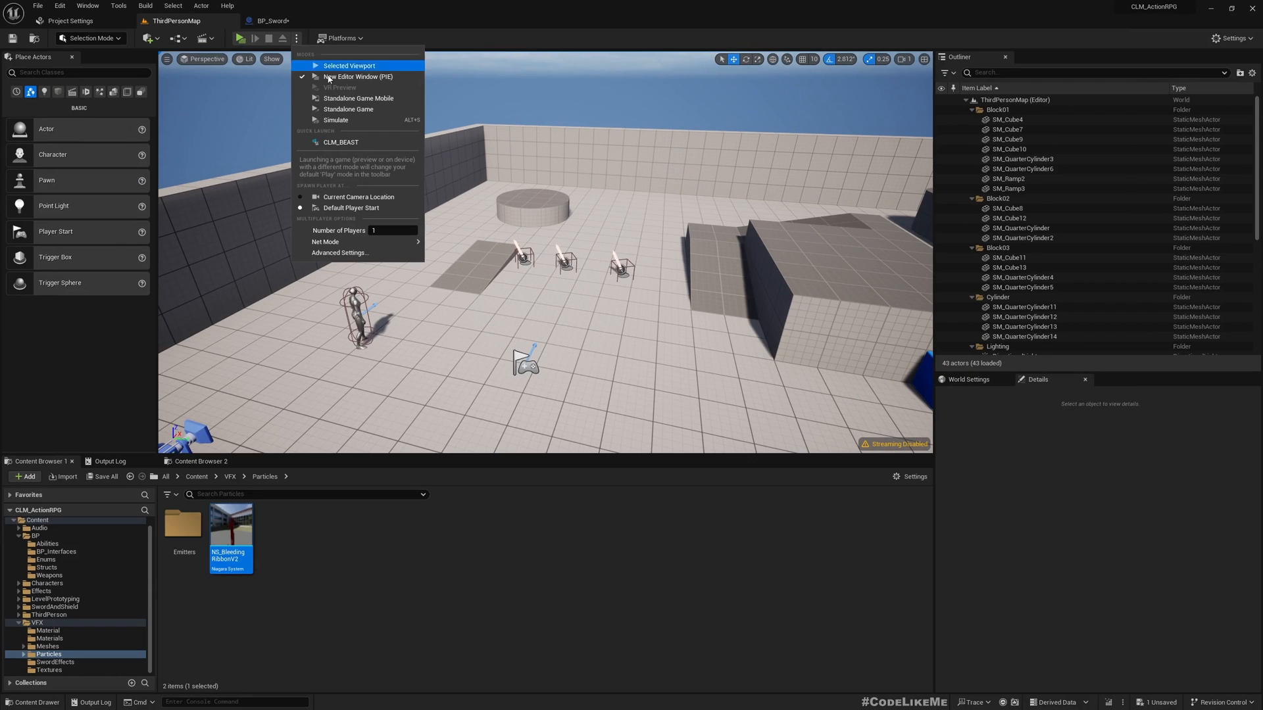
pyautogui.click(349, 66)
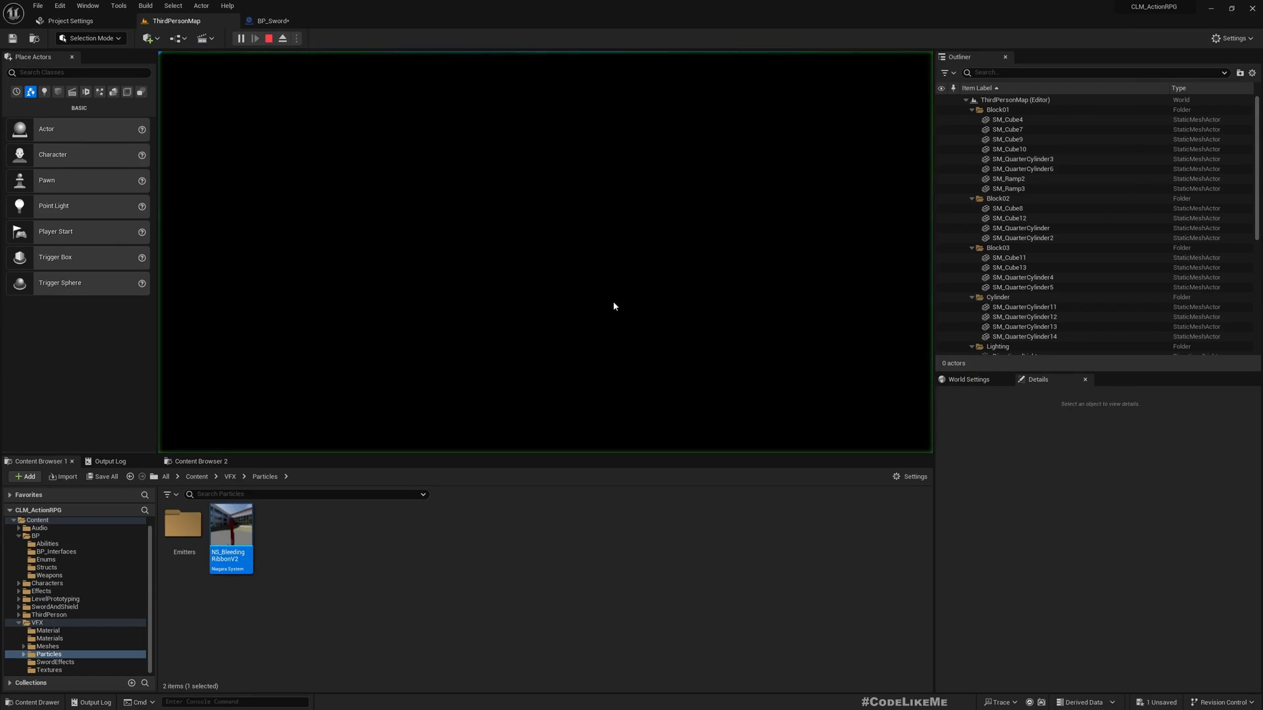
pyautogui.click(240, 38)
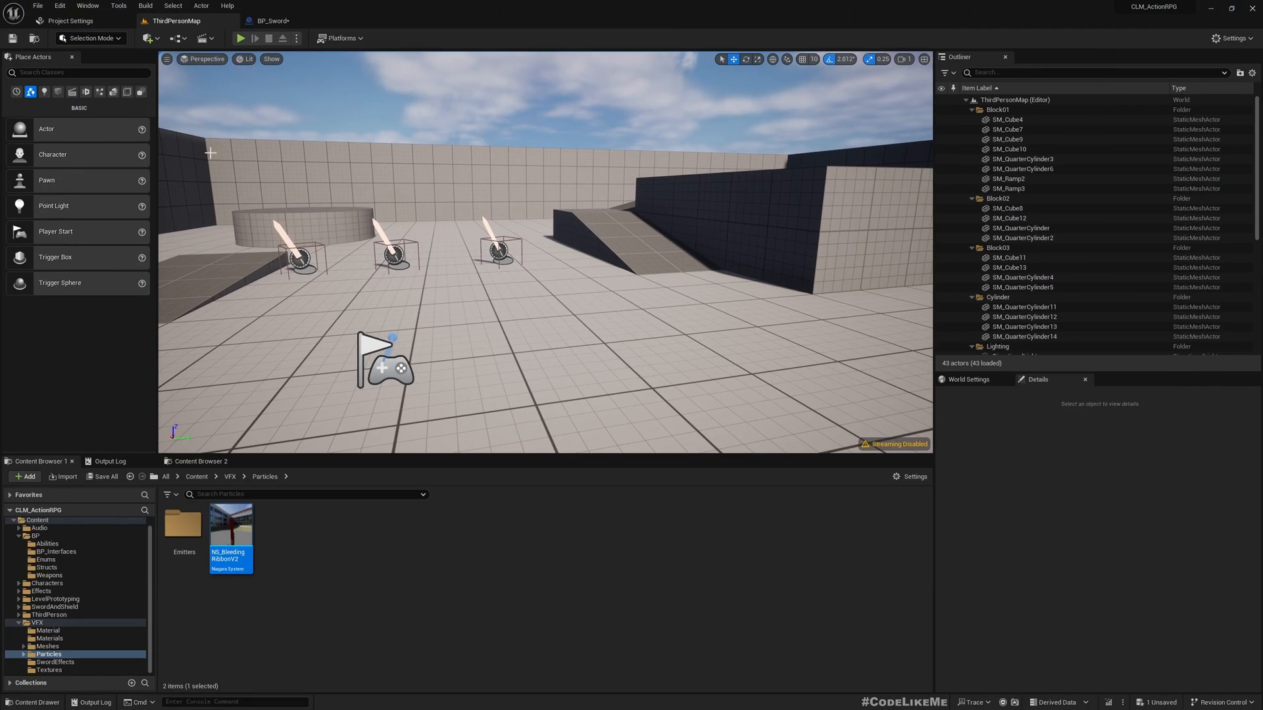
# Rename the Niagara ribbon component to BloodFx and turn off its Auto Activate.
pyautogui.click(271, 19)
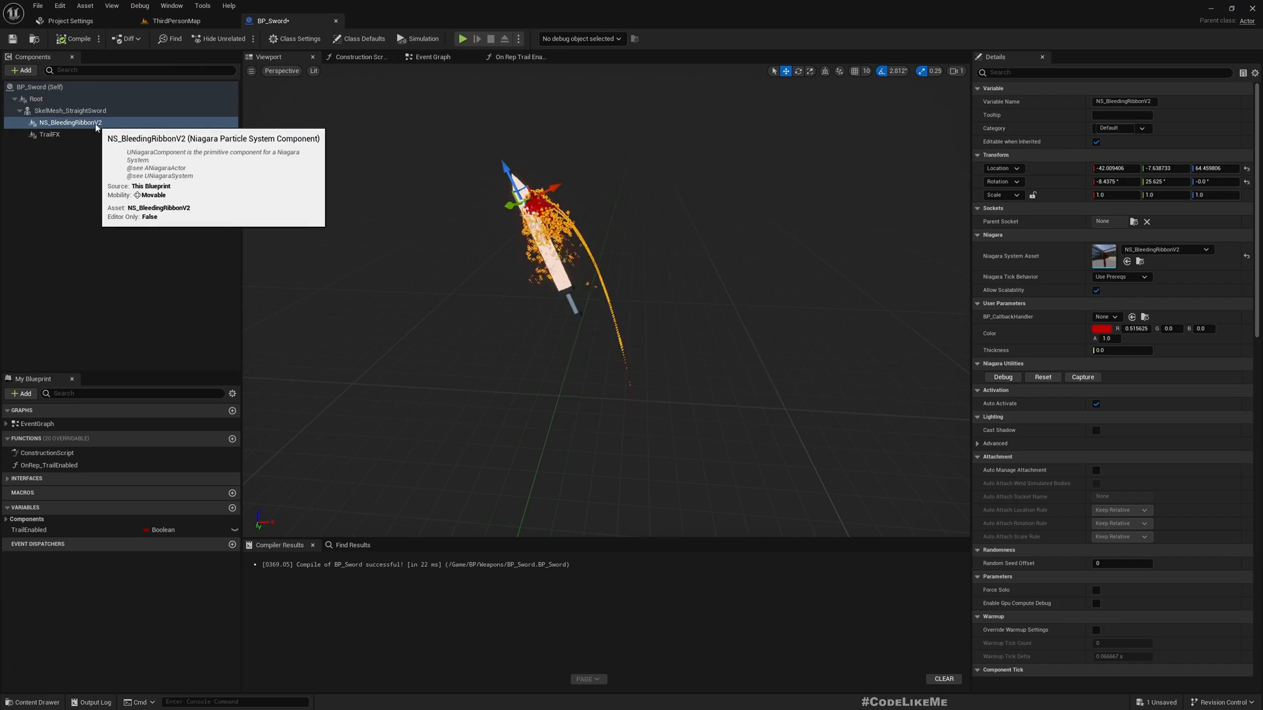
pyautogui.doubleClick(73, 122)
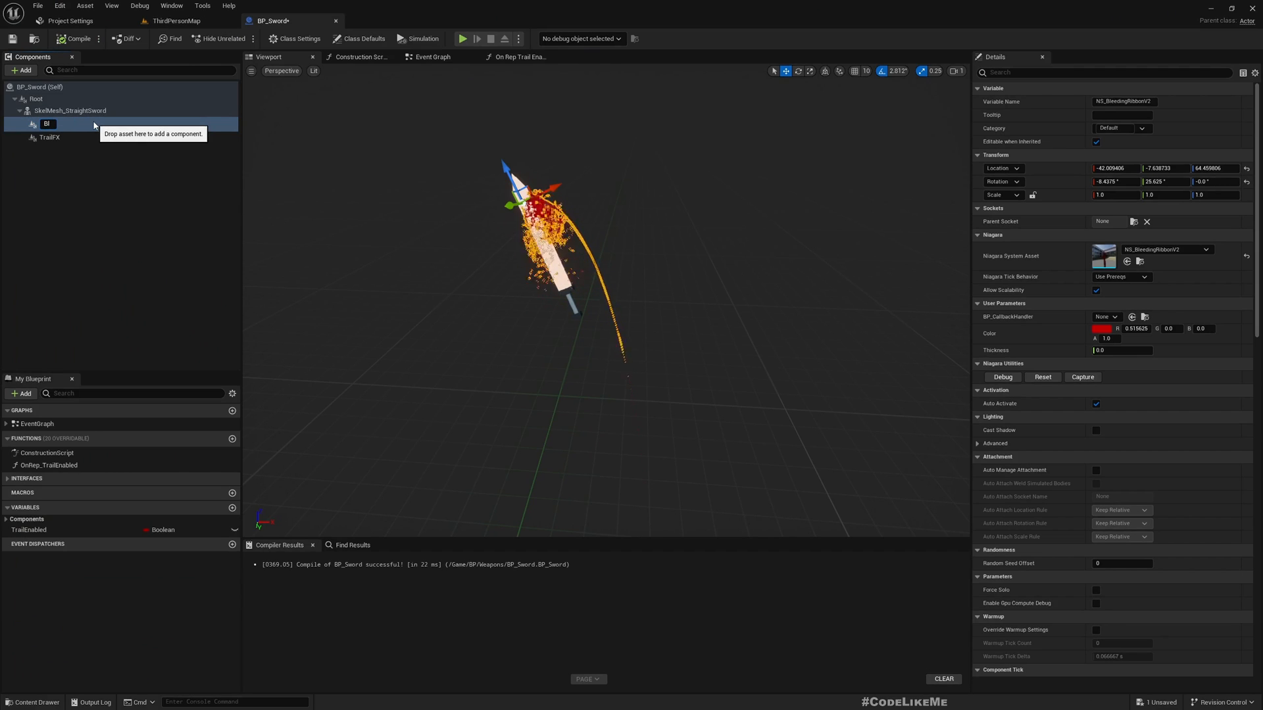
pyautogui.write('BloodFx')
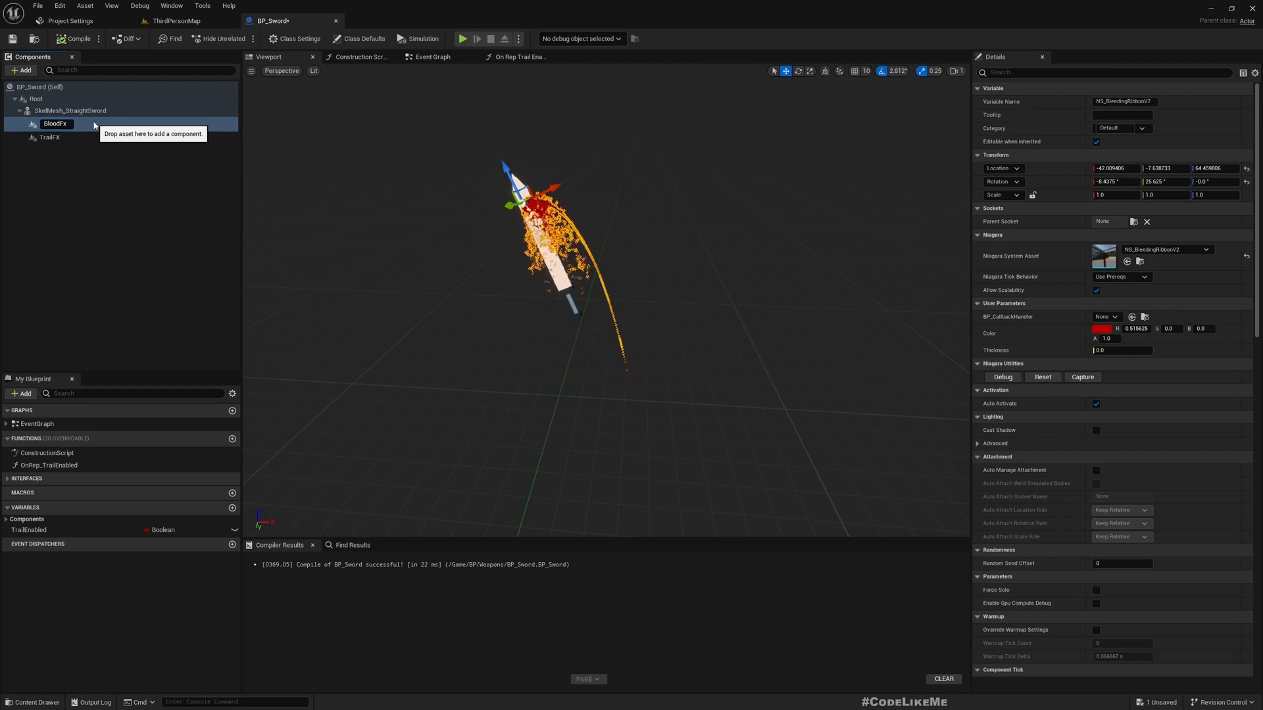
pyautogui.click(55, 122)
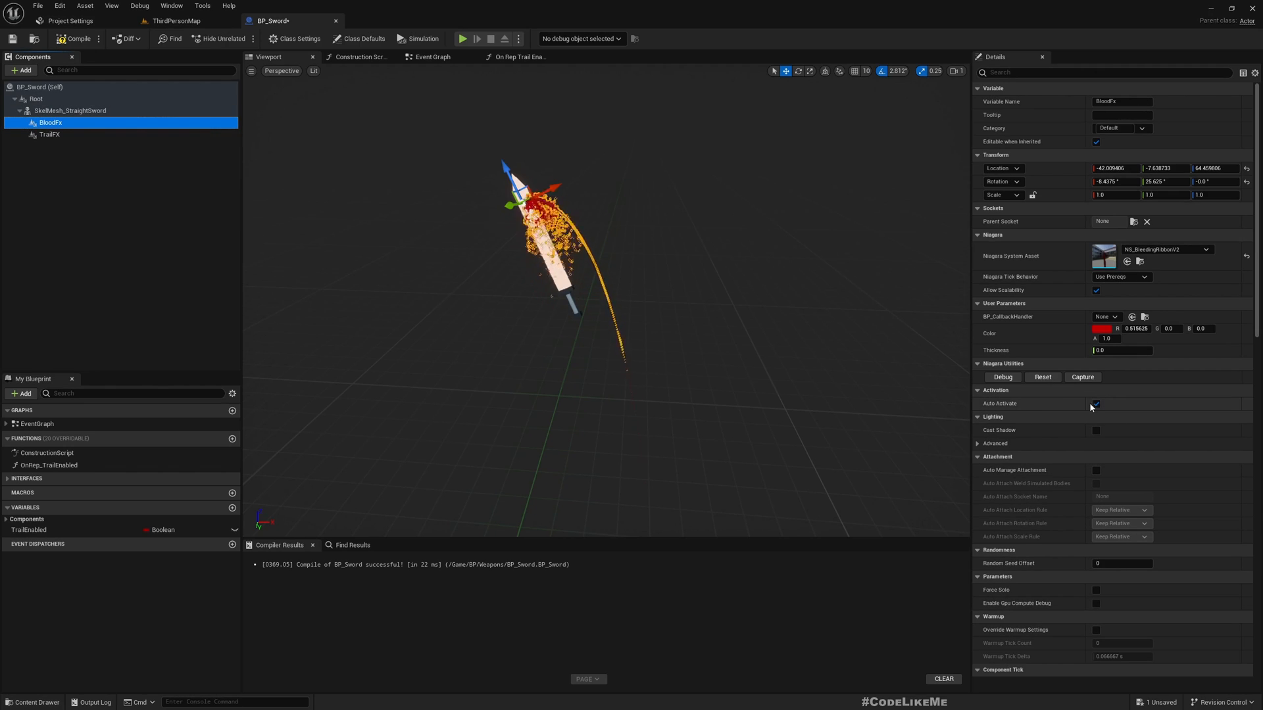
pyautogui.click(1096, 404)
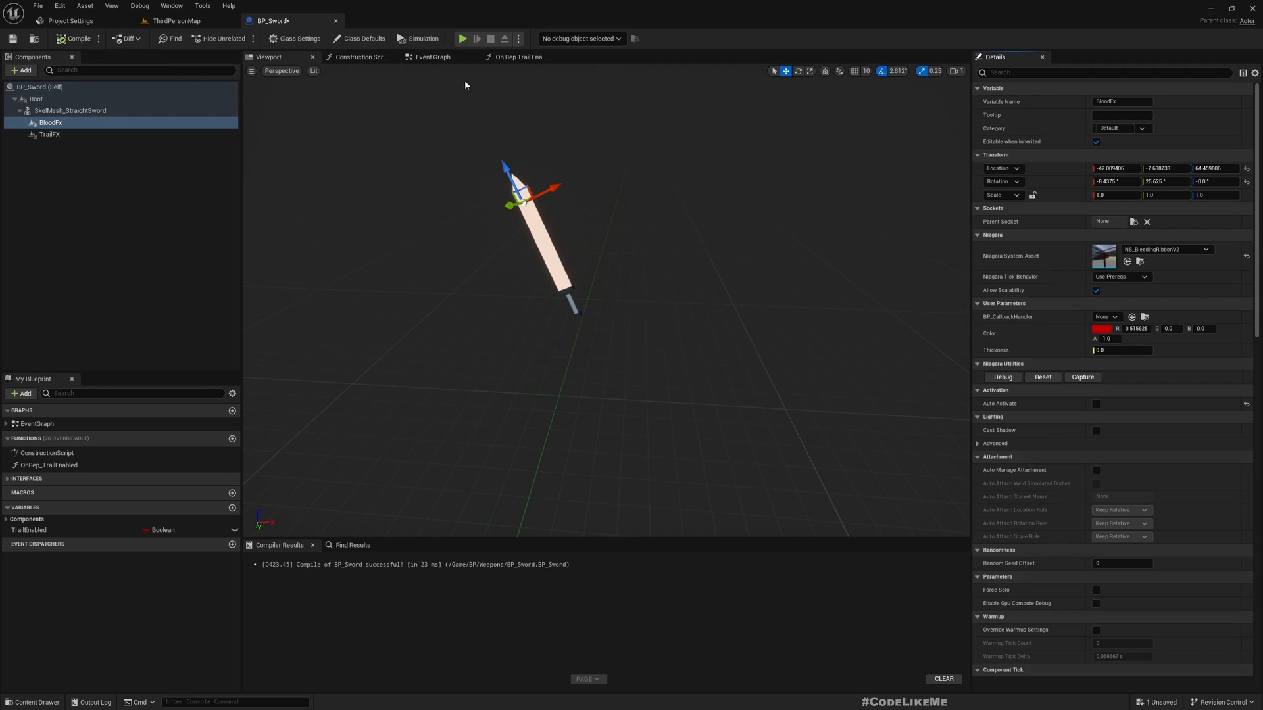
pyautogui.click(433, 57)
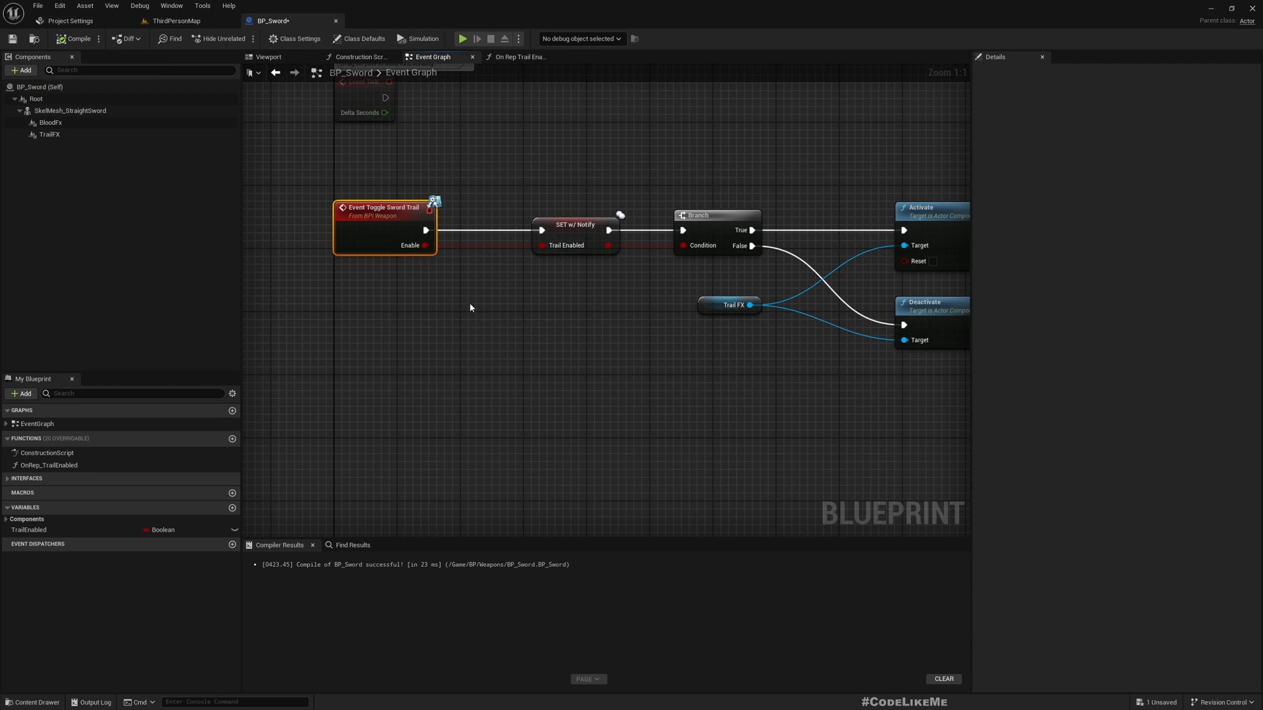
pyautogui.moveTo(380, 230)
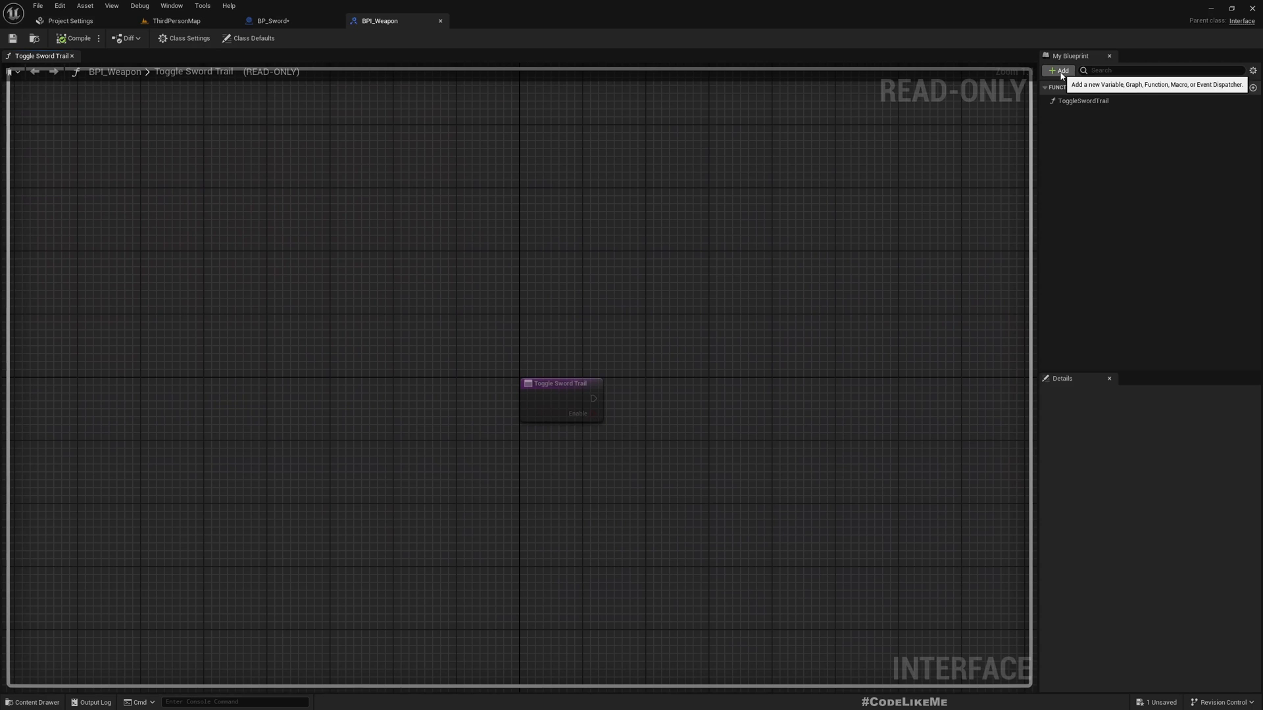
# Add a TriggerBlood function to the BPI_Weapon interface and compile it.
pyautogui.click(1059, 71)
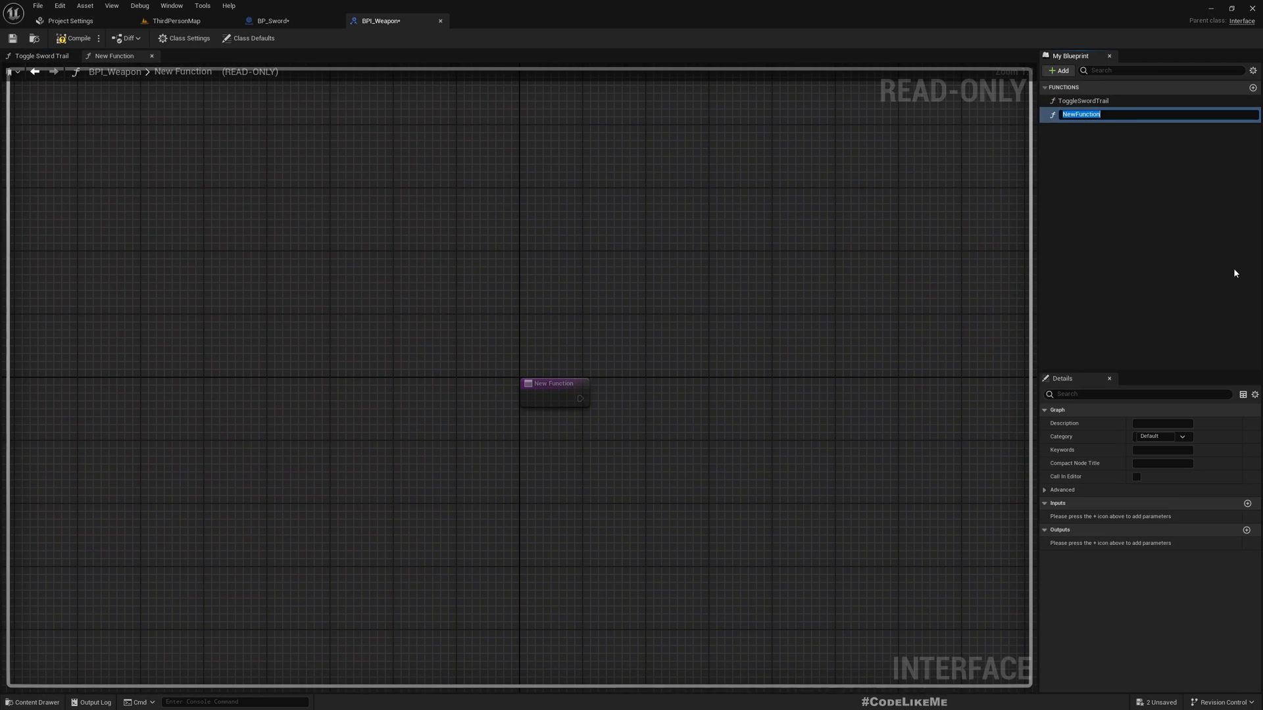
pyautogui.write('Trigger')
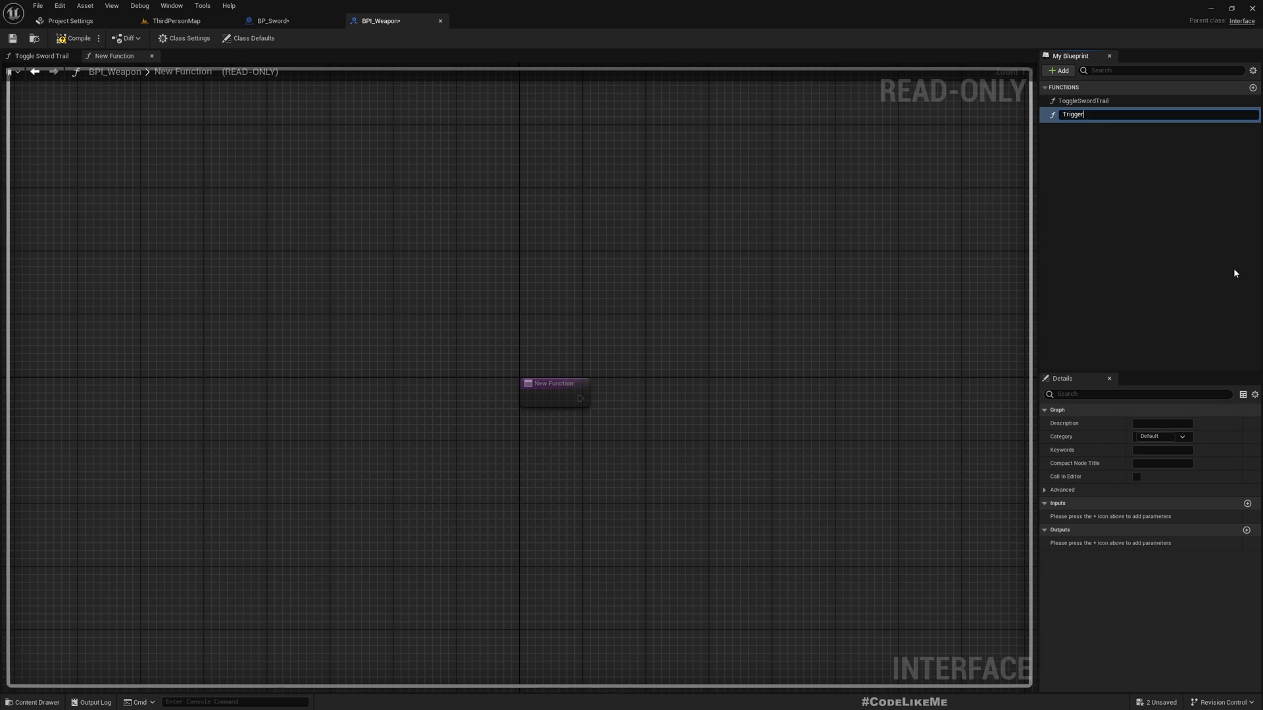
pyautogui.write('Blood')
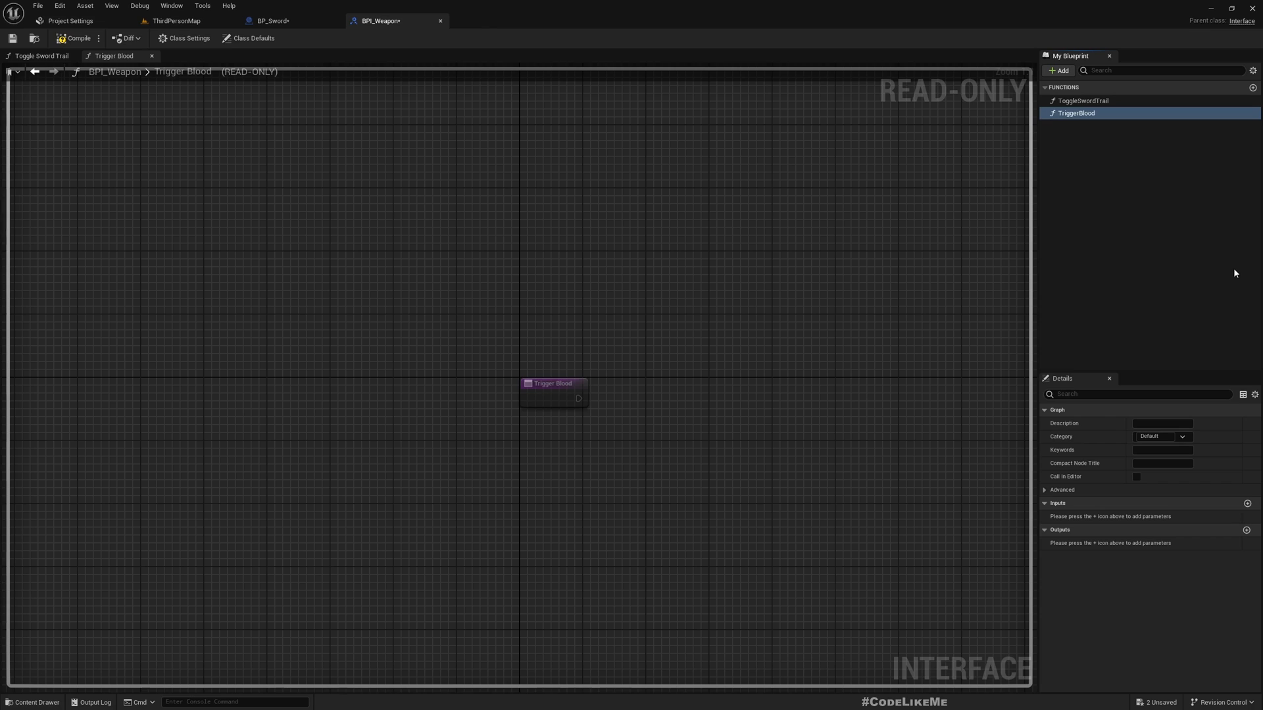
pyautogui.click(274, 20)
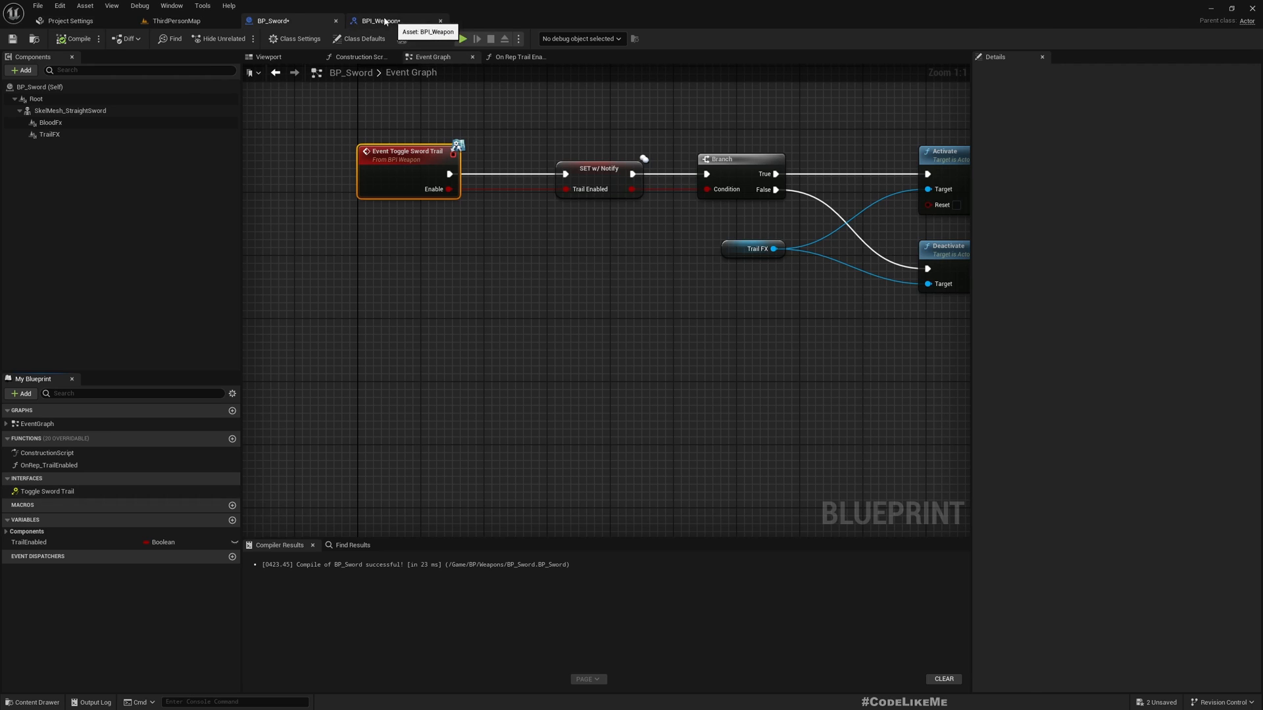
# Add the Event Trigger Blood node and wire it to an Activate call on BloodFx.
pyautogui.click(286, 19)
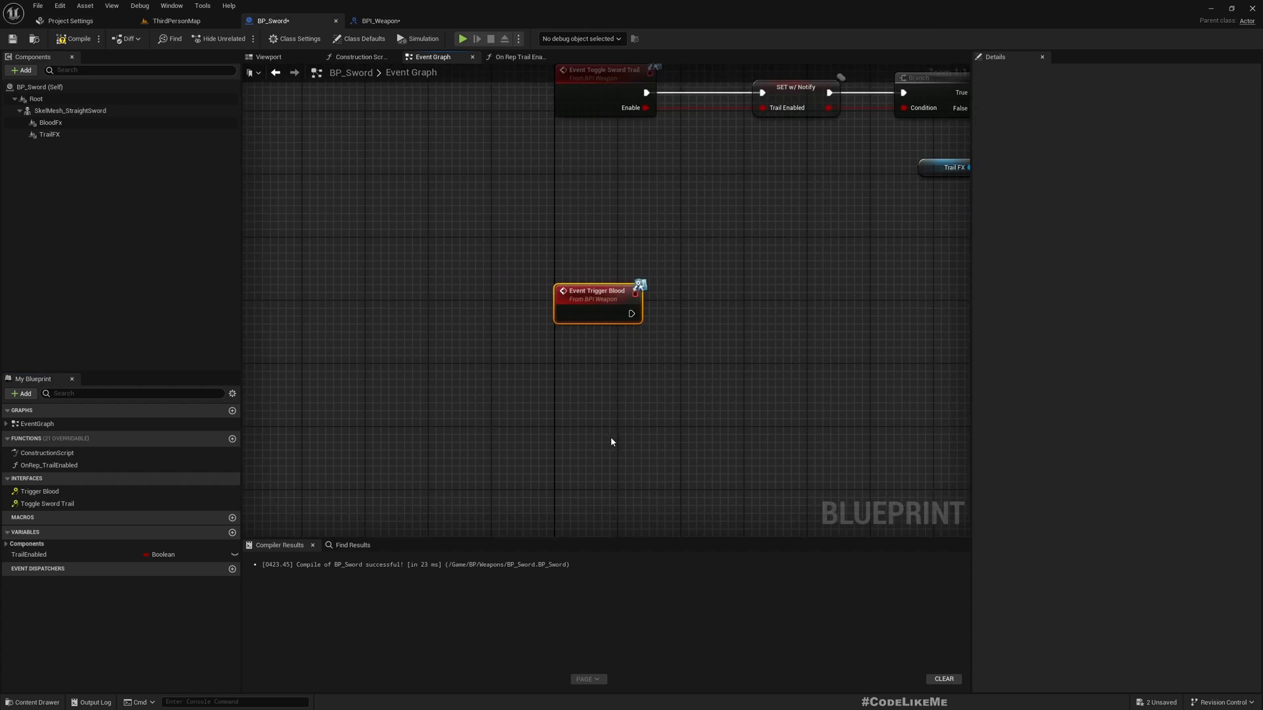
pyautogui.scroll(-3)
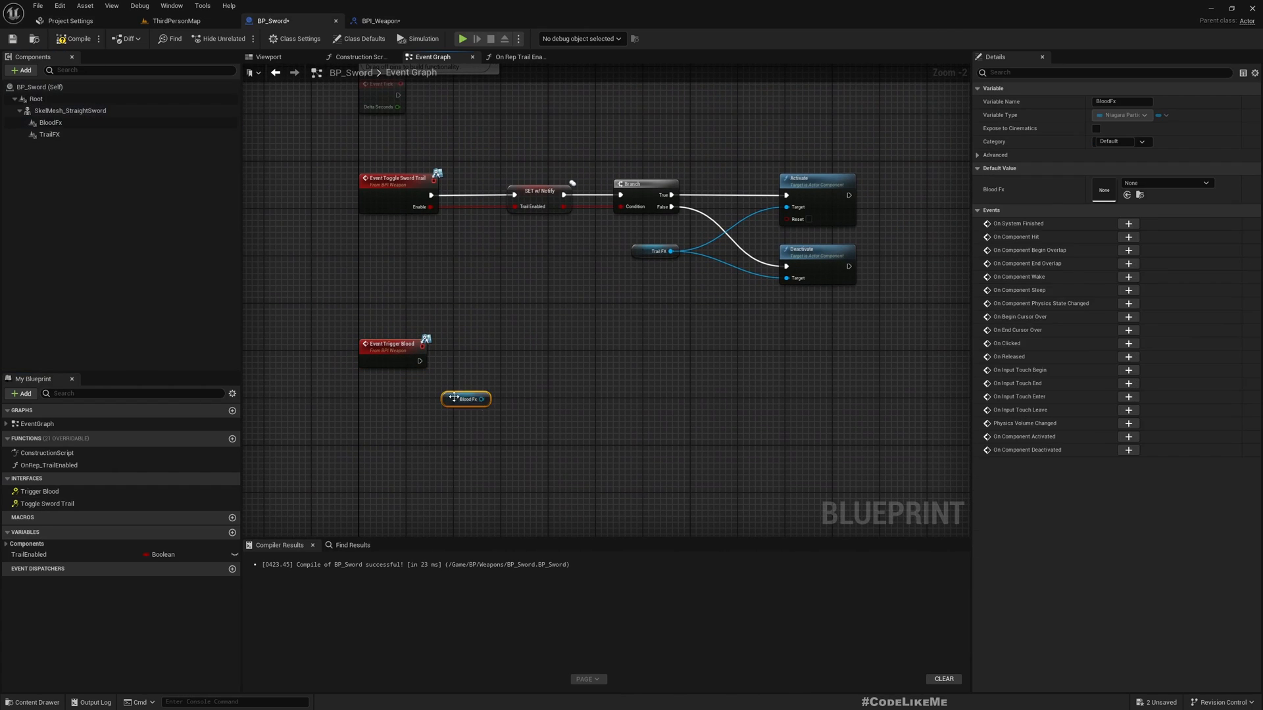
pyautogui.moveTo(481, 397); pyautogui.dragTo(516, 407)
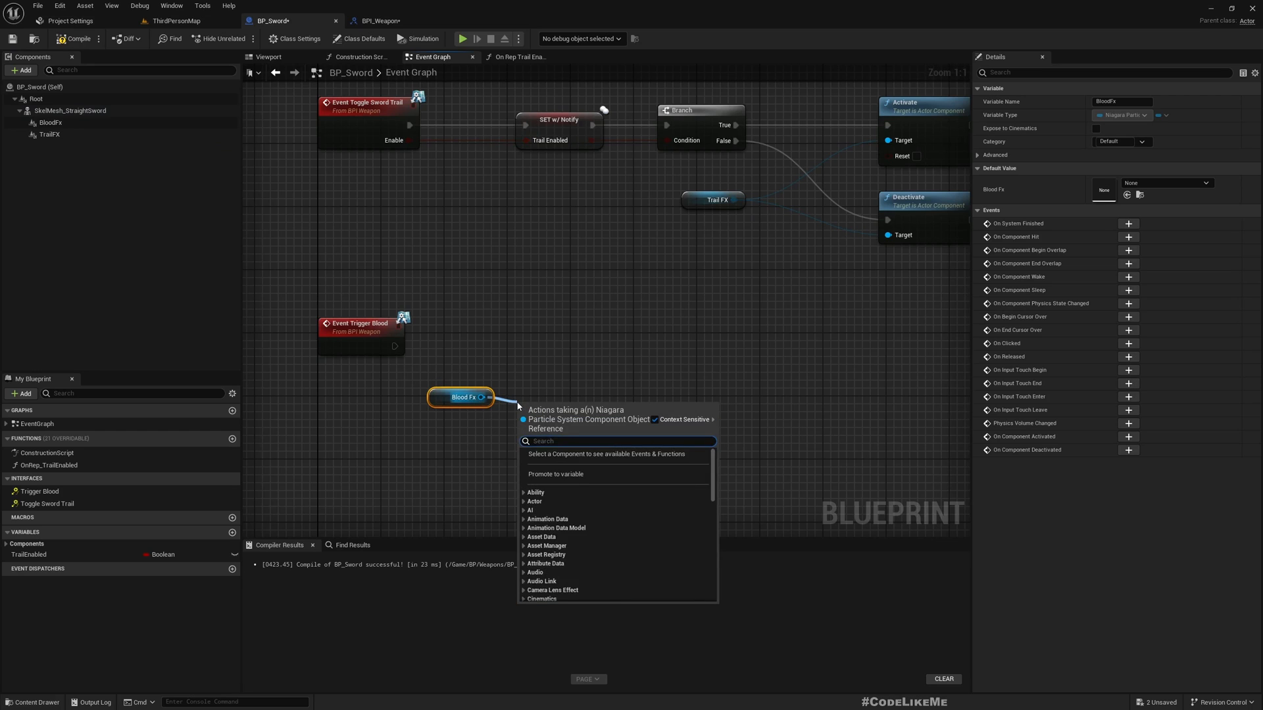
pyautogui.write('activate')
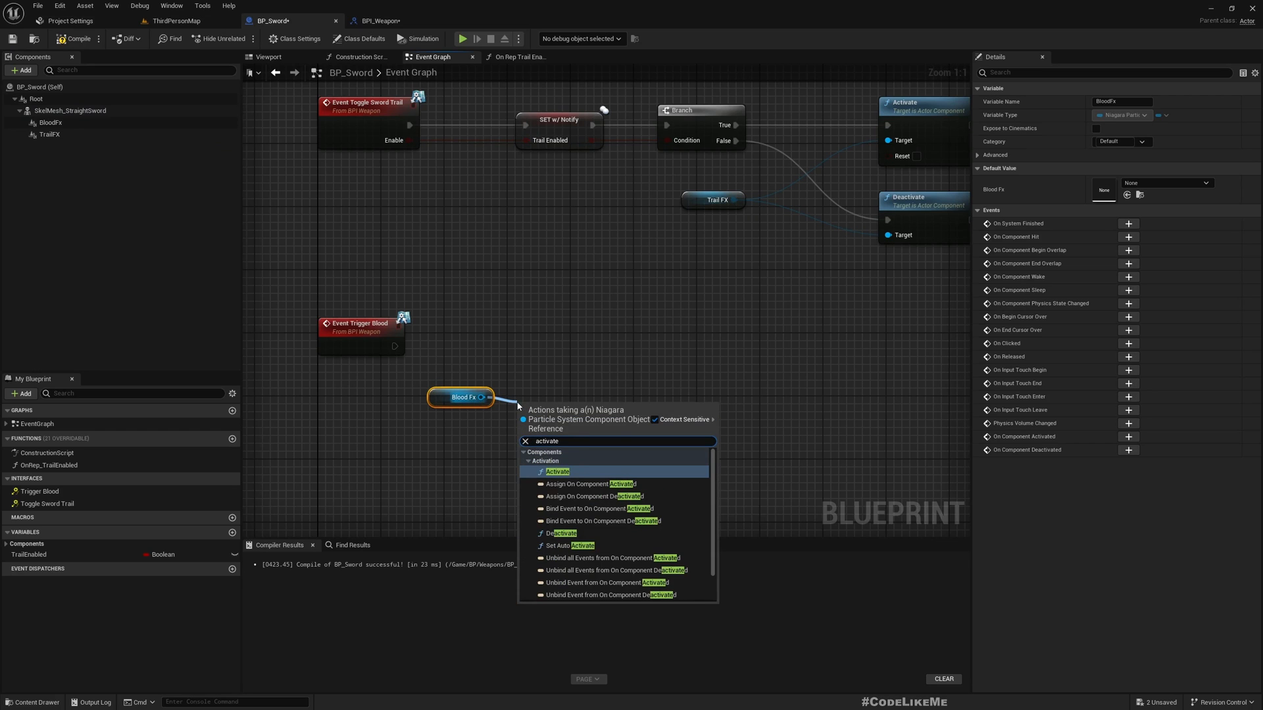
pyautogui.click(558, 471)
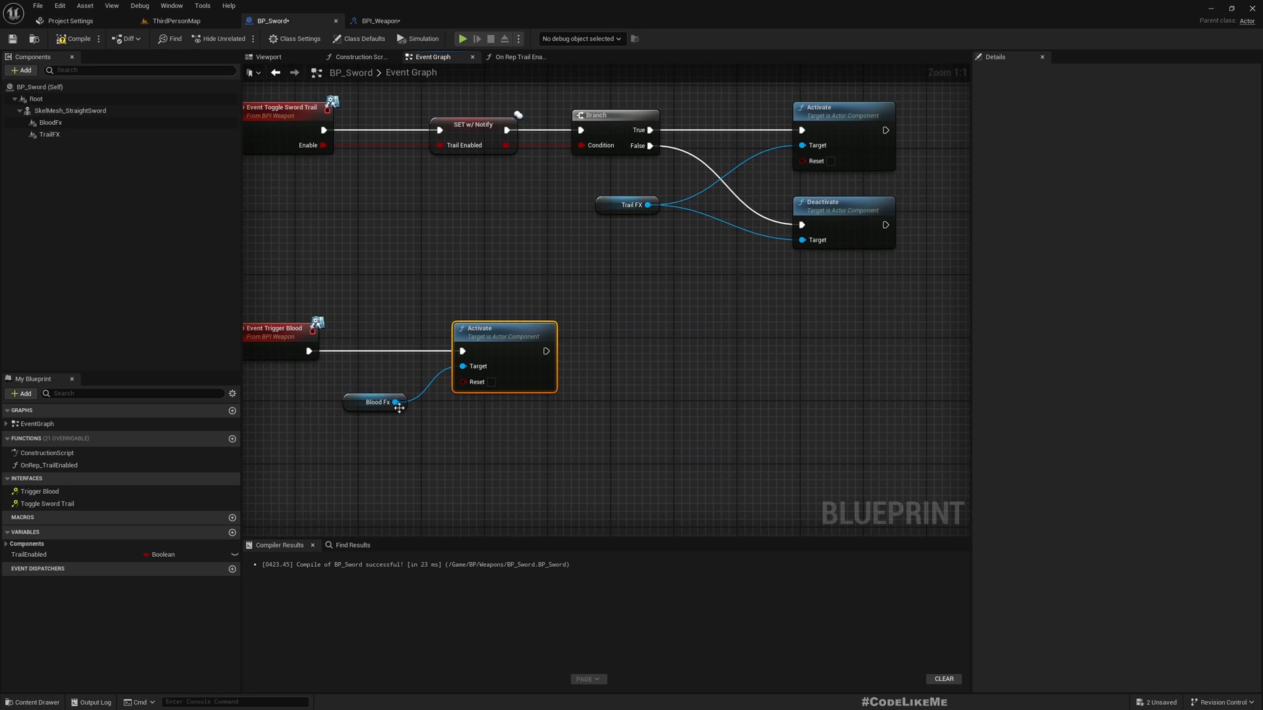
# Follow Activate with a Delay fed by a Random Float in Range, then Deactivate BloodFx.
pyautogui.moveTo(397, 403); pyautogui.dragTo(609, 419)
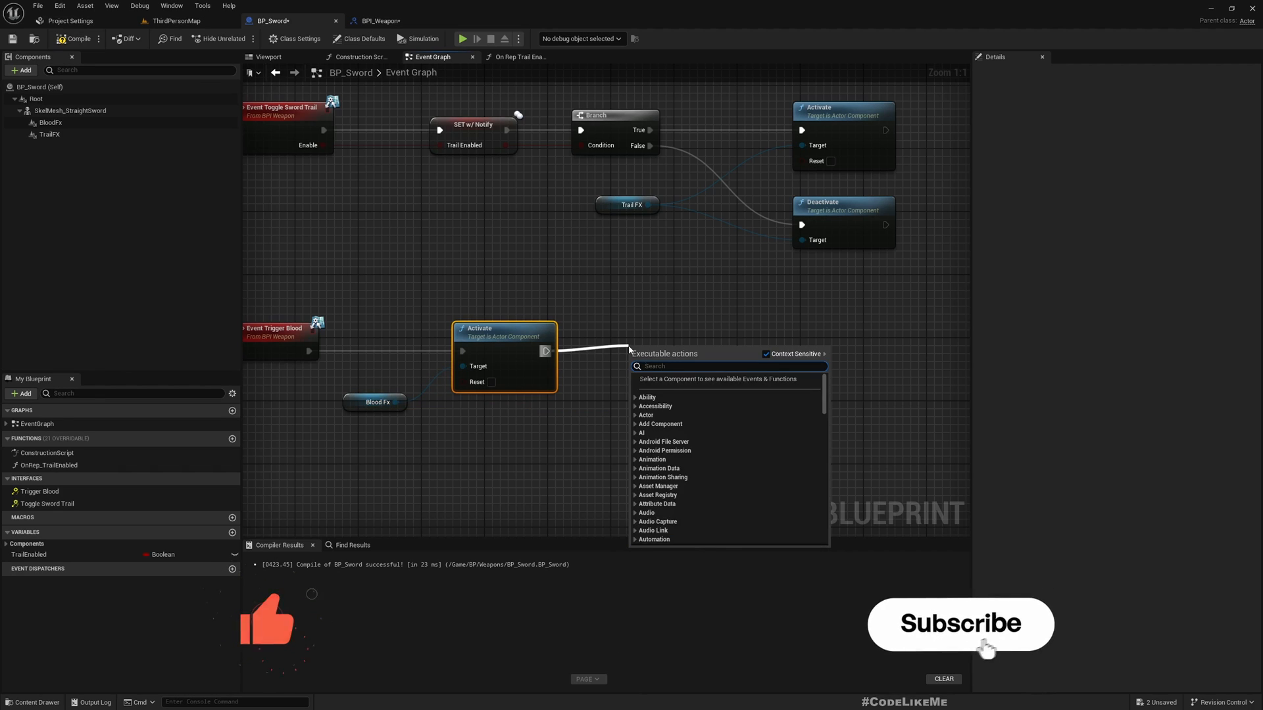
pyautogui.write('delay')
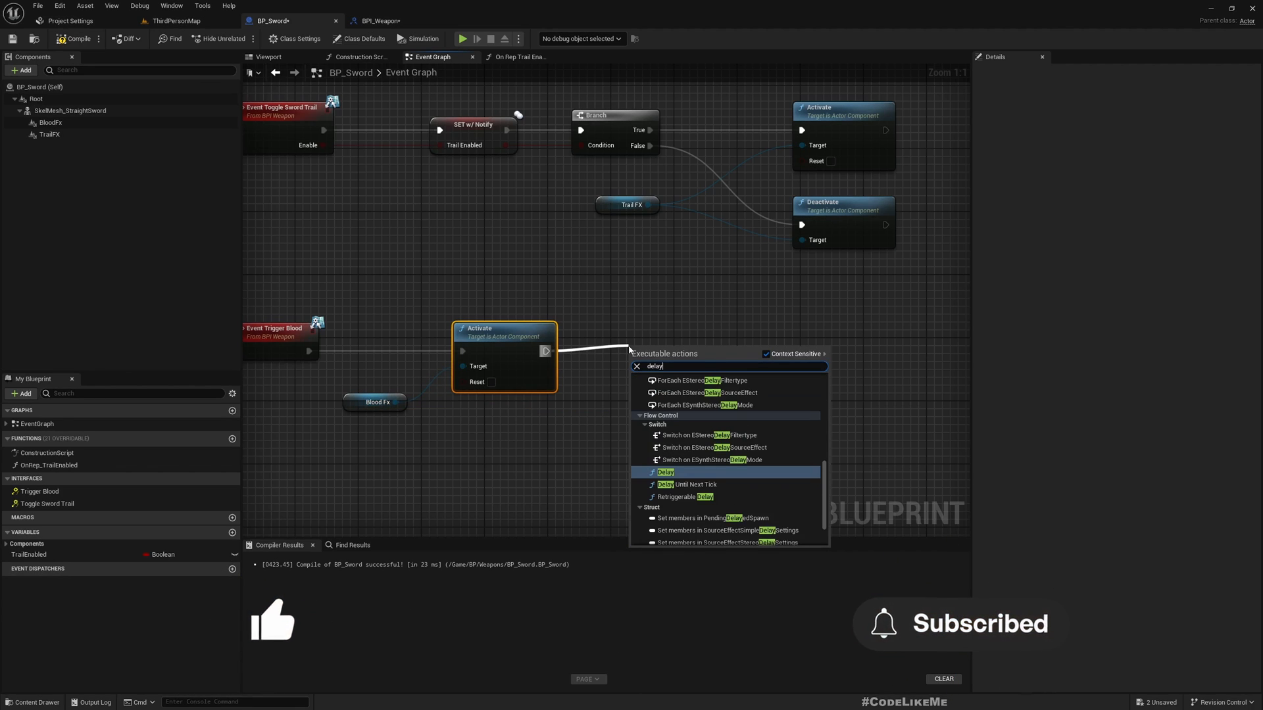
pyautogui.click(665, 471)
pyautogui.write('rando')
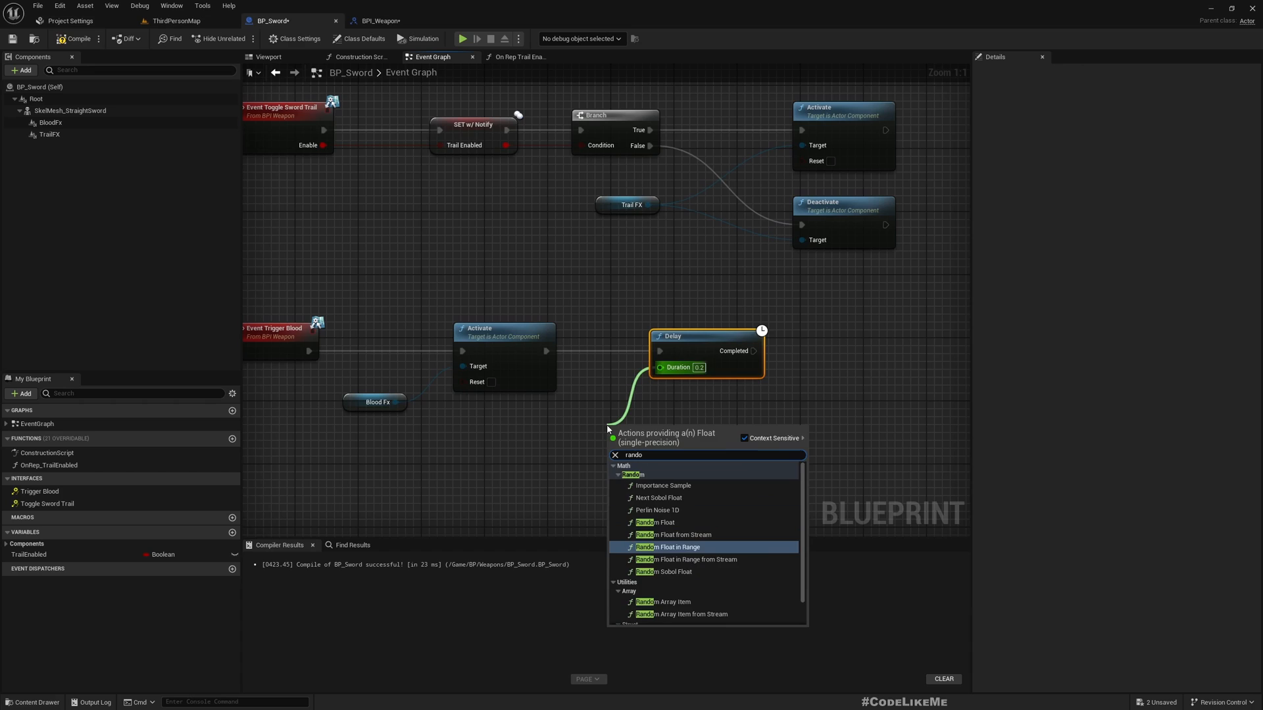
pyautogui.click(669, 547)
pyautogui.write('0.15')
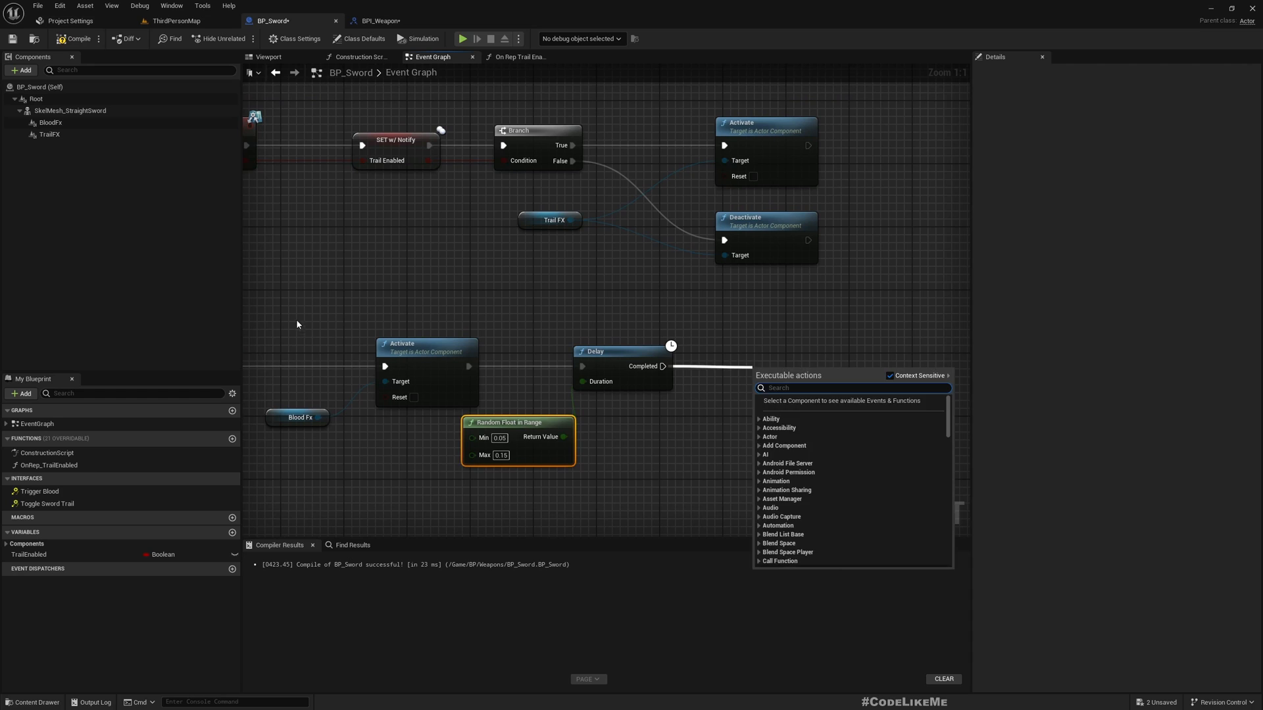
pyautogui.click(297, 417)
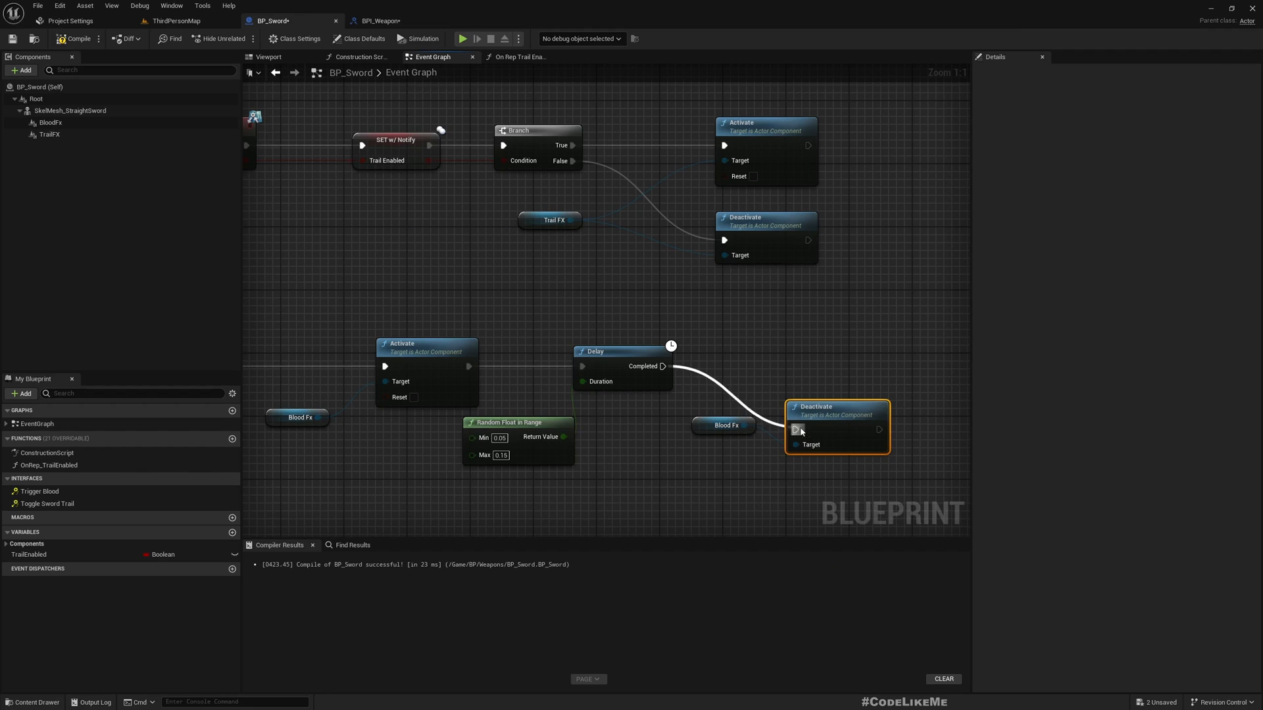
pyautogui.scroll(-3)
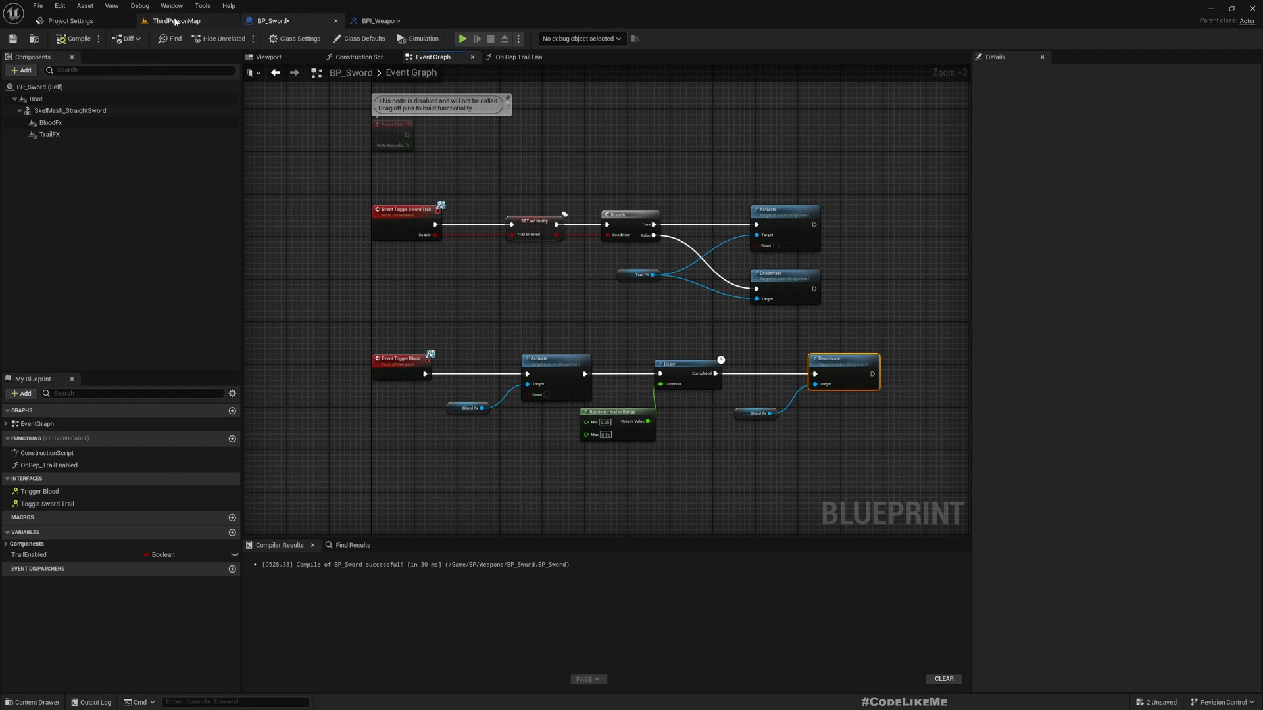
# Open the GA_LightAttack_Sword ability from the Content/BP/Abilities folder.
pyautogui.click(175, 20)
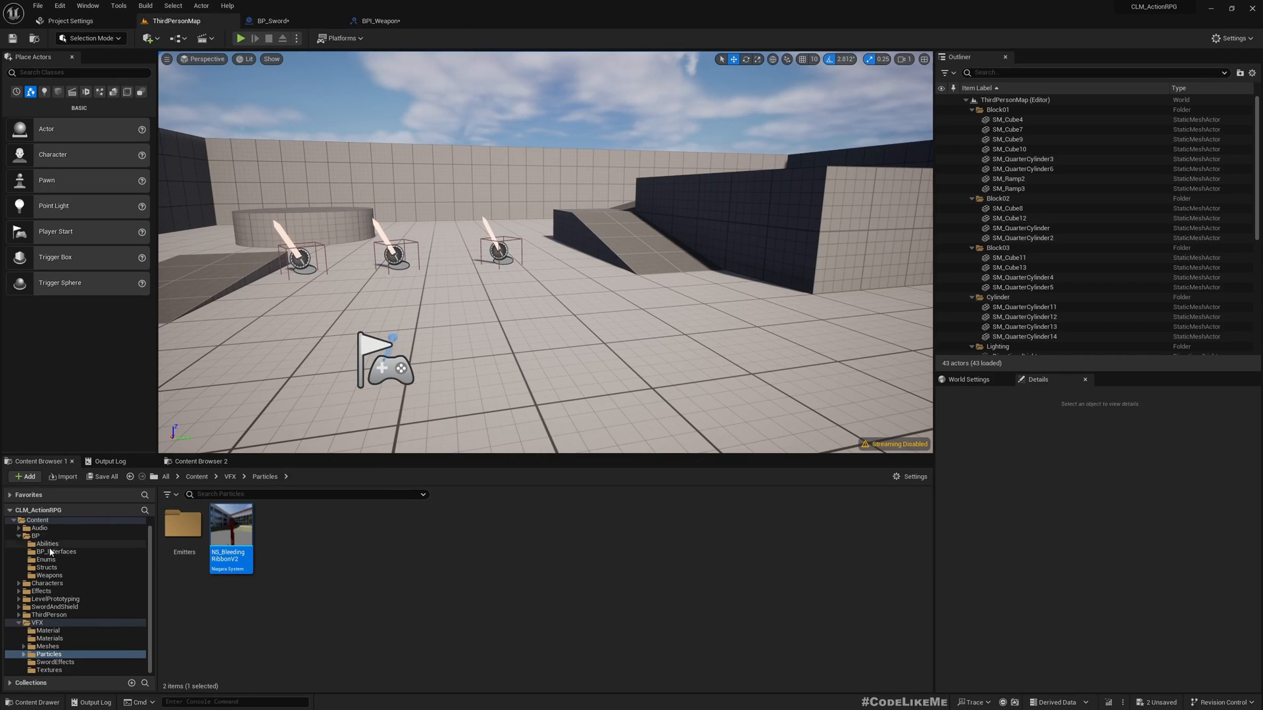
pyautogui.click(46, 543)
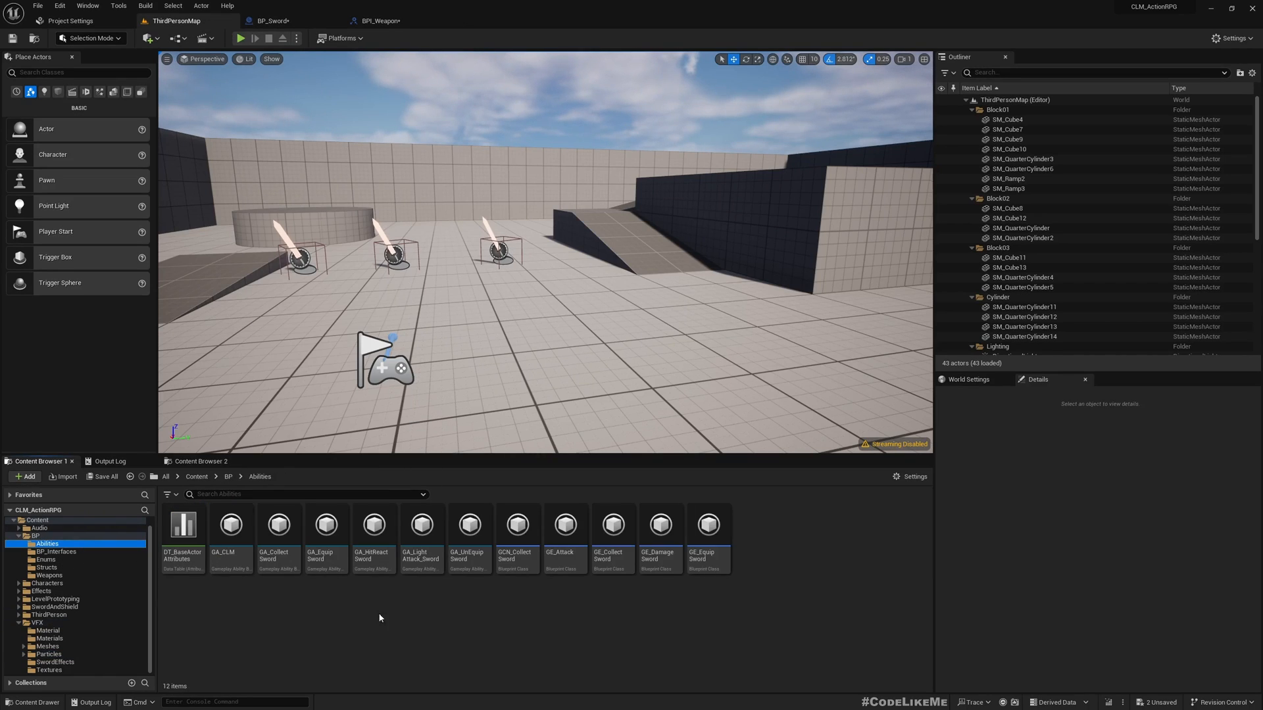
pyautogui.moveTo(421, 525)
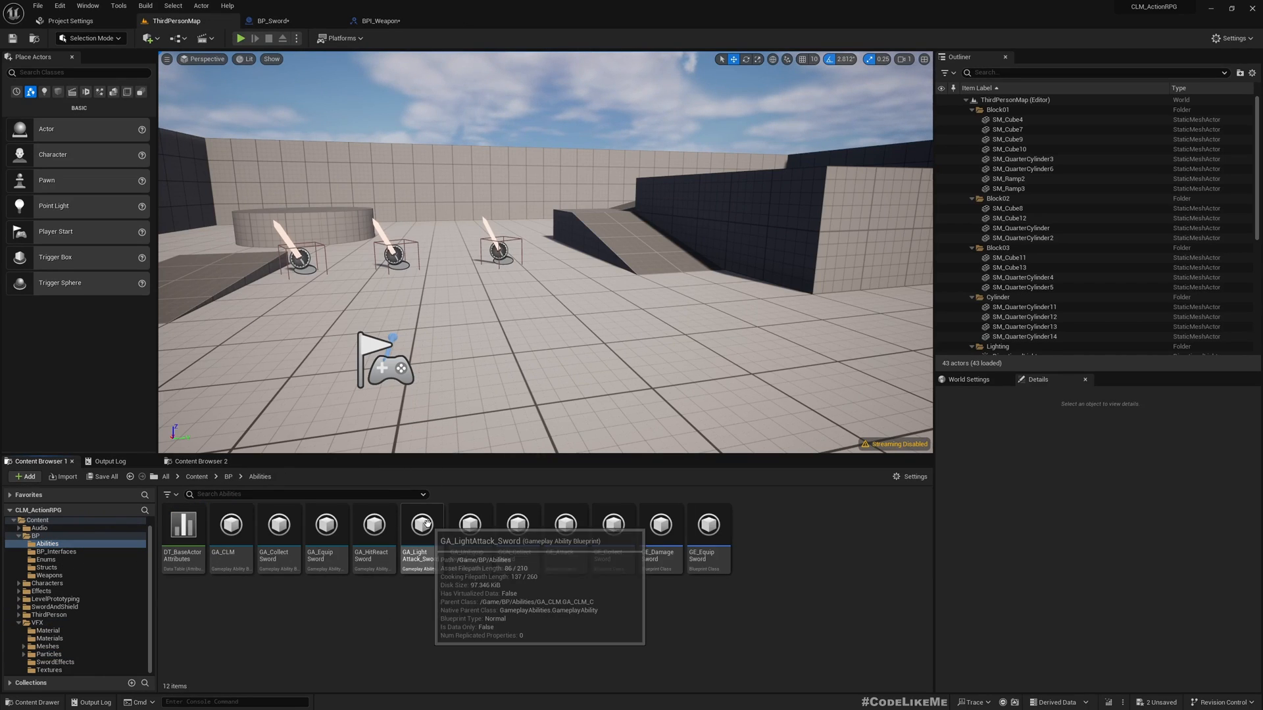
pyautogui.doubleClick(421, 525)
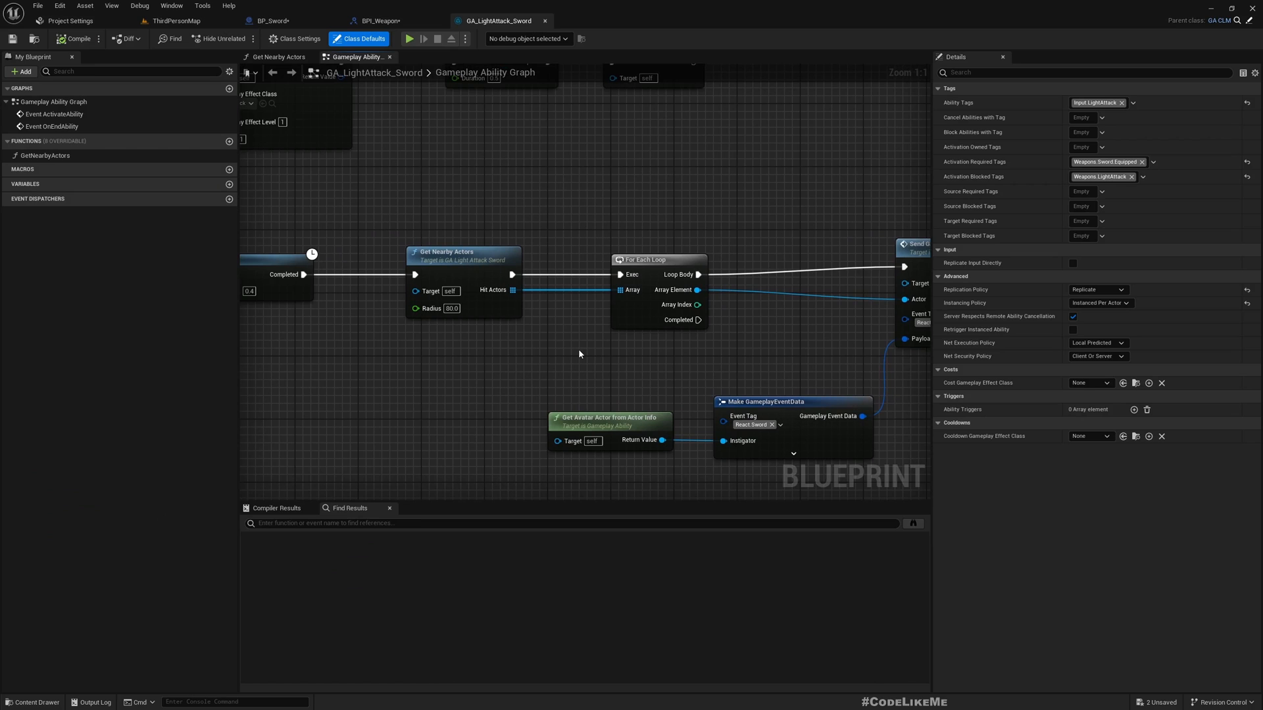
# Add a Length node on Hit Actors and collapse the nodes into an ActivateBloodTrail graph.
pyautogui.scroll(-3)
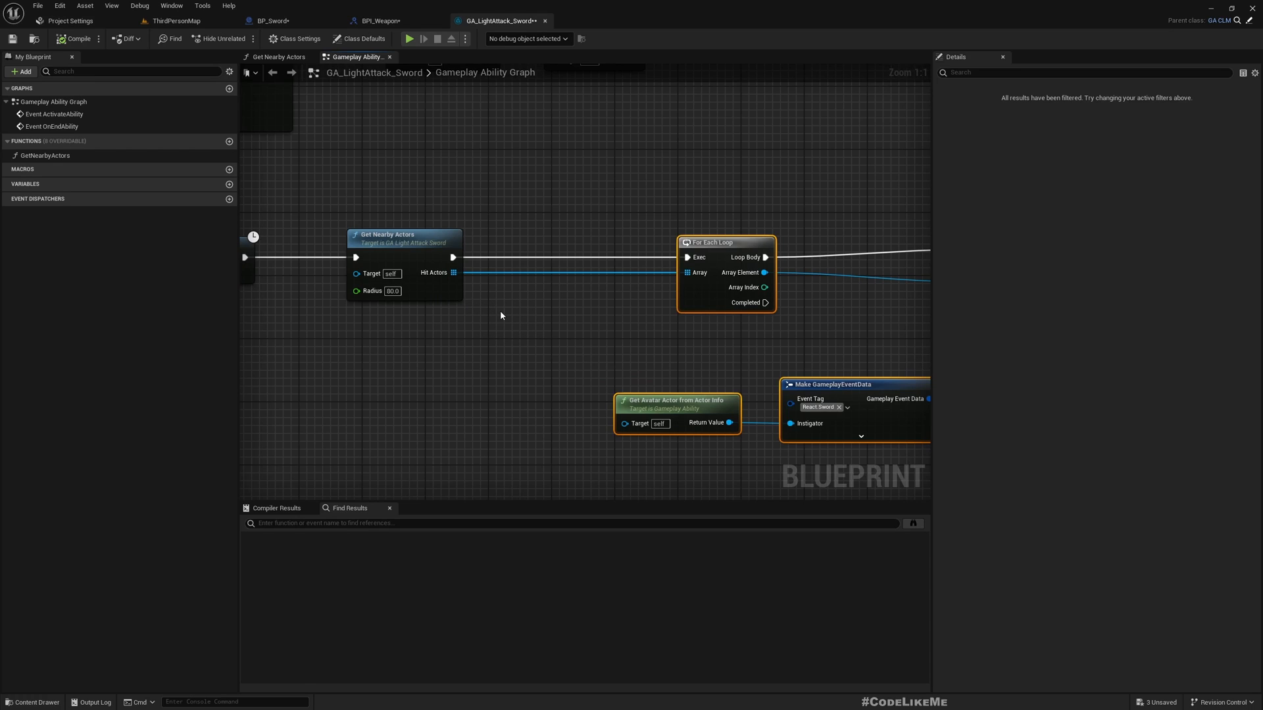
pyautogui.moveTo(452, 257); pyautogui.dragTo(487, 321)
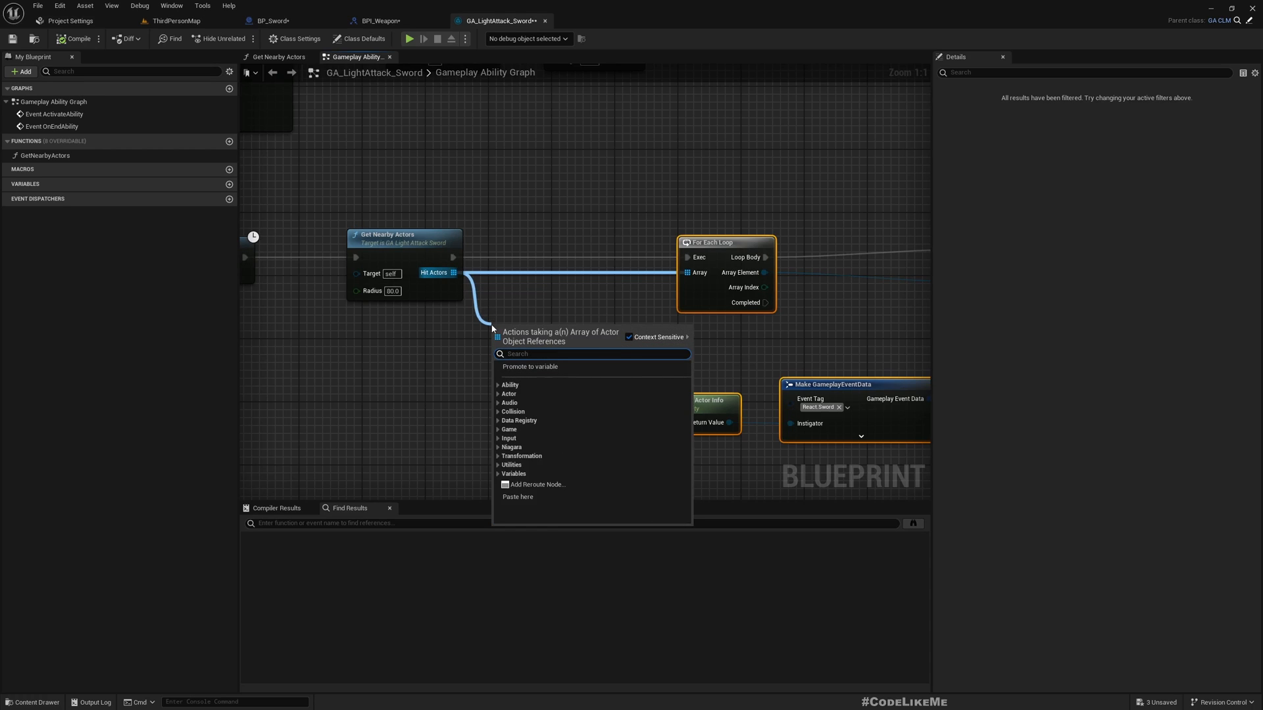
pyautogui.write('leng')
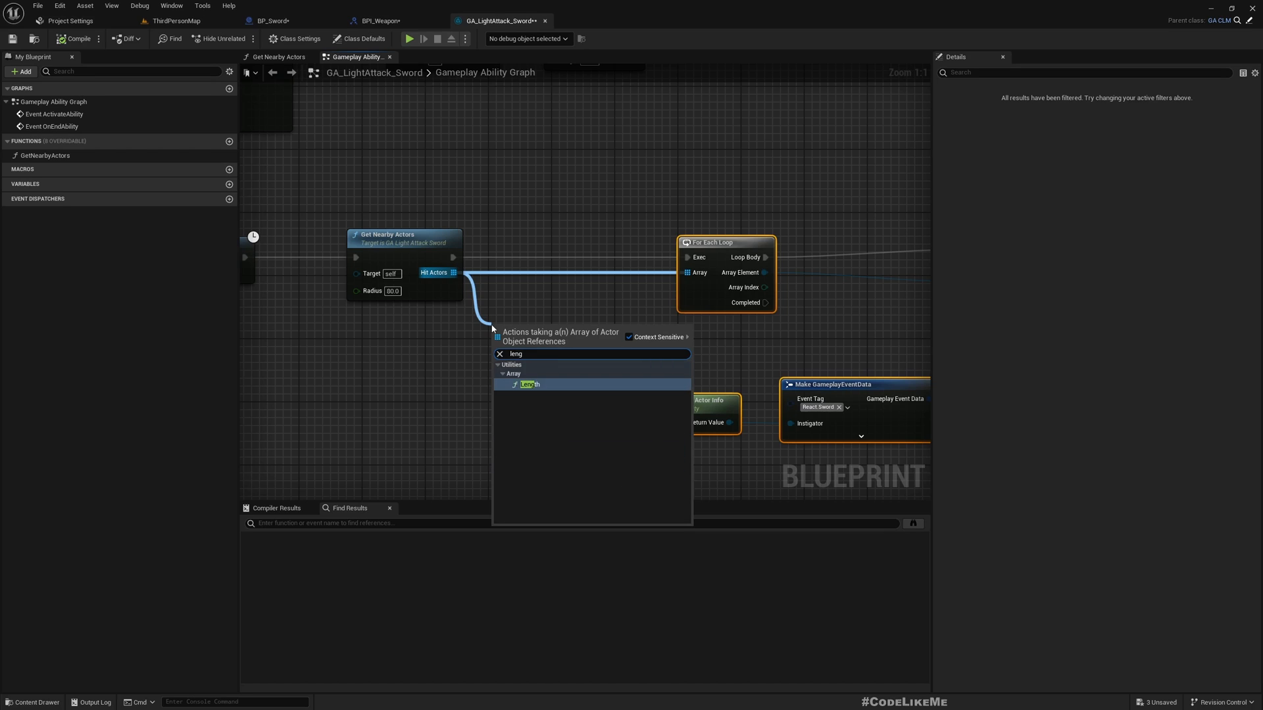
pyautogui.click(528, 385)
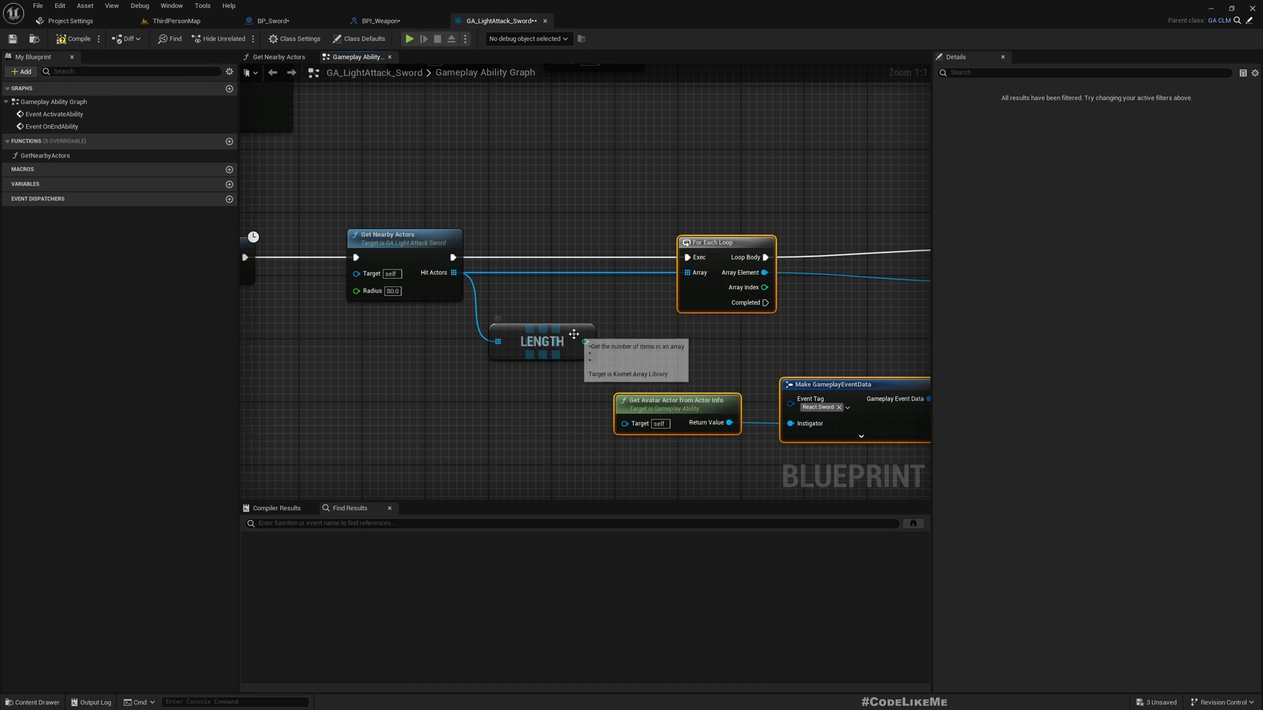
pyautogui.moveTo(552, 259)
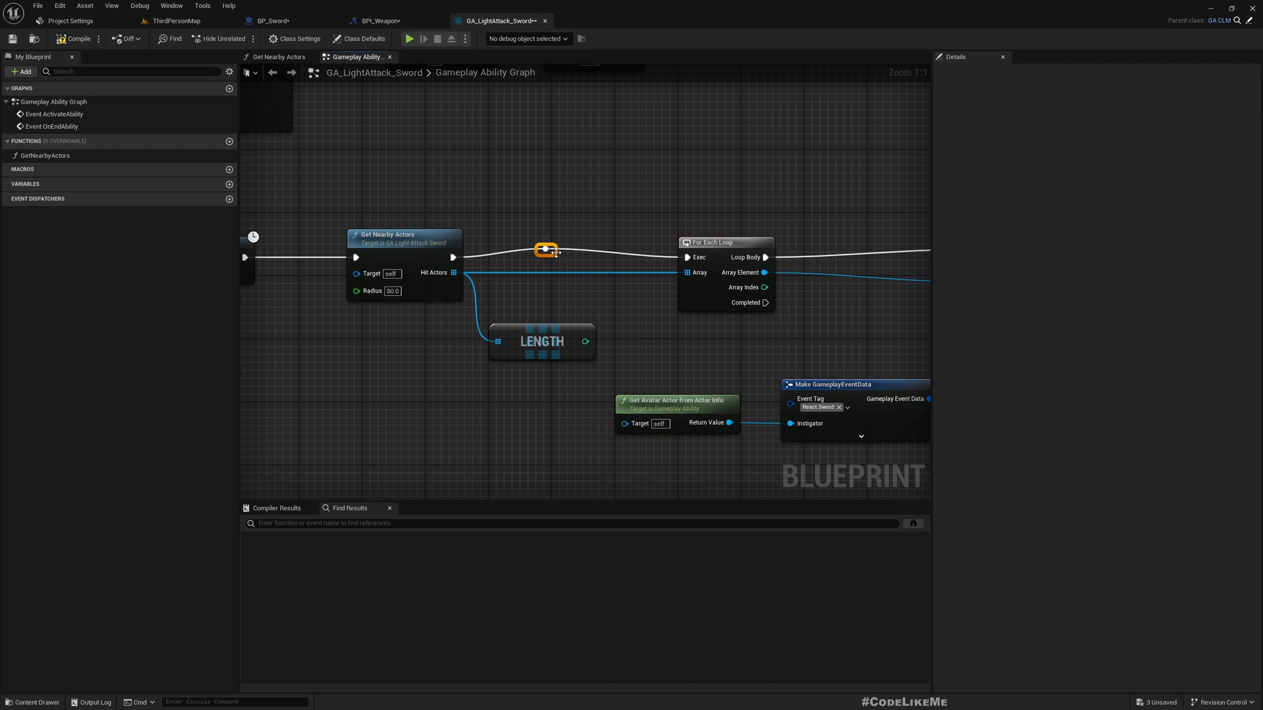
pyautogui.moveTo(583, 352)
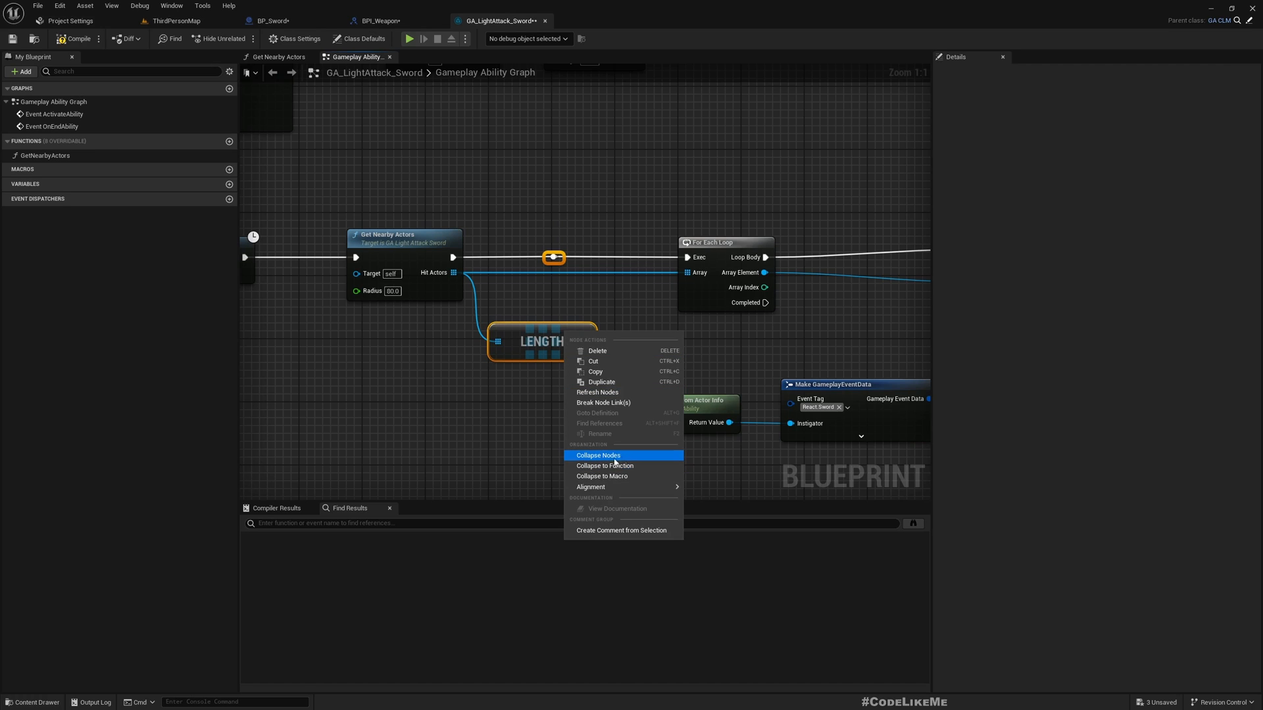
pyautogui.moveTo(652, 463)
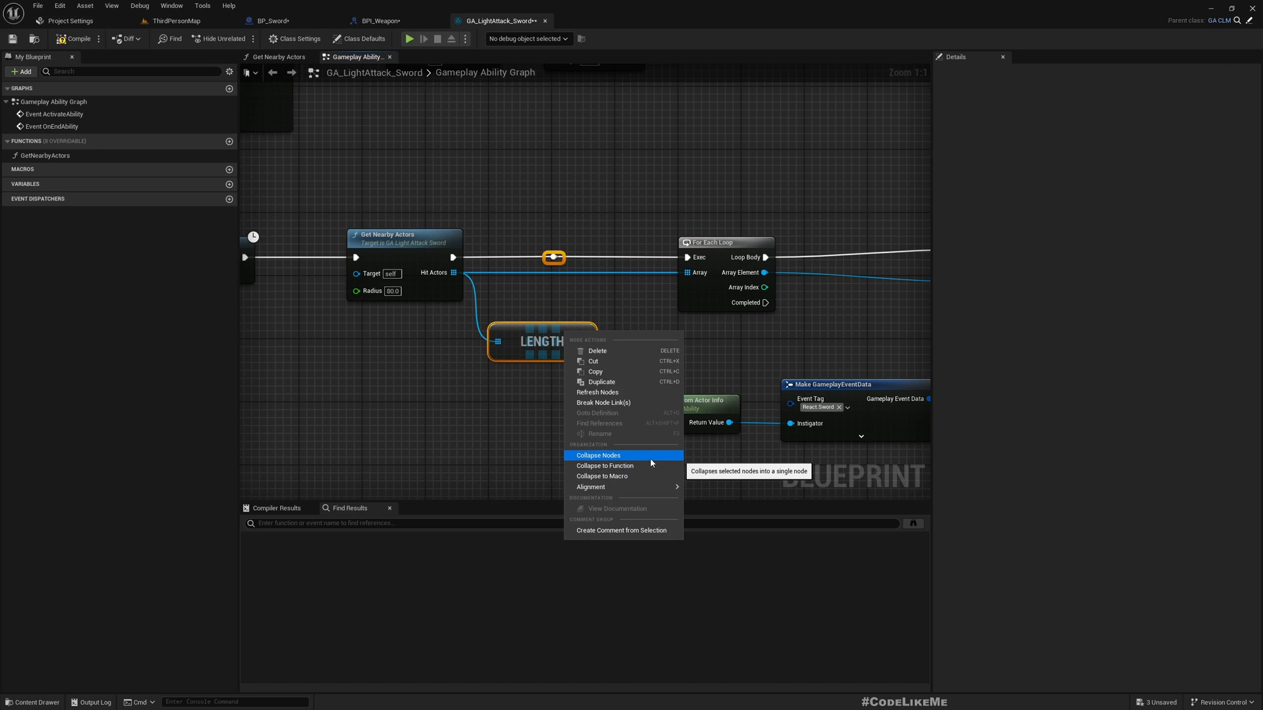
pyautogui.moveTo(591, 486)
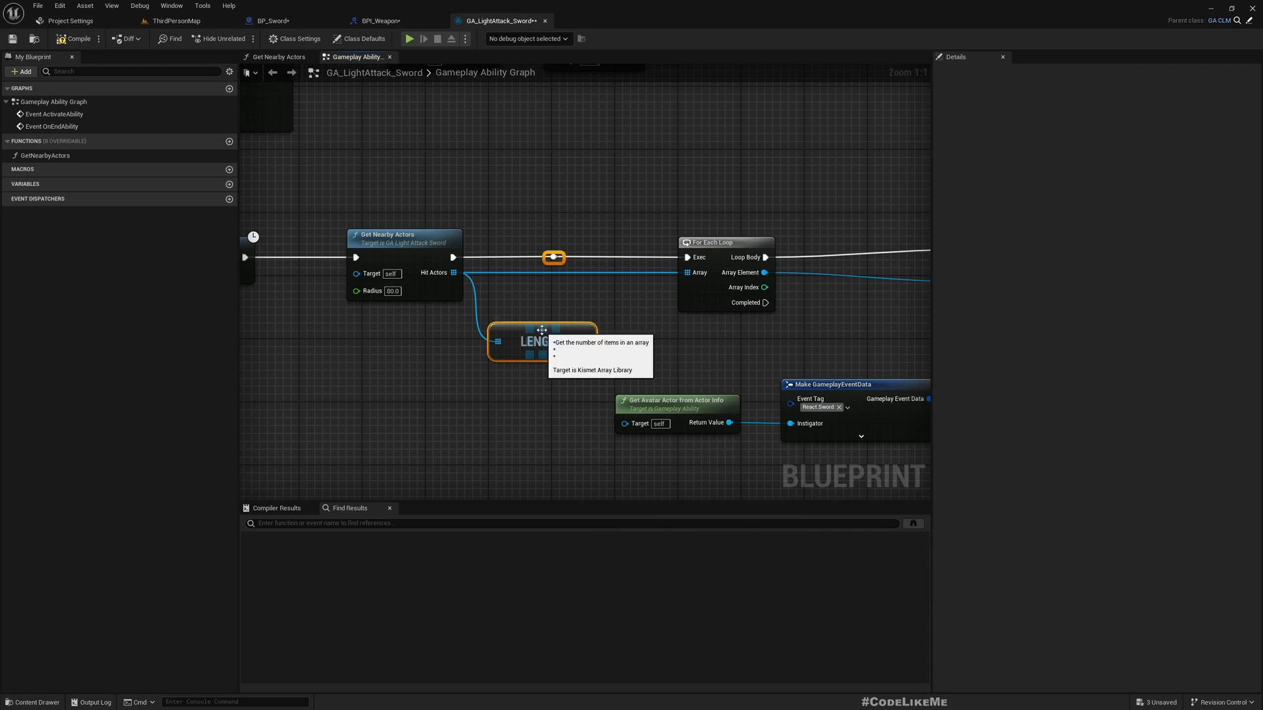
pyautogui.moveTo(574, 461)
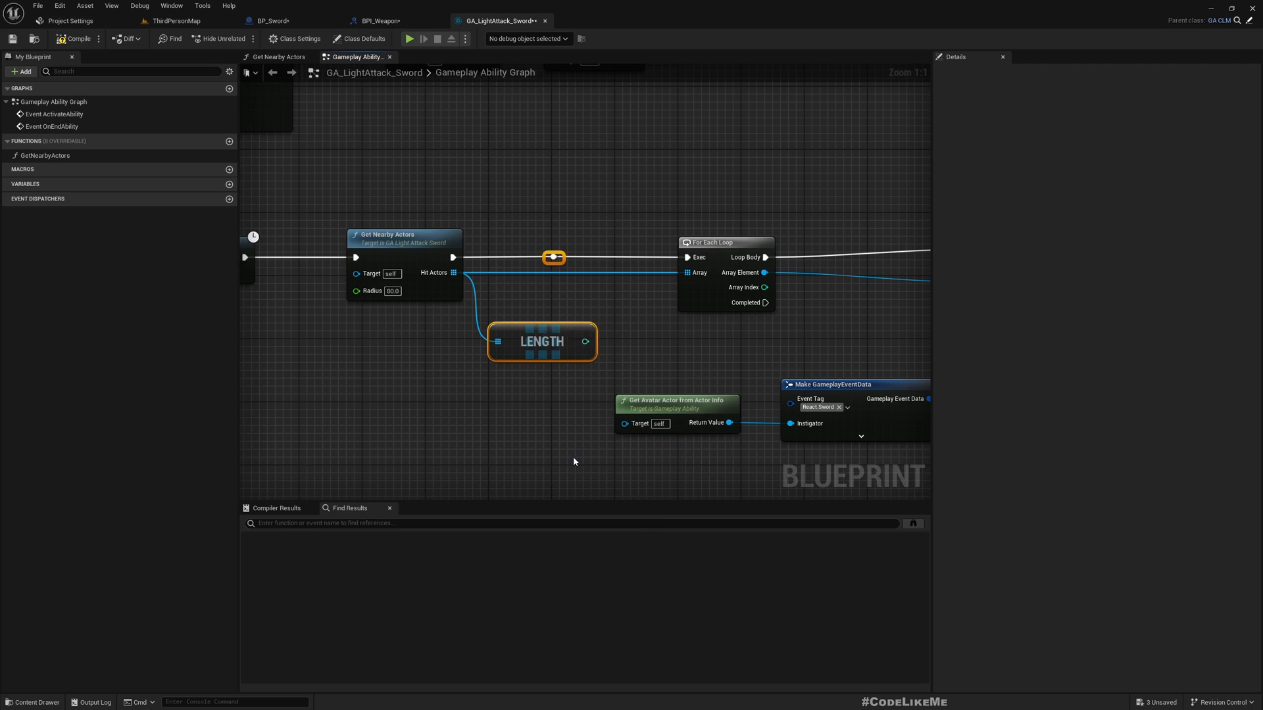
pyautogui.click(541, 341)
pyautogui.write('ActivateBloodTrail')
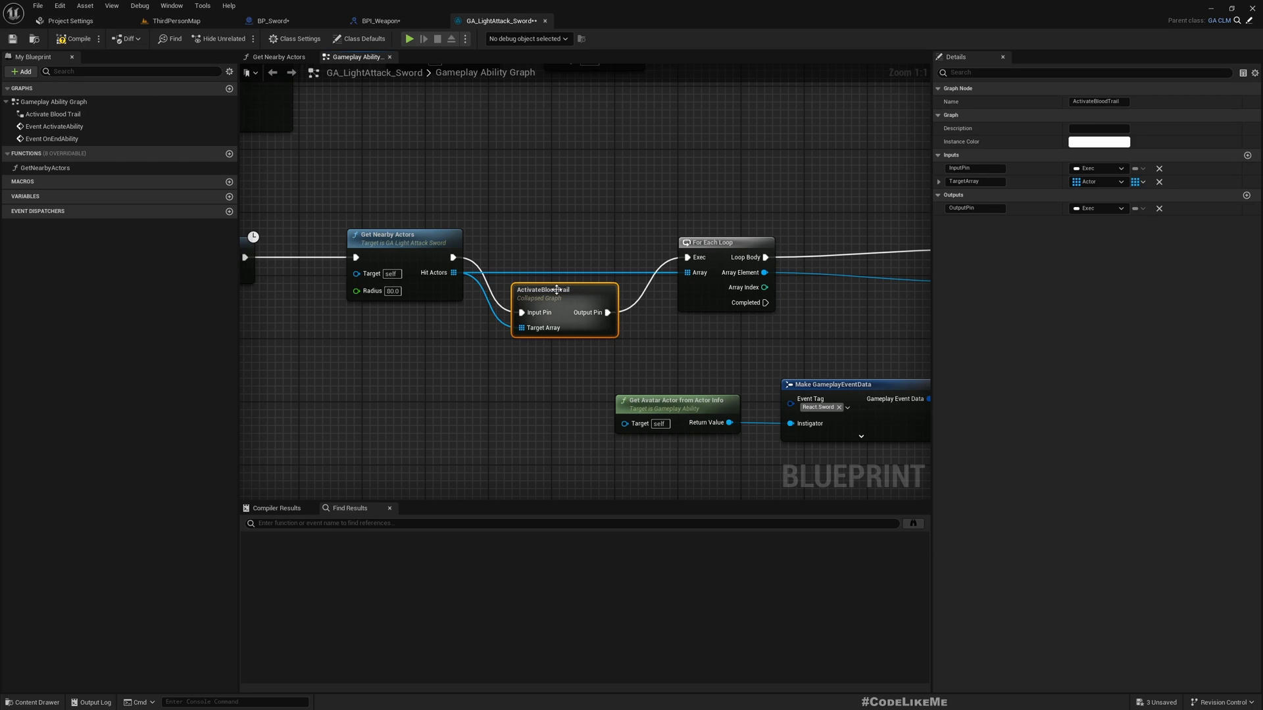
# Inside Activate Blood Trail, pass the input through to Outputs and add a Branch on Length > 0.
pyautogui.doubleClick(544, 308)
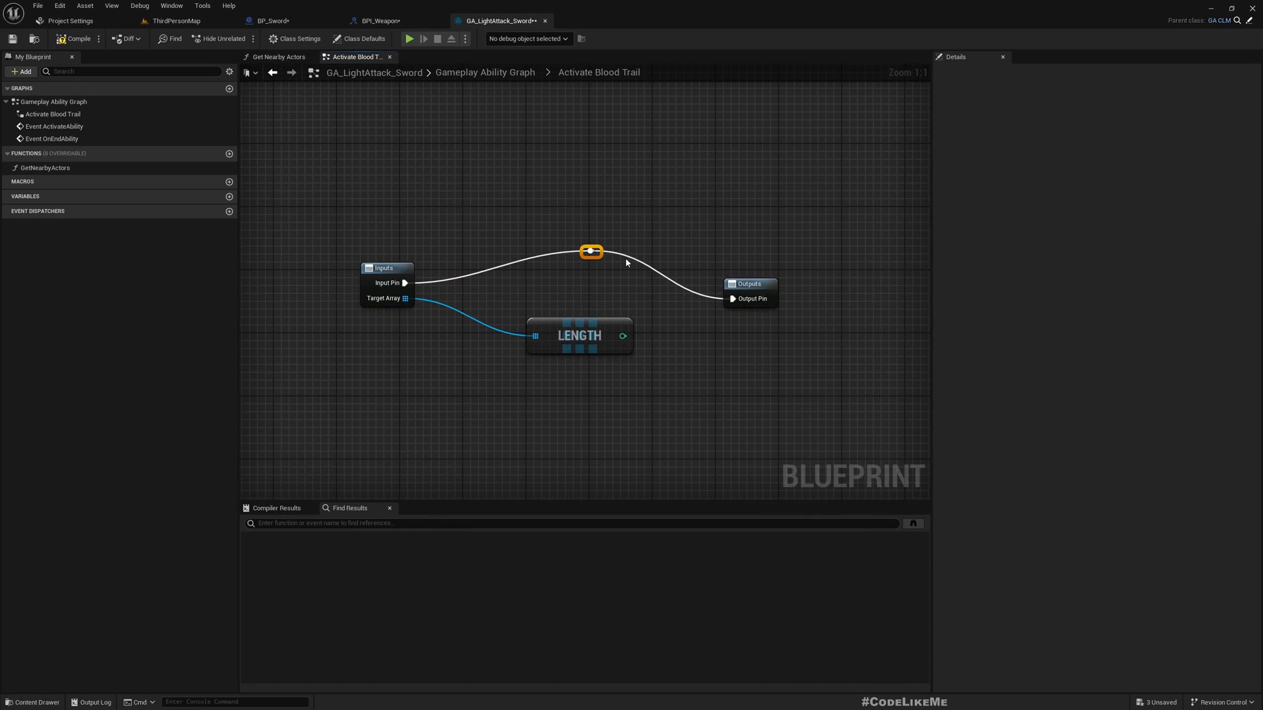
pyautogui.moveTo(749, 284); pyautogui.dragTo(827, 244)
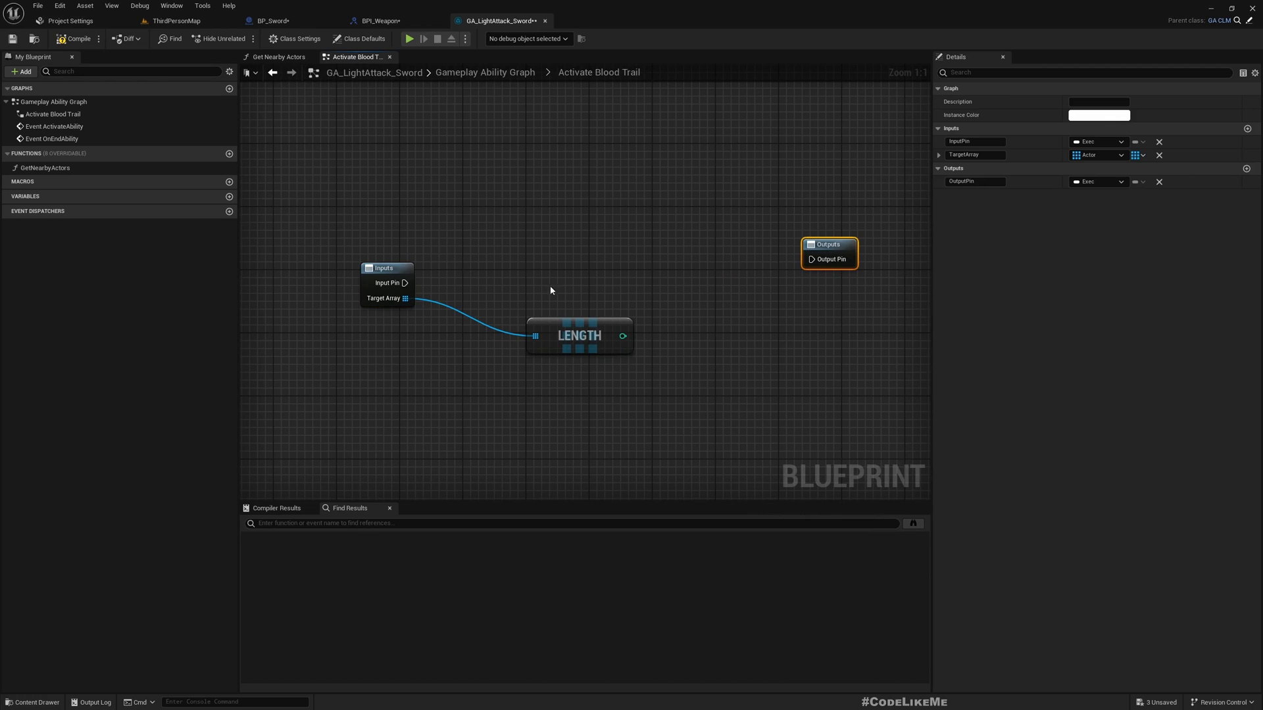
pyautogui.moveTo(407, 283); pyautogui.dragTo(812, 259)
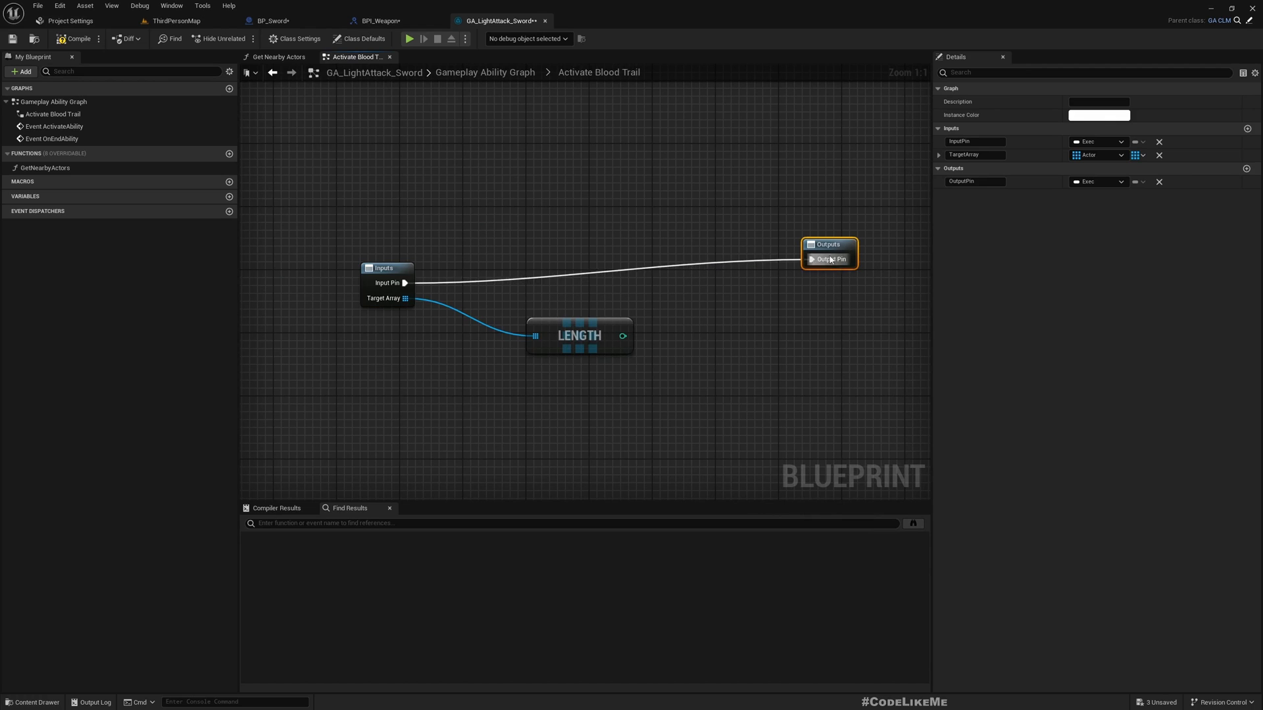
pyautogui.moveTo(579, 335); pyautogui.dragTo(547, 367)
pyautogui.write('bran')
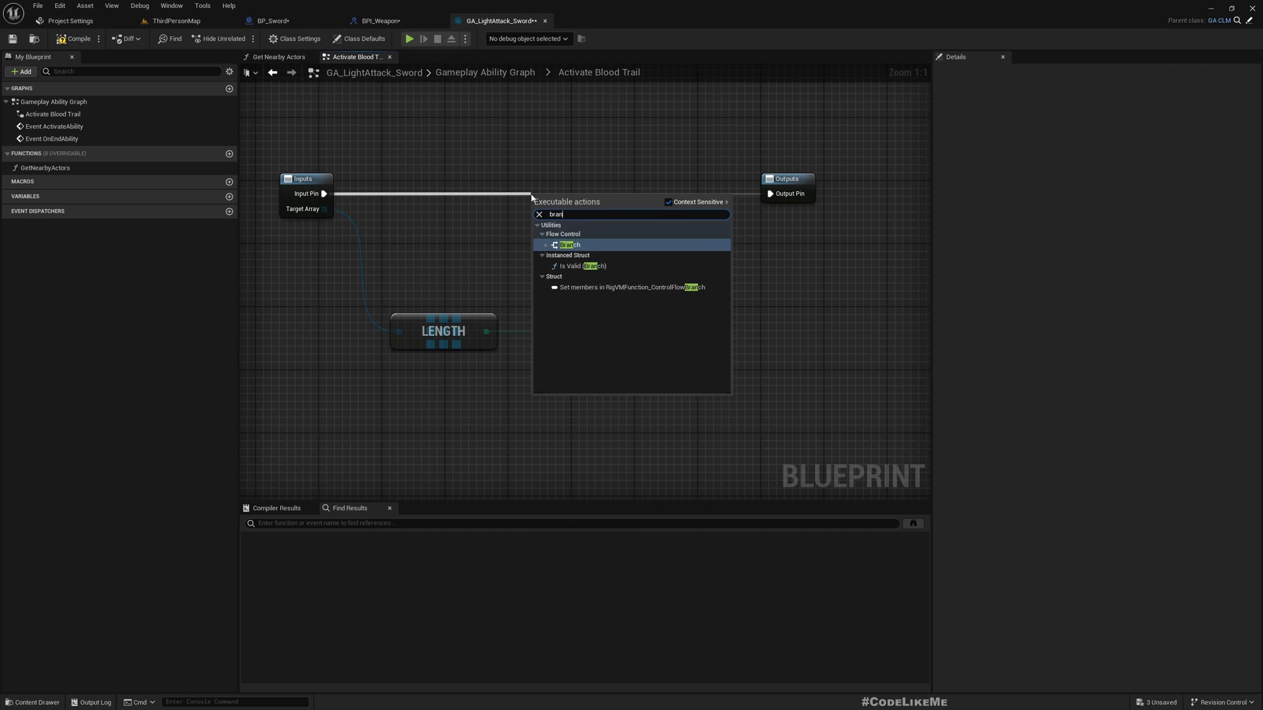
pyautogui.click(567, 245)
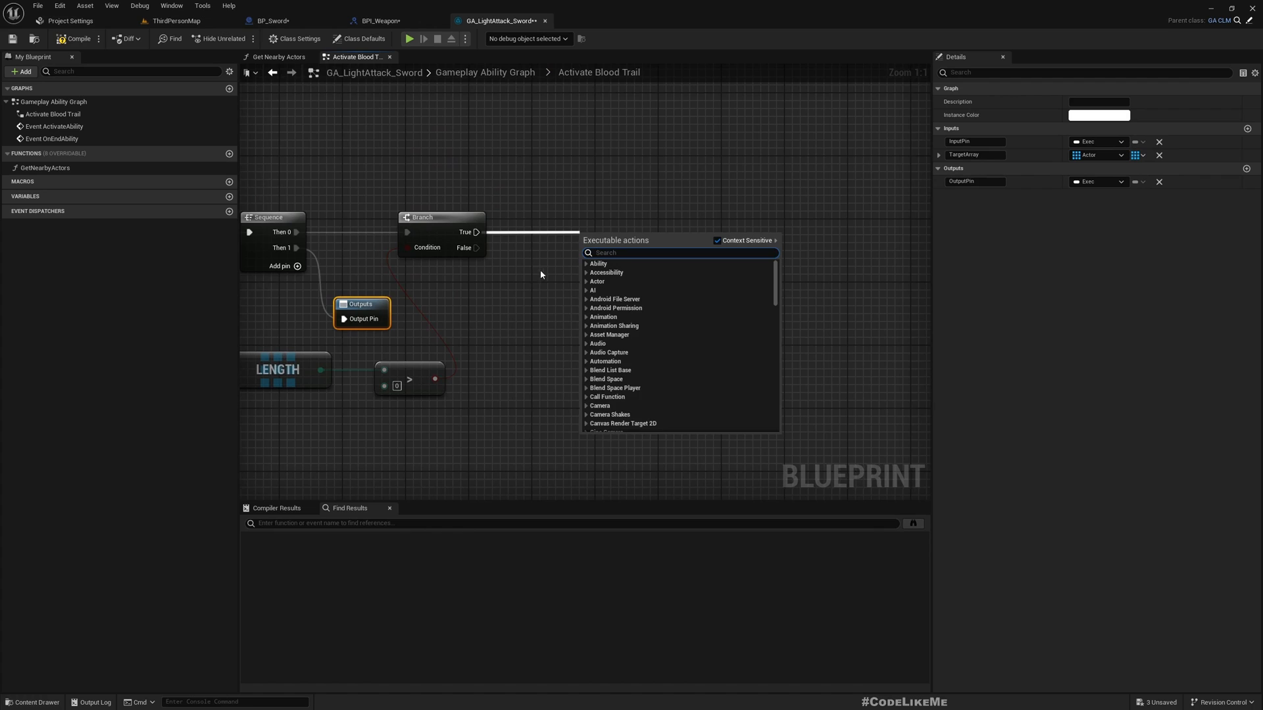
# Get the avatar actor from actor info, call Get Weapon on it and Trigger Blood on the result.
pyautogui.write('get av')
pyautogui.write('getwea')
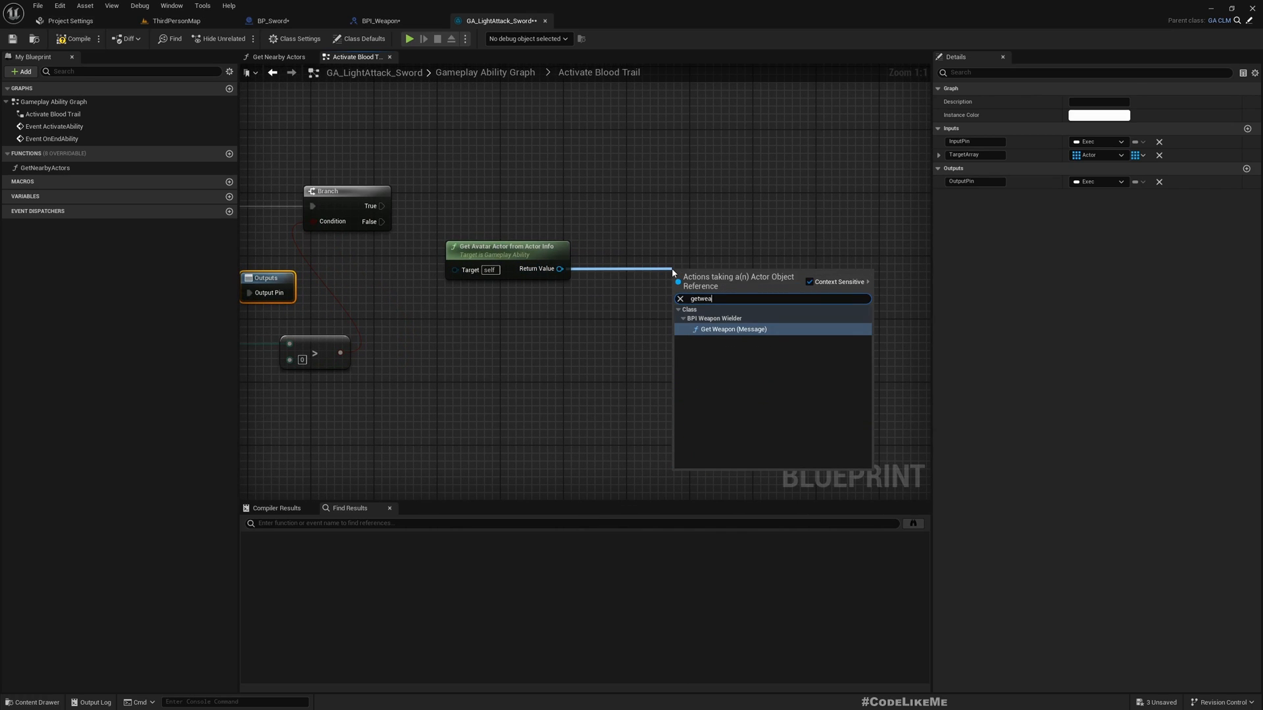
pyautogui.click(733, 329)
pyautogui.write('trigge')
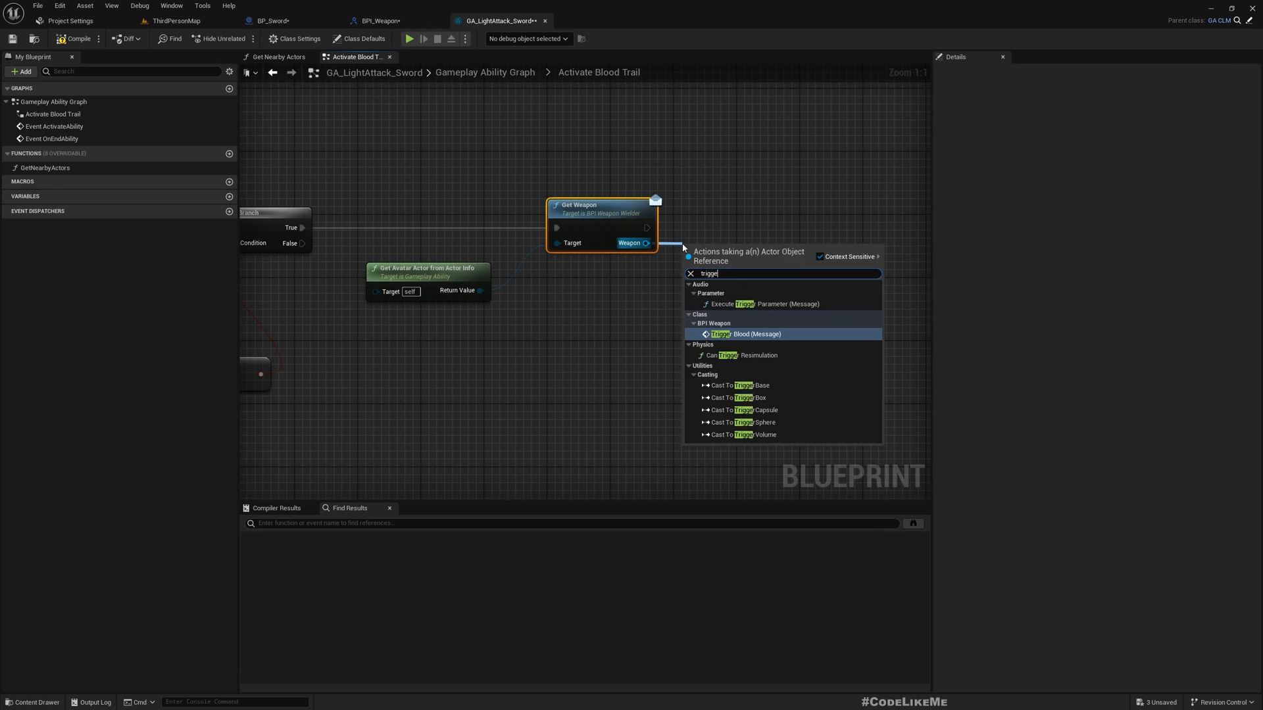
pyautogui.click(753, 332)
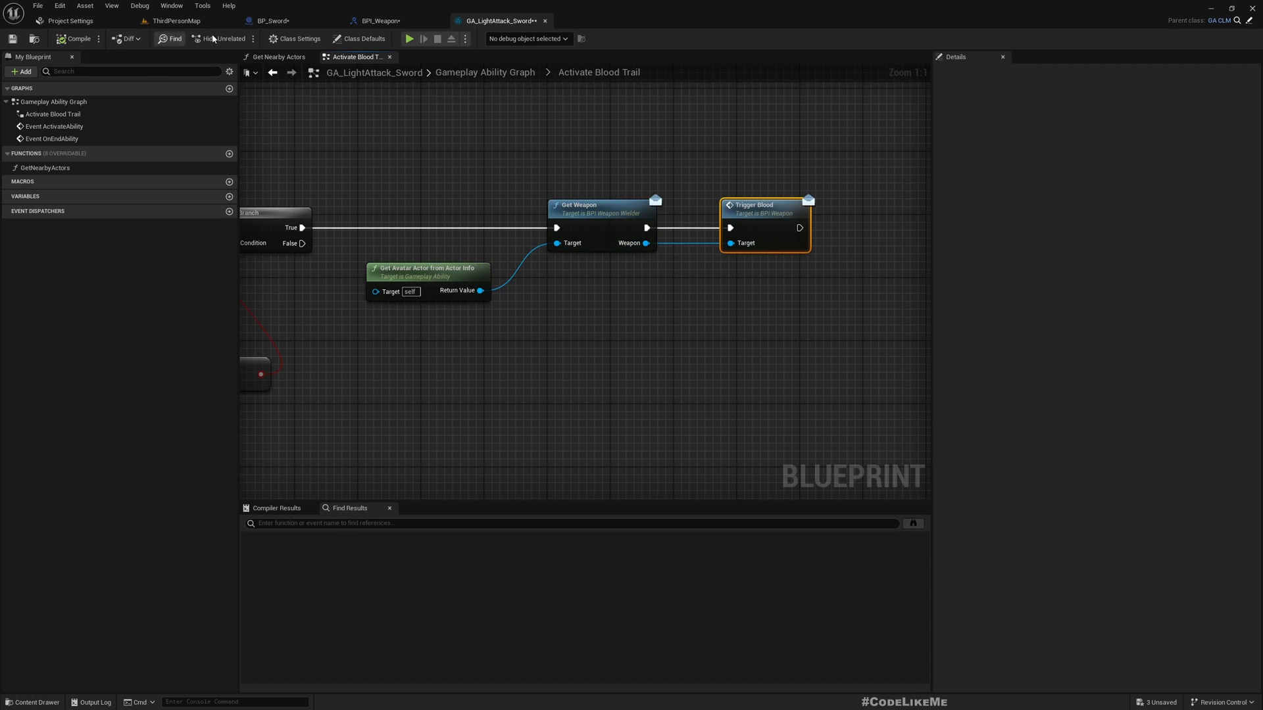
pyautogui.scroll(-3)
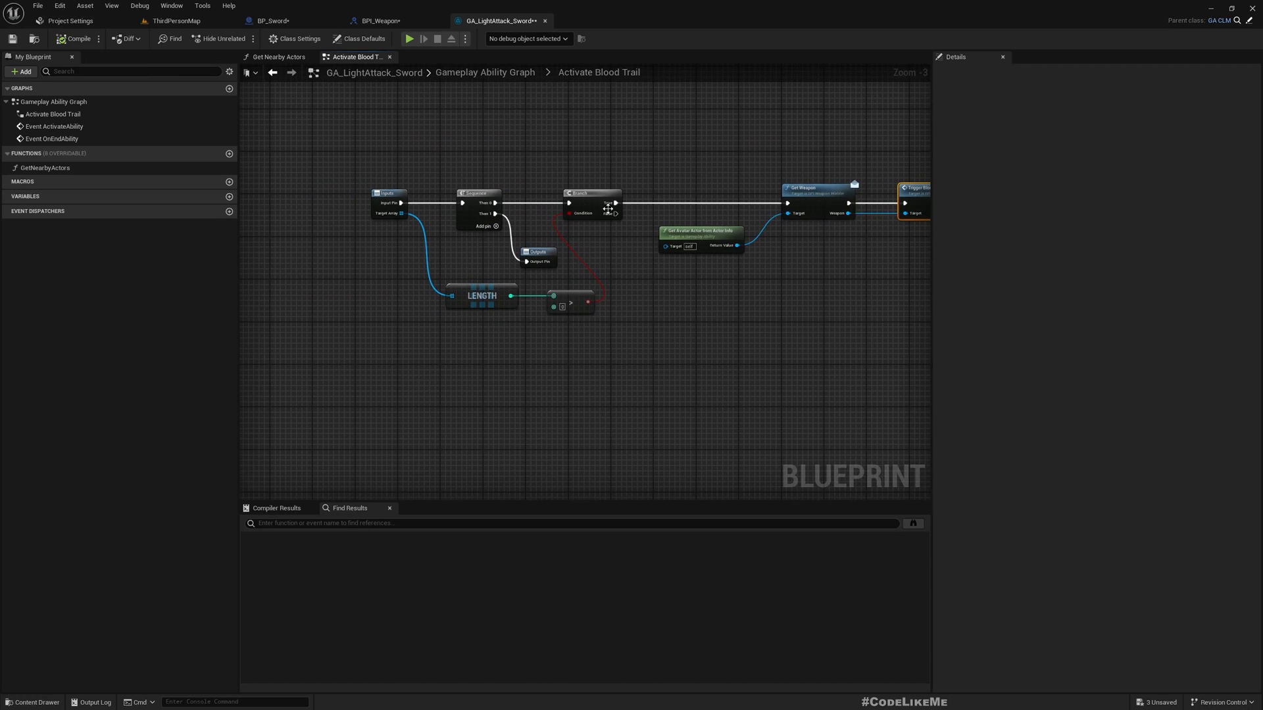
# Run a play test in ThirdPersonMap, then bring up the BP_Sword event graph again.
pyautogui.click(175, 20)
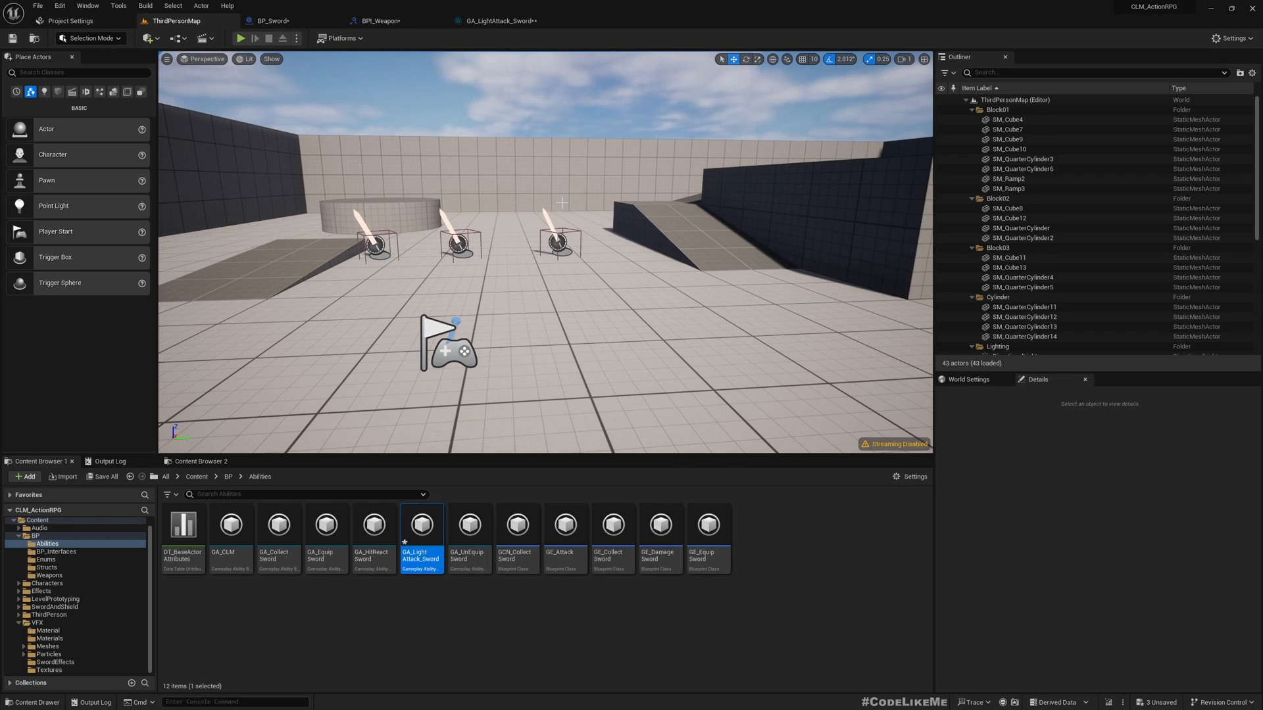
pyautogui.click(240, 39)
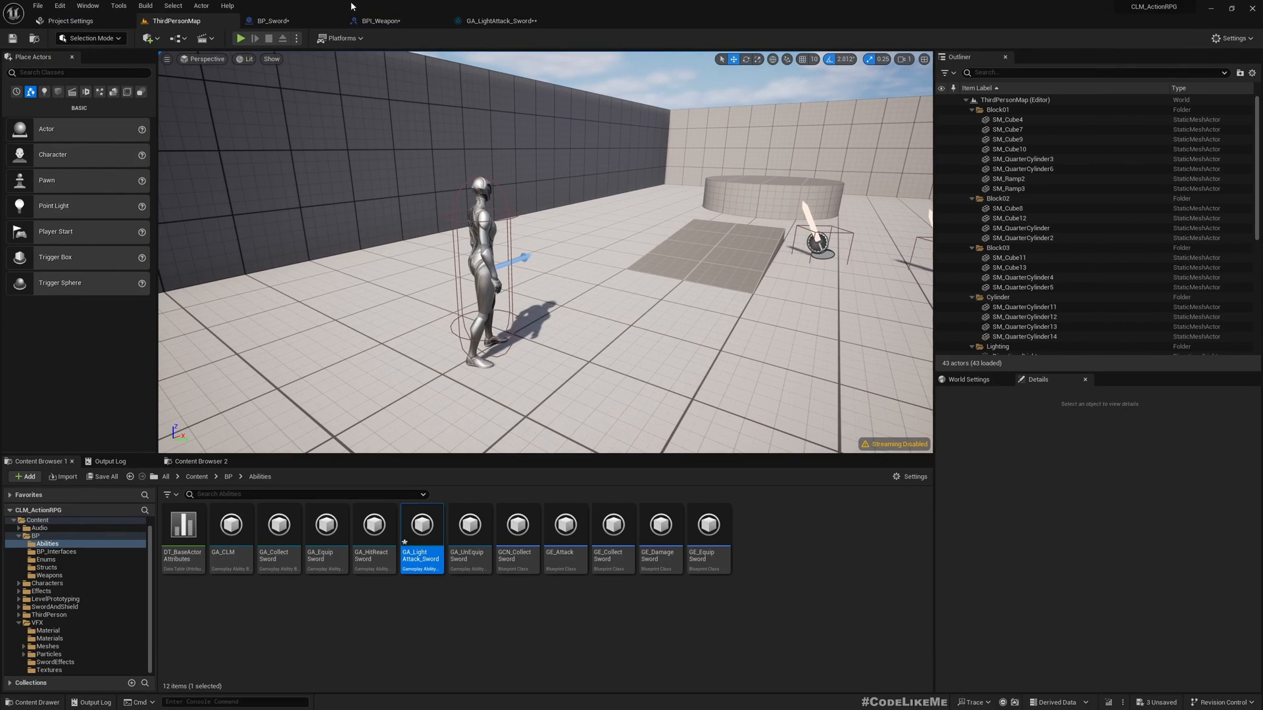
pyautogui.click(271, 19)
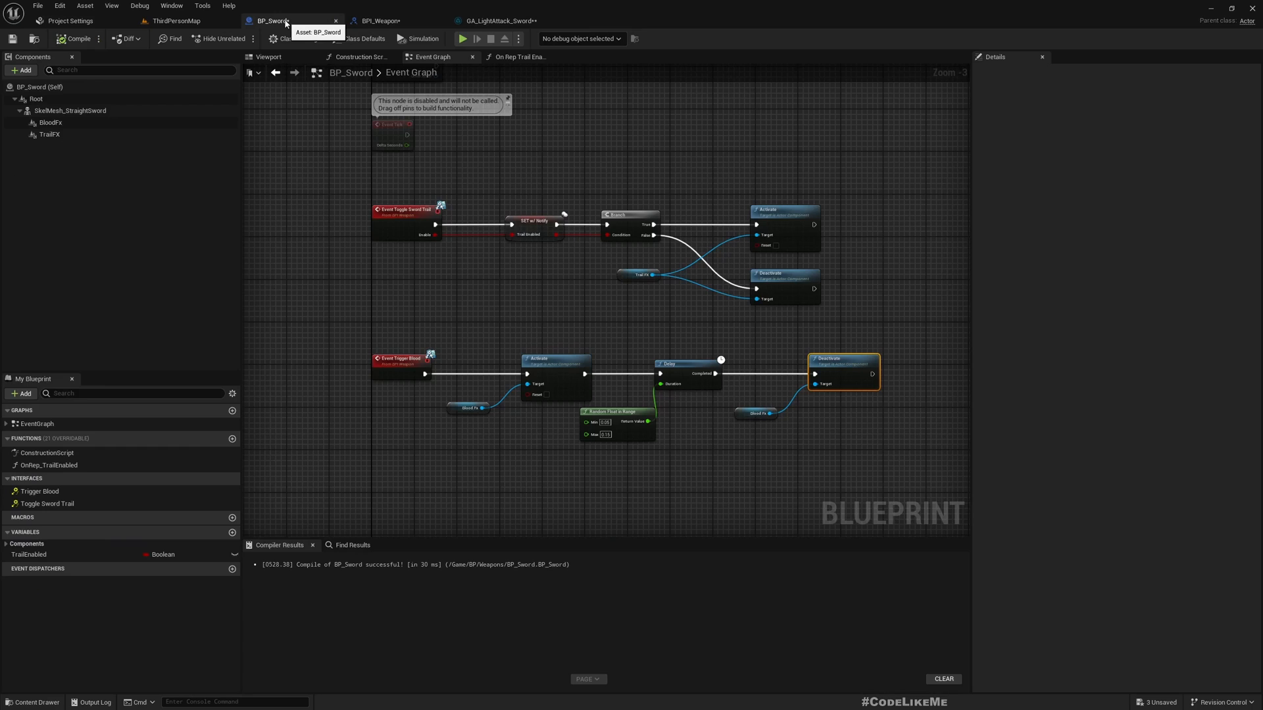
# Return to GA_LightAttack_Sword's Activate Blood Trail graph, then switch to the character blueprint.
pyautogui.click(497, 20)
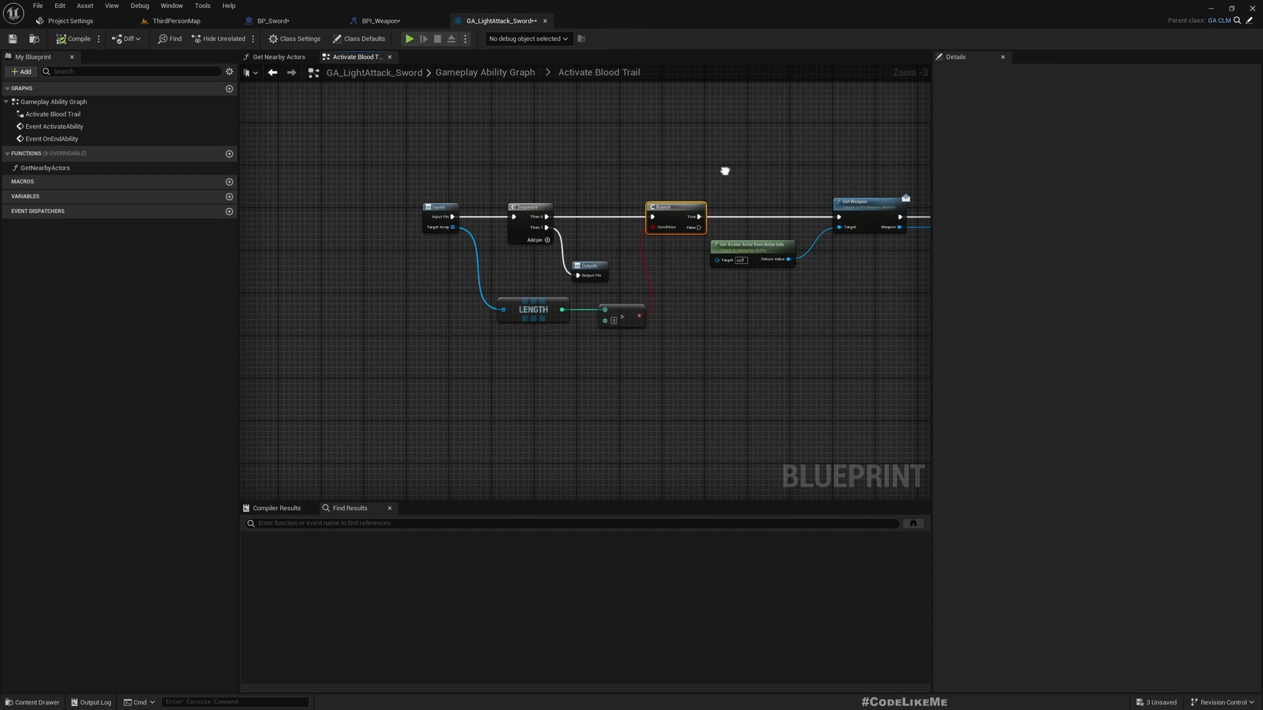
pyautogui.click(354, 206)
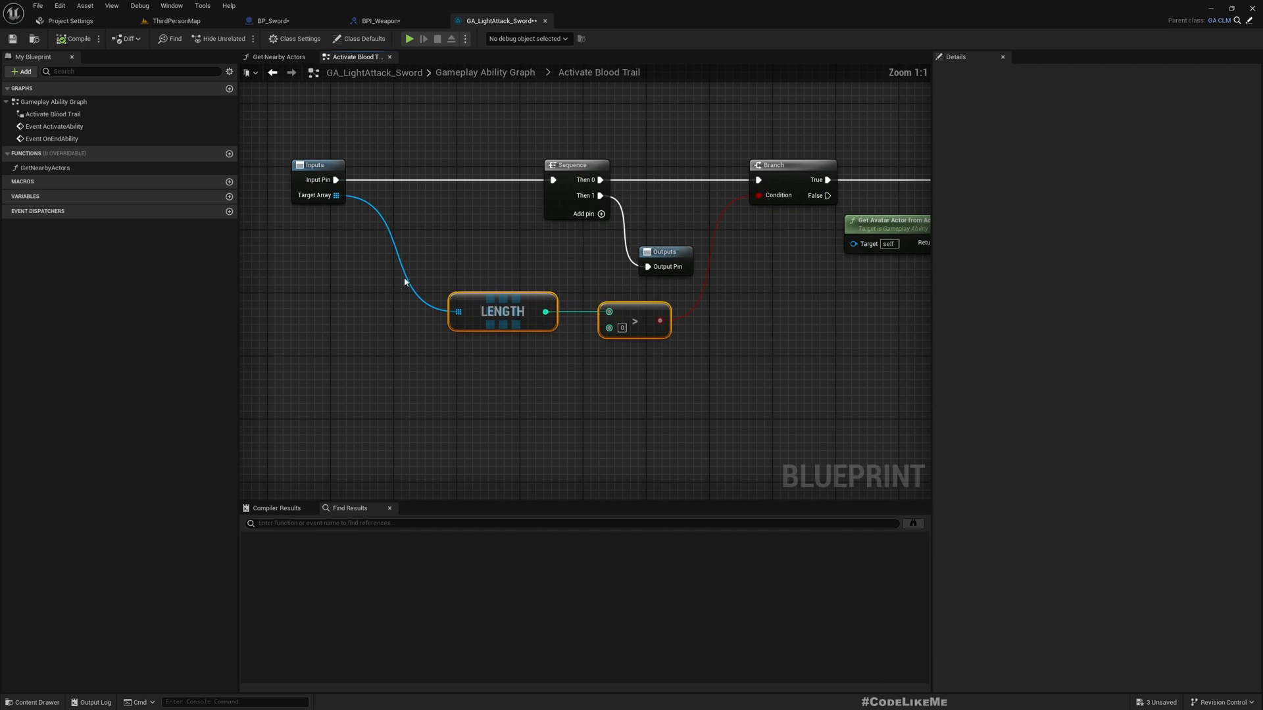
pyautogui.moveTo(418, 262)
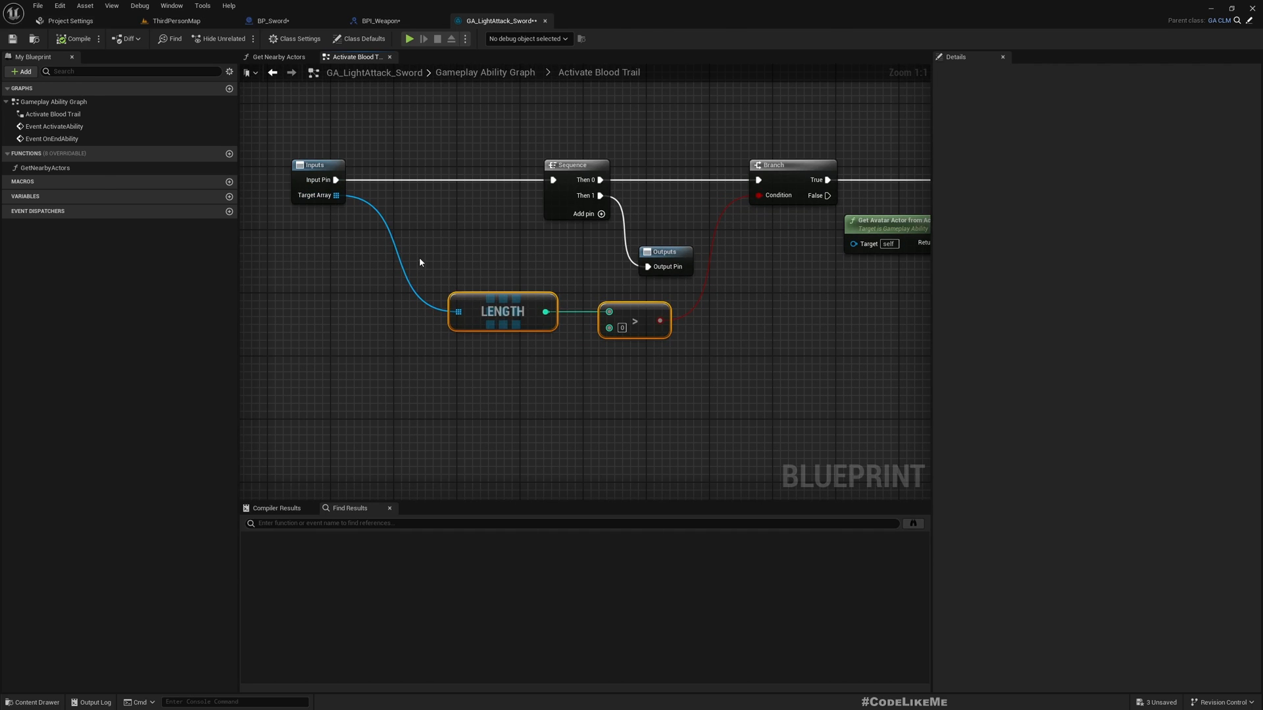
pyautogui.click(601, 19)
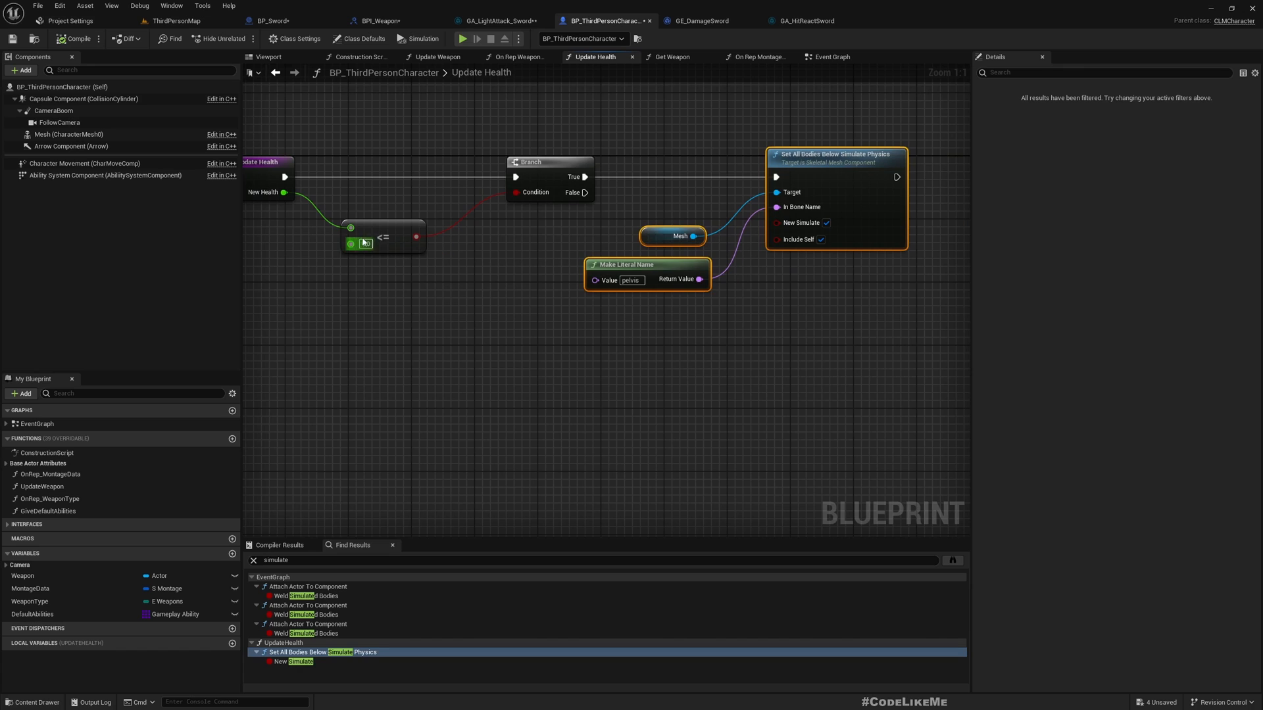
pyautogui.moveTo(883, 177)
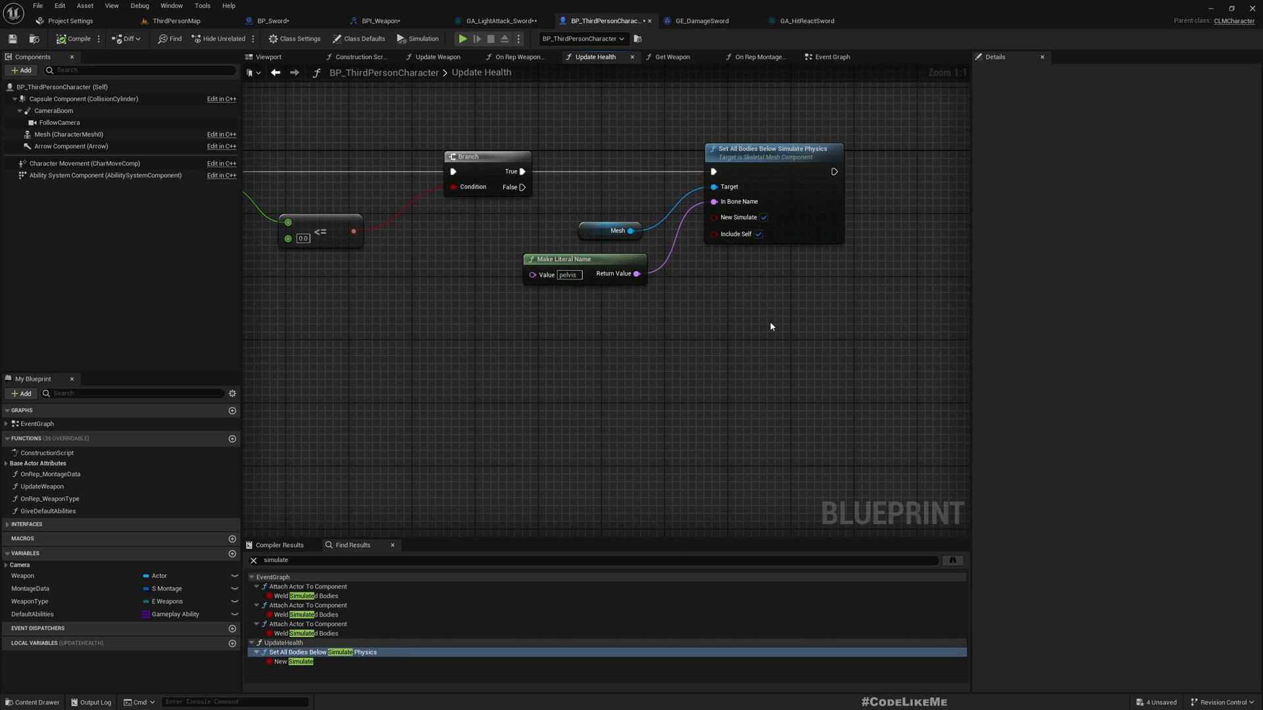
pyautogui.moveTo(715, 280)
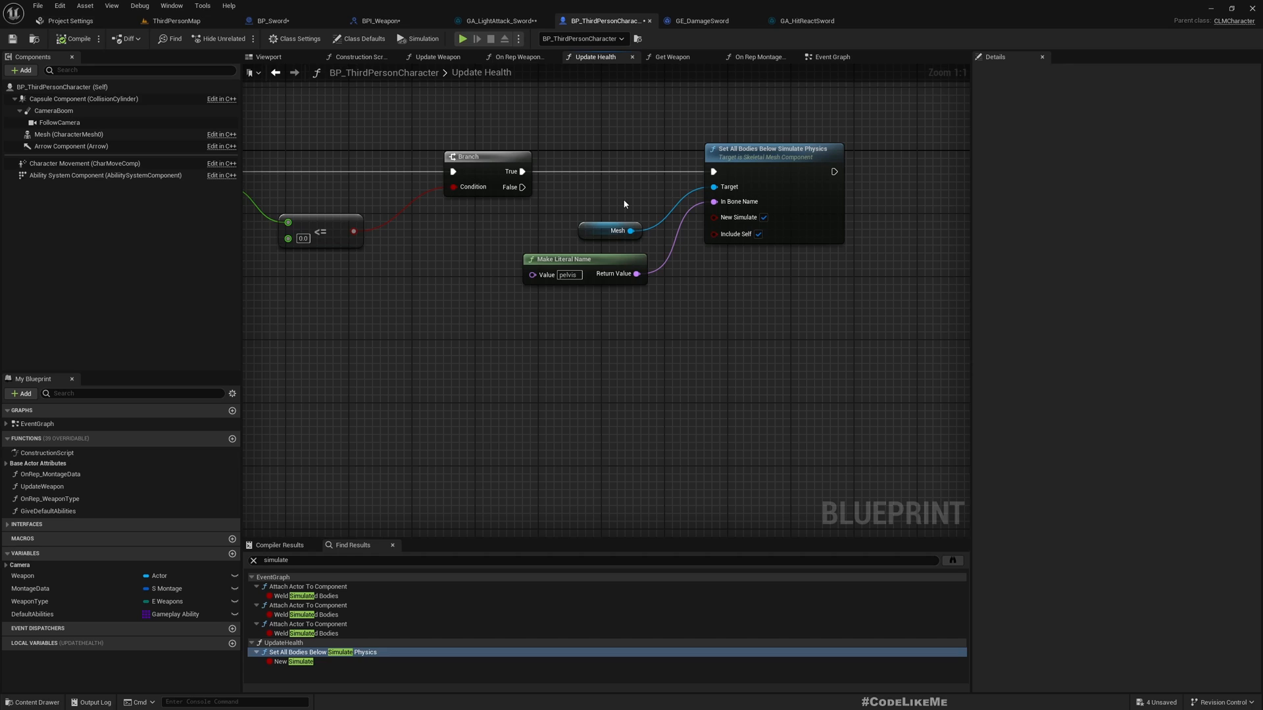
pyautogui.moveTo(634, 196)
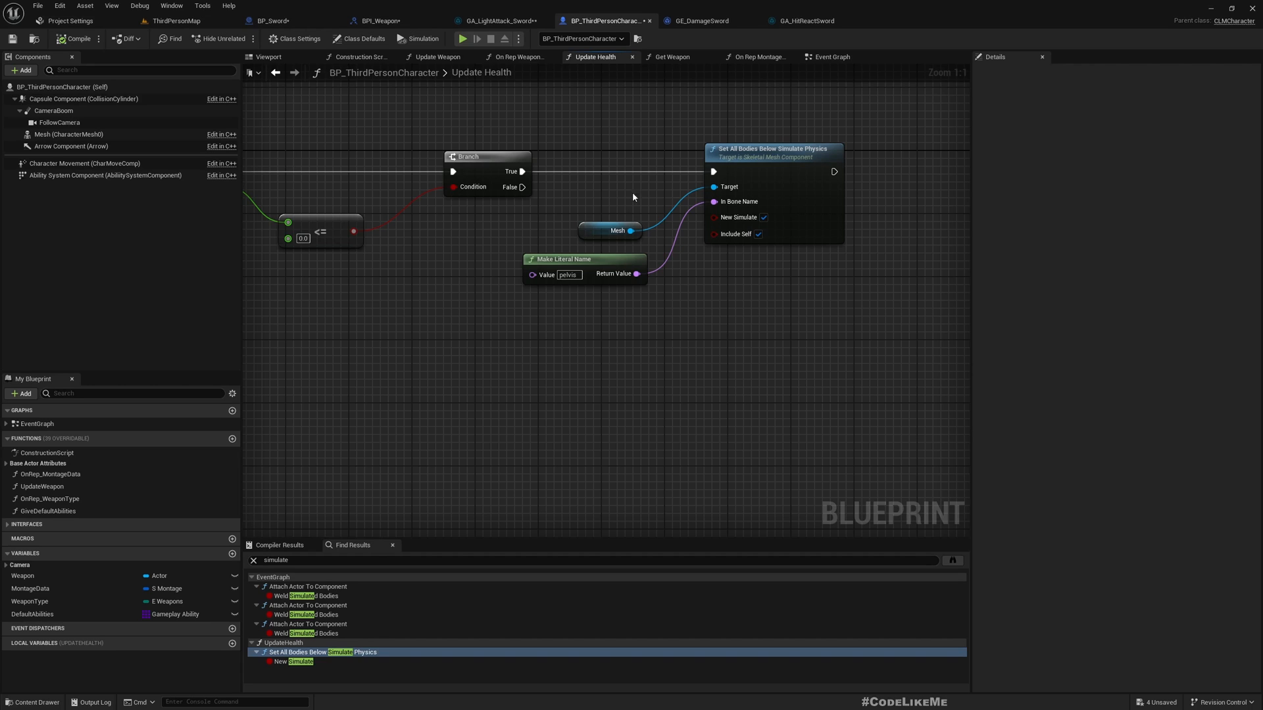
# Review BP_ThirdPersonCharacter and GE_DamageSword (Health -25), then return to ThirdPersonMap.
pyautogui.click(707, 20)
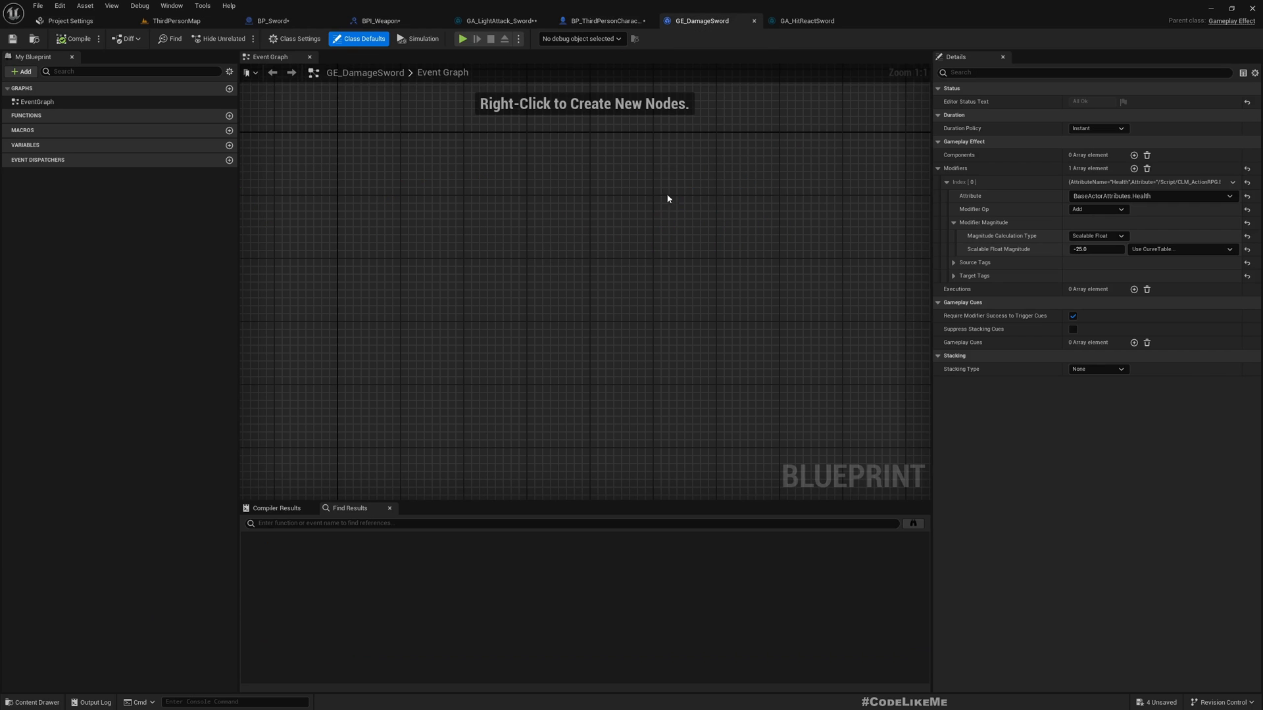
pyautogui.click(601, 20)
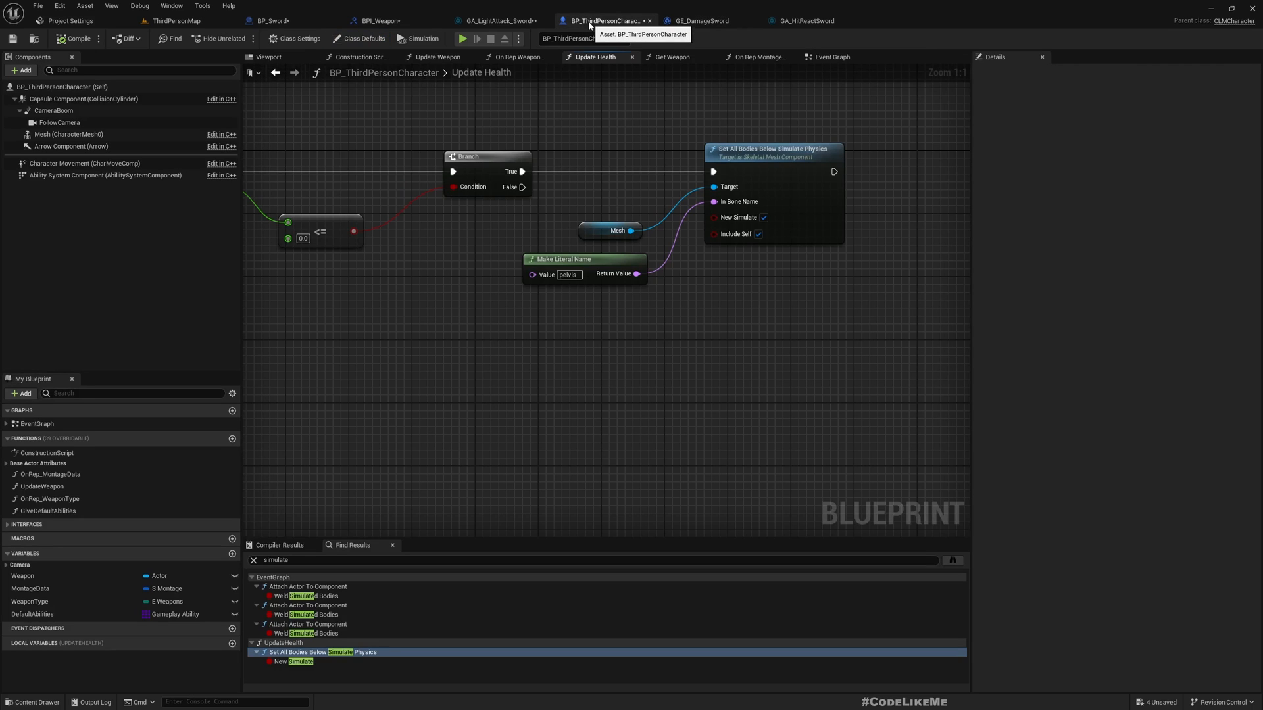
pyautogui.click(697, 20)
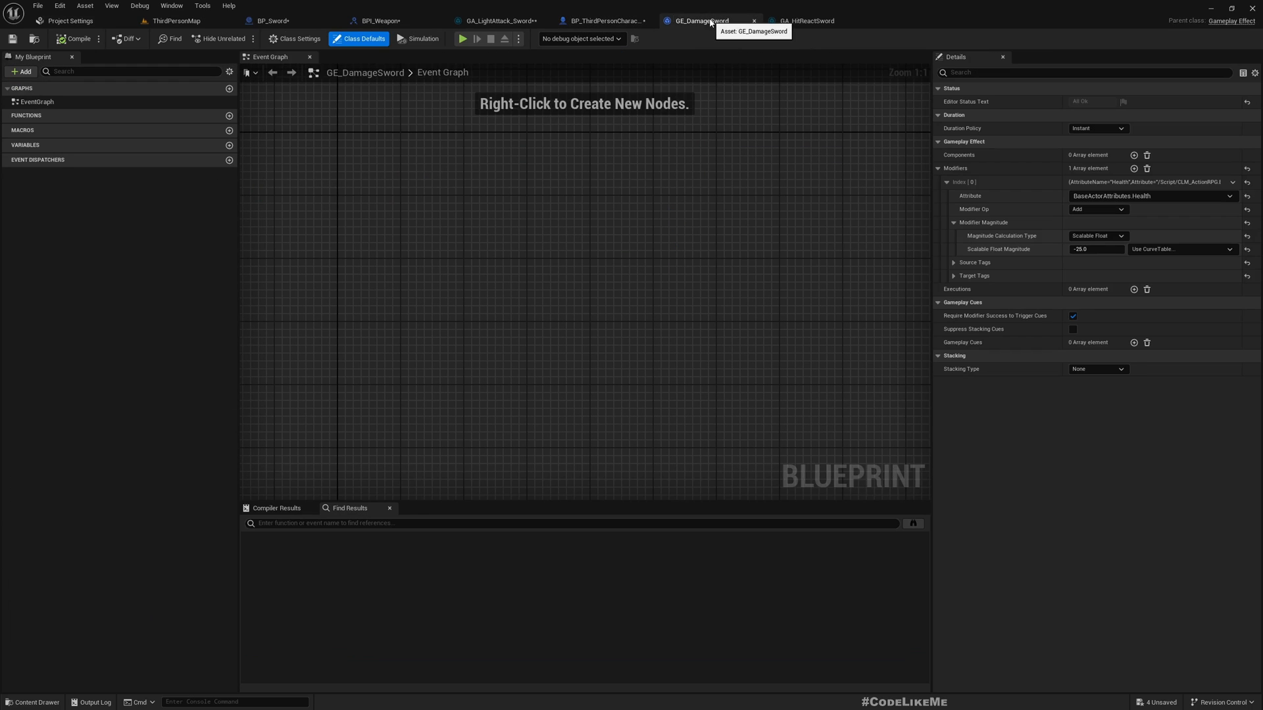
pyautogui.click(175, 19)
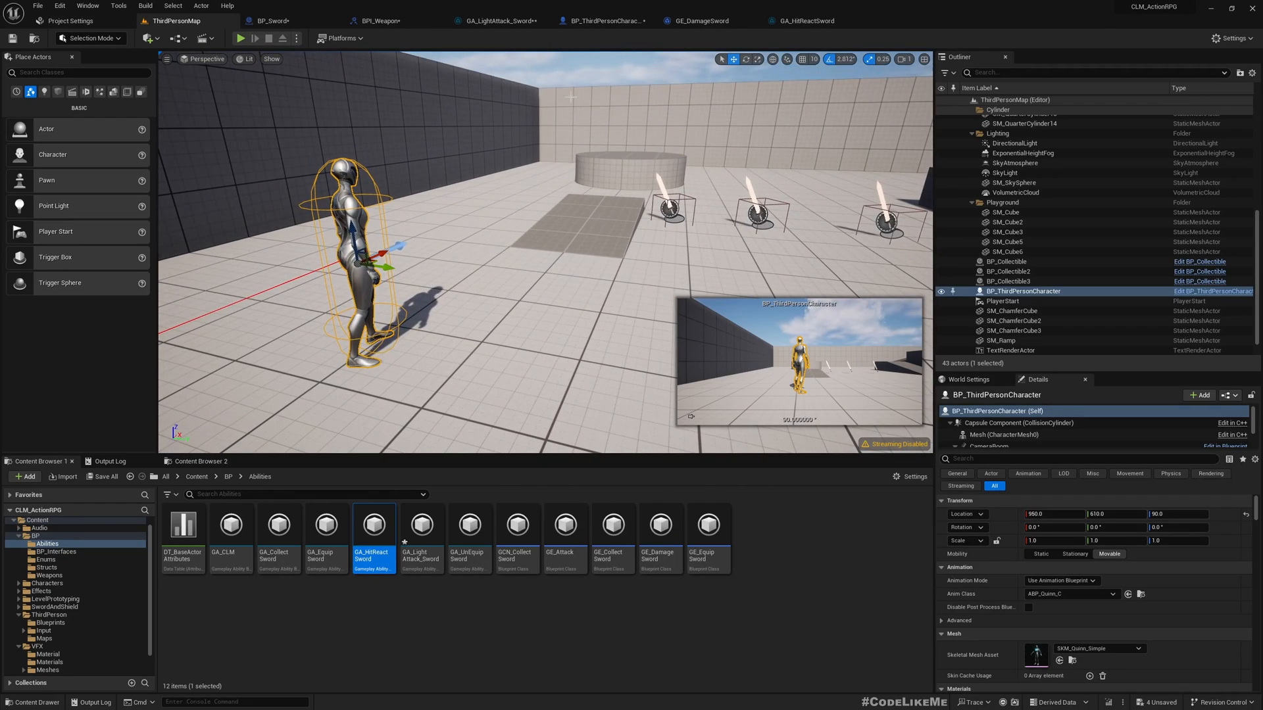
# Set play to 3 players as listen server and launch a New Editor Window (PIE) session.
pyautogui.click(296, 38)
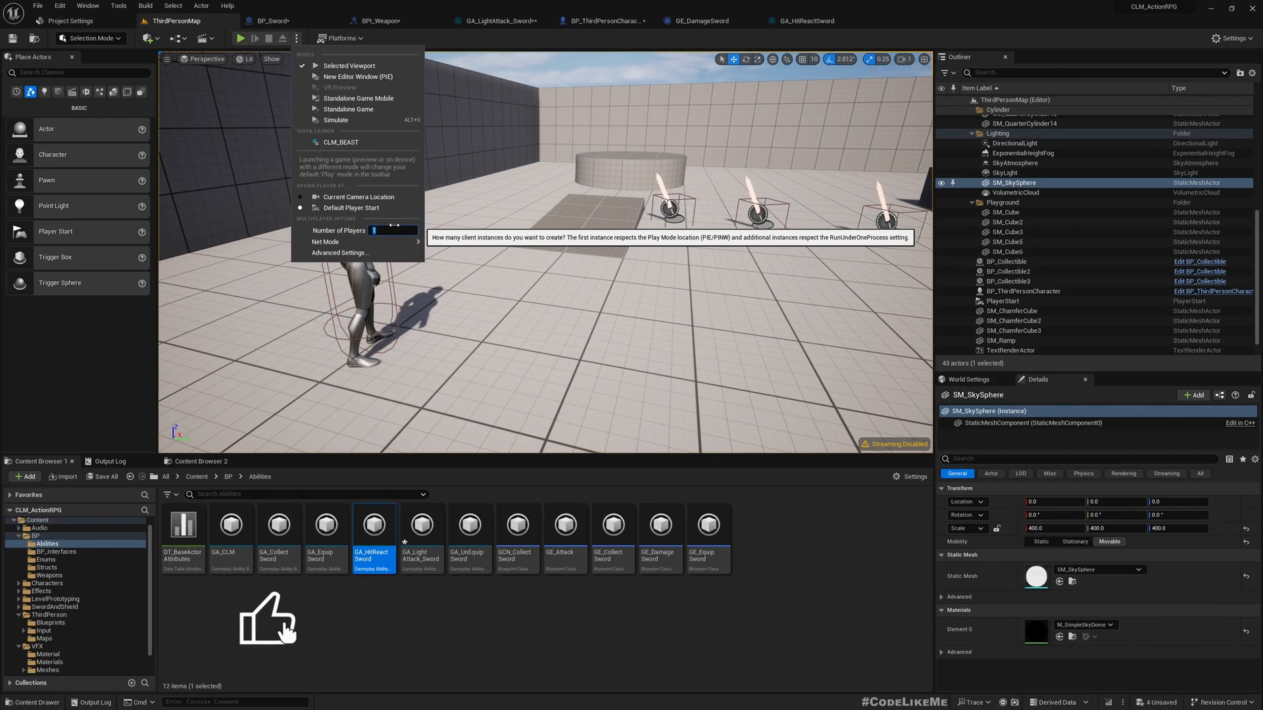
pyautogui.moveTo(325, 242)
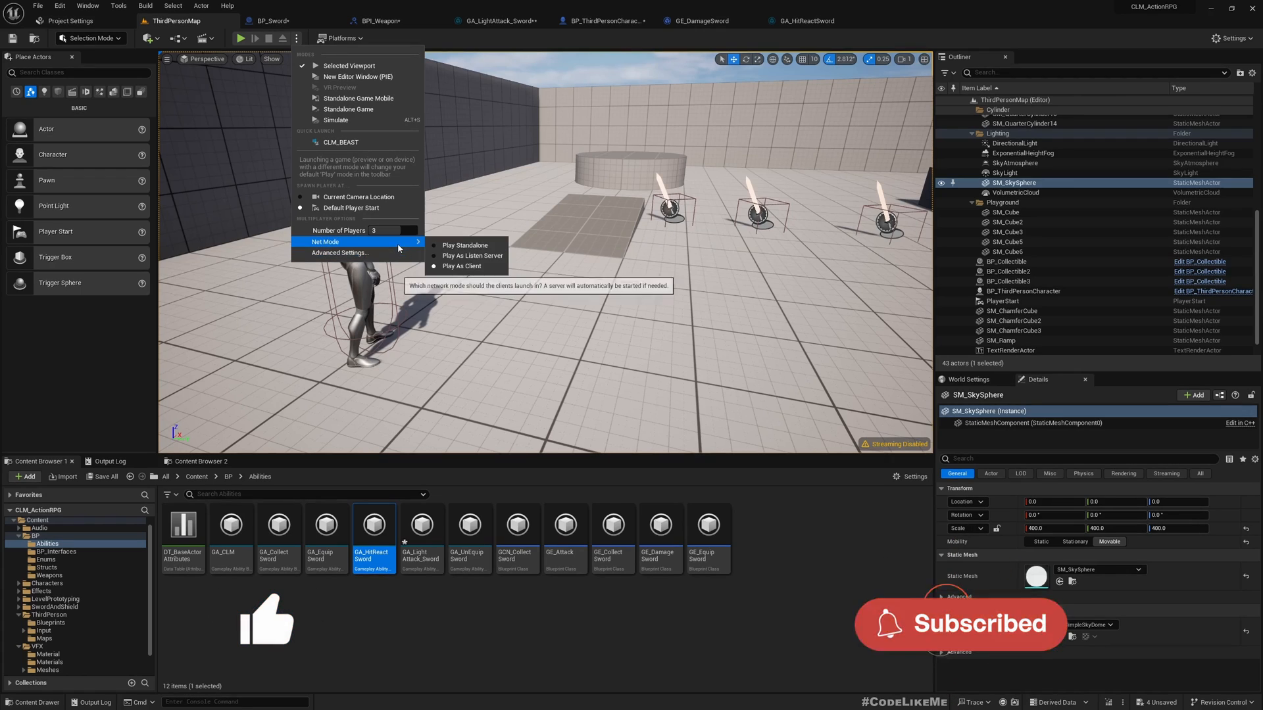
pyautogui.moveTo(473, 257)
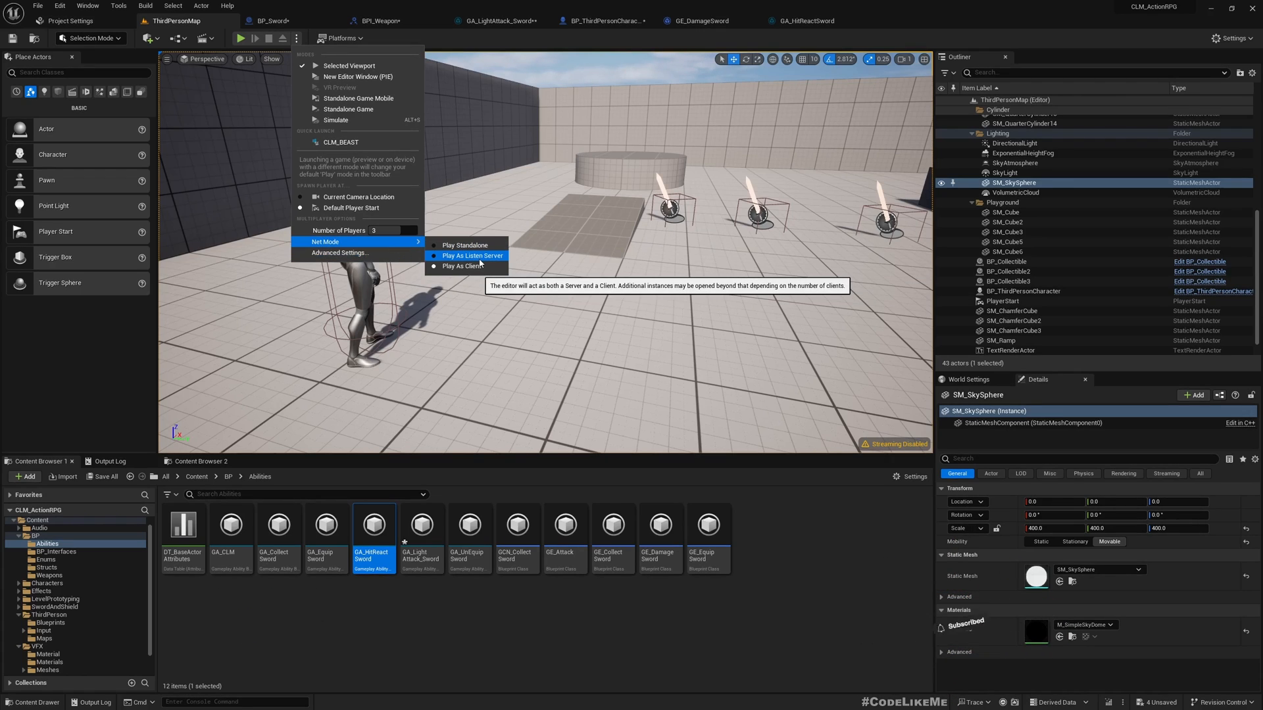
pyautogui.click(473, 256)
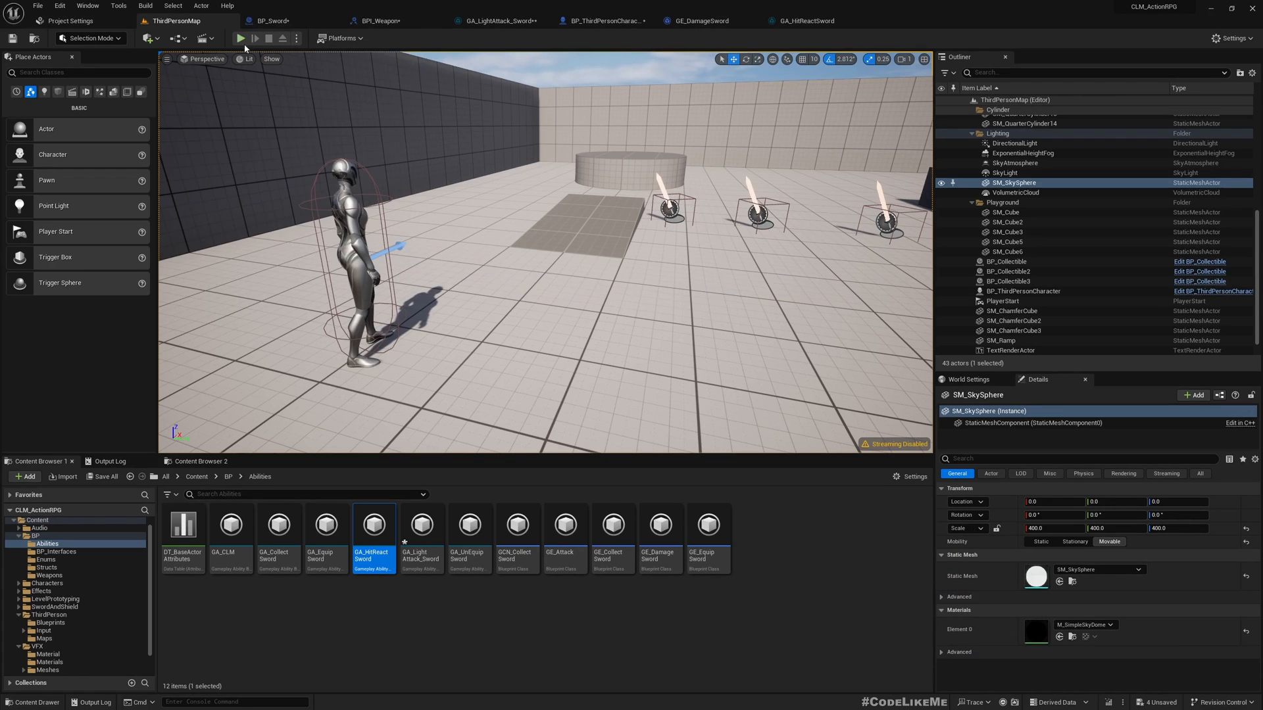
pyautogui.click(296, 38)
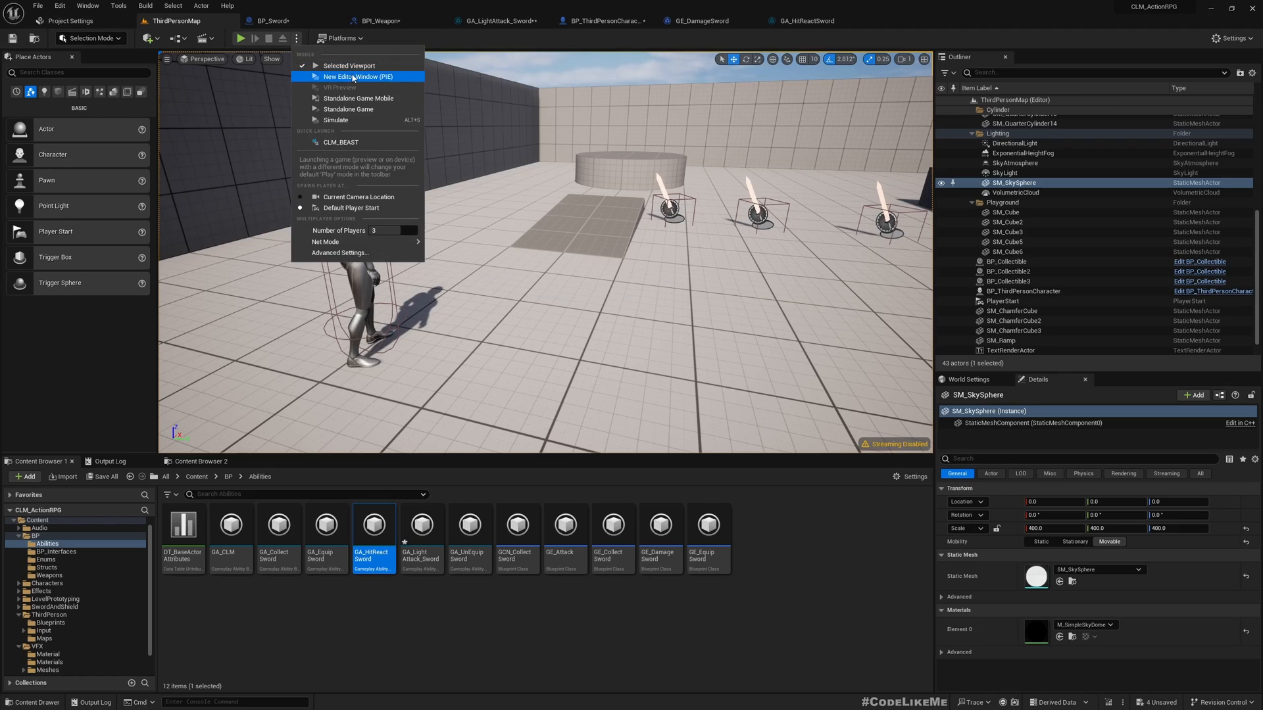
pyautogui.click(358, 76)
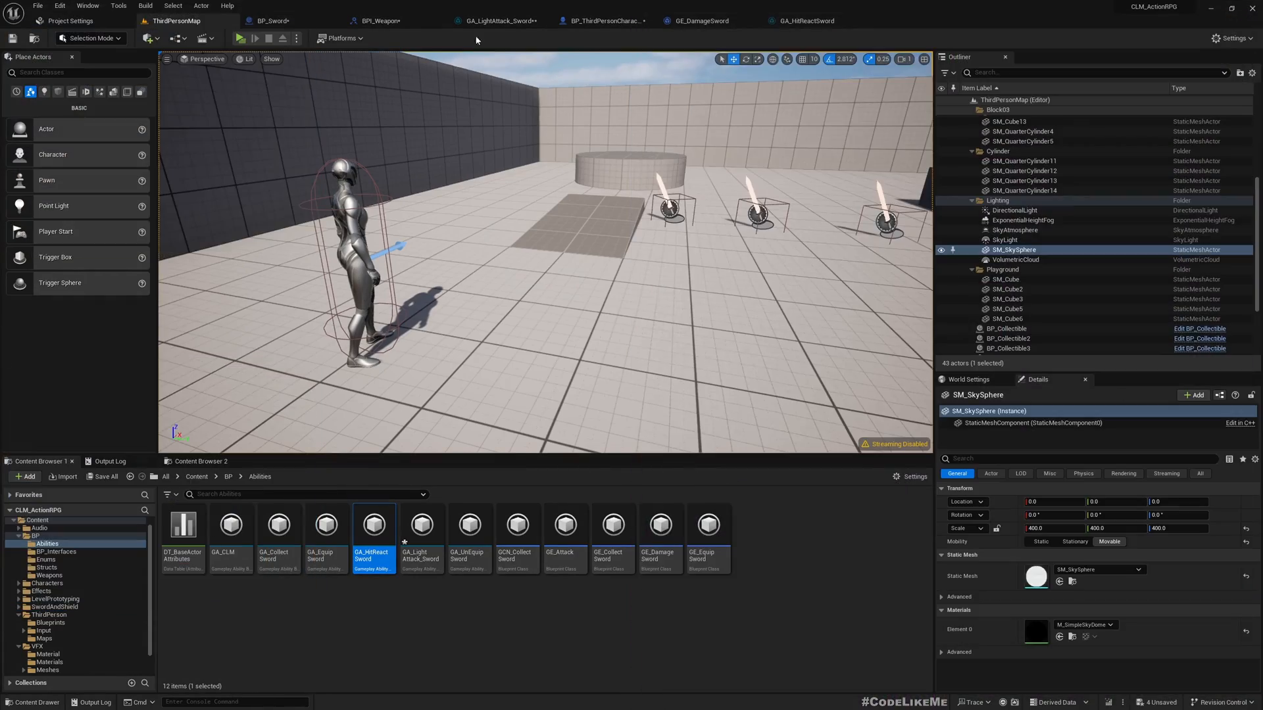
pyautogui.click(300, 38)
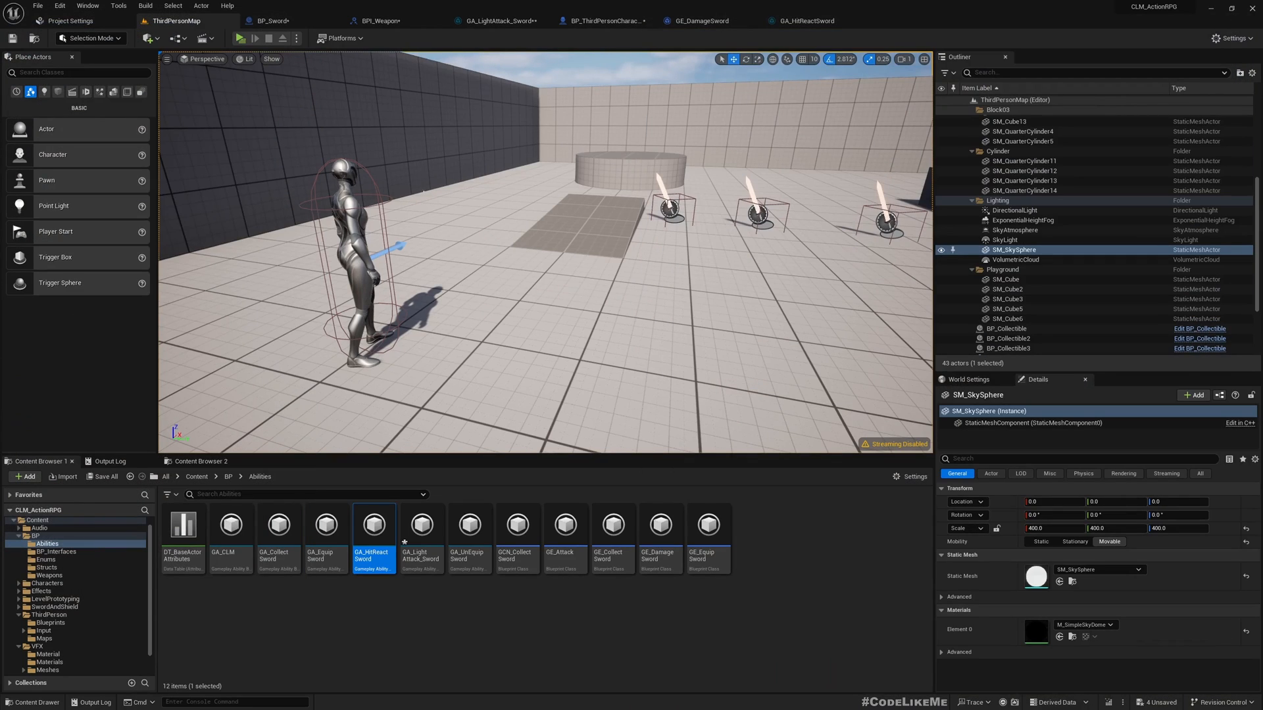
# Duplicate TrailEnabled in BP_Sword and rename the copy BloodTriggered.
pyautogui.click(274, 20)
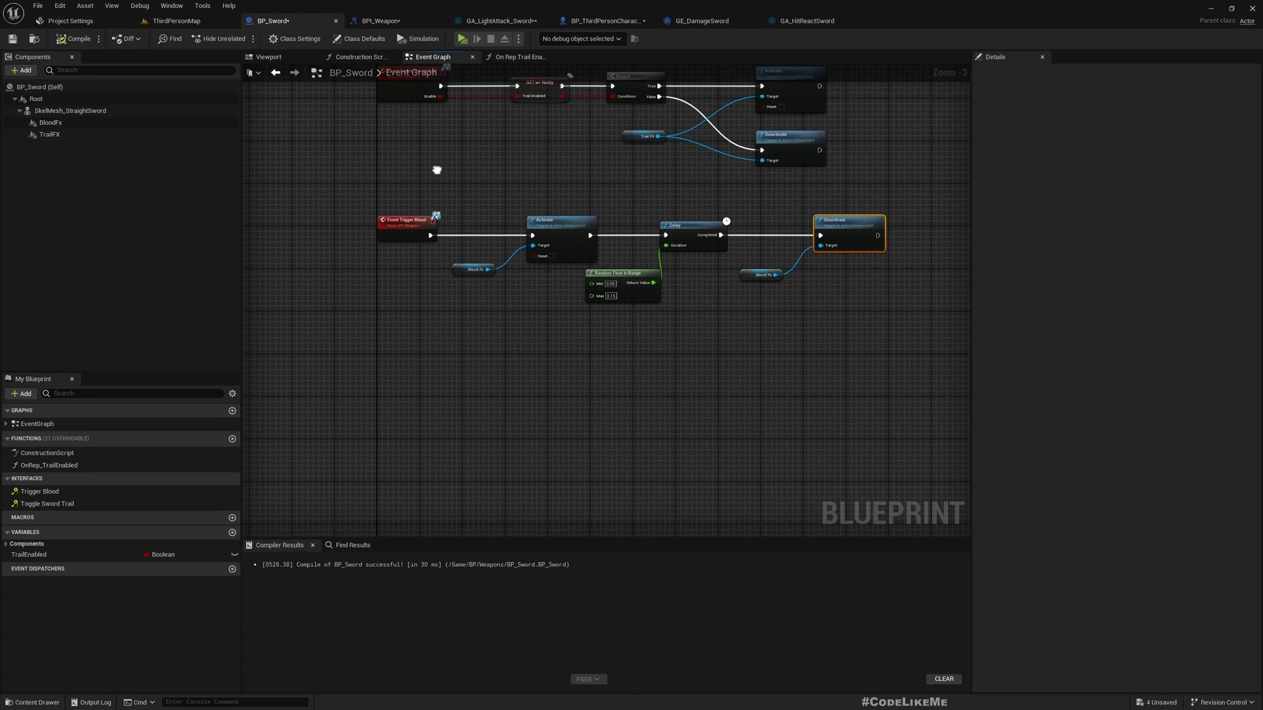
pyautogui.click(52, 121)
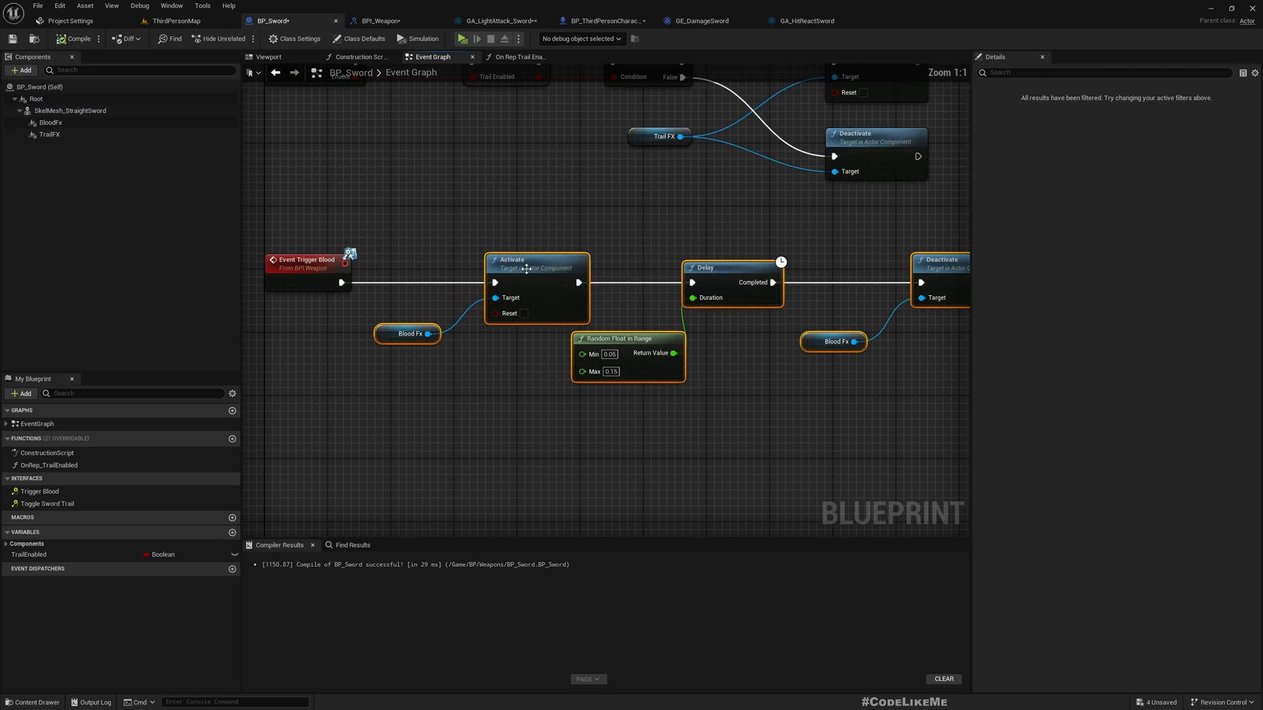
pyautogui.click(28, 554)
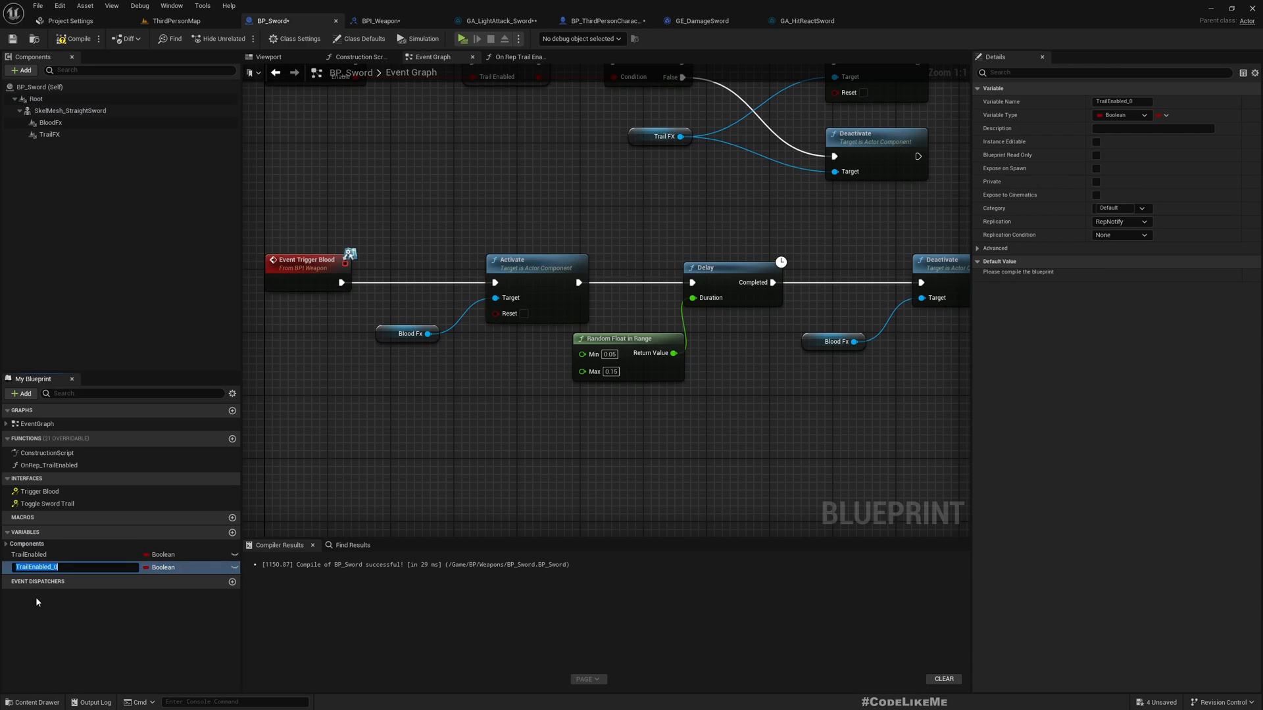
pyautogui.write('BloodTriggered')
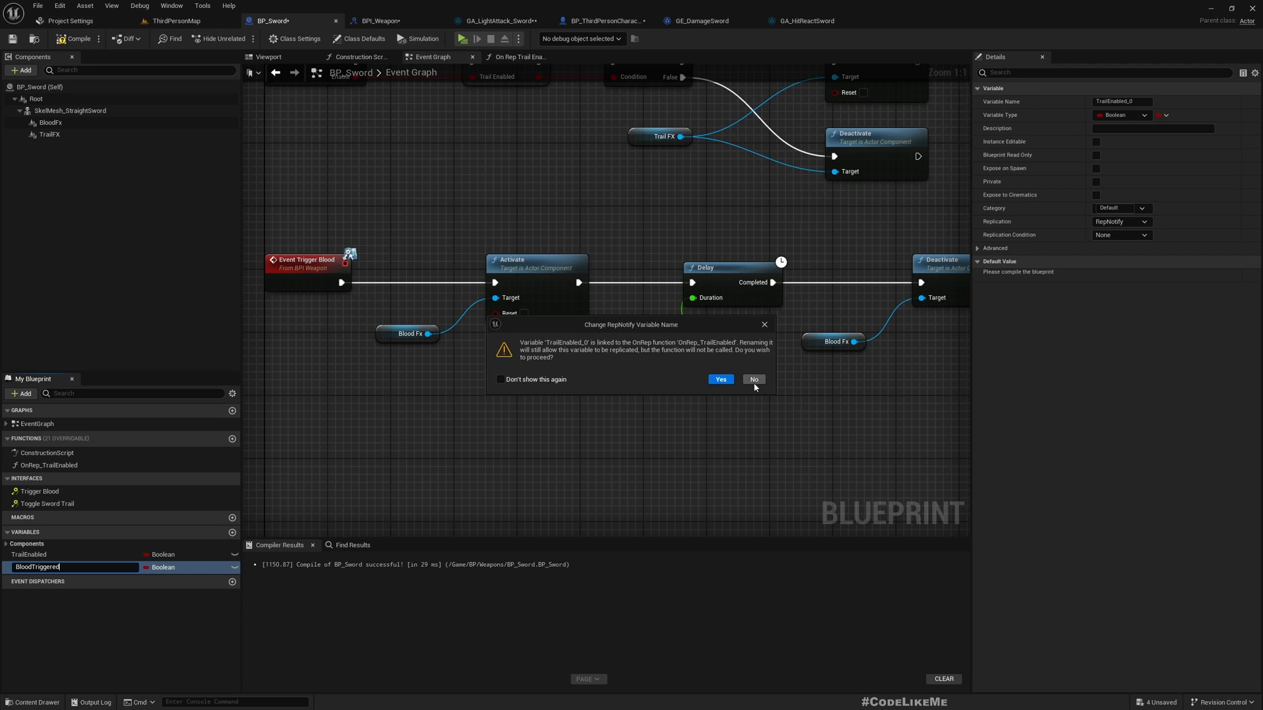
pyautogui.click(752, 379)
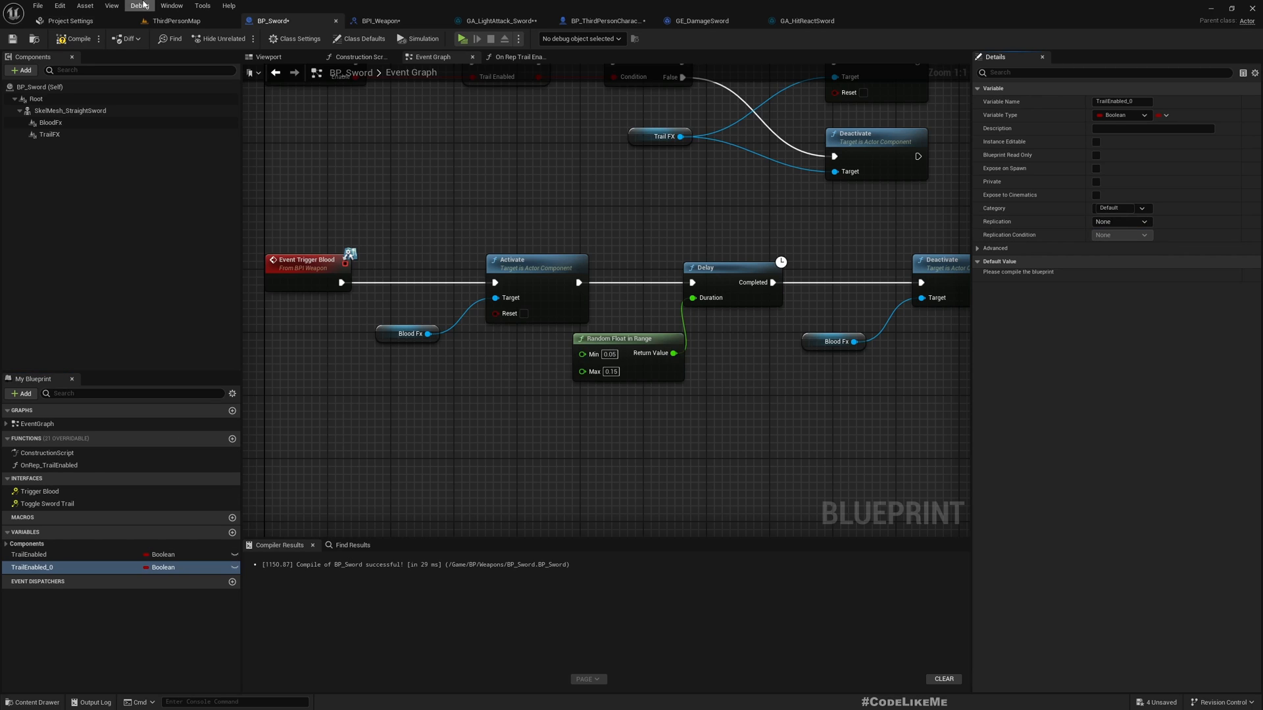
pyautogui.click(32, 568)
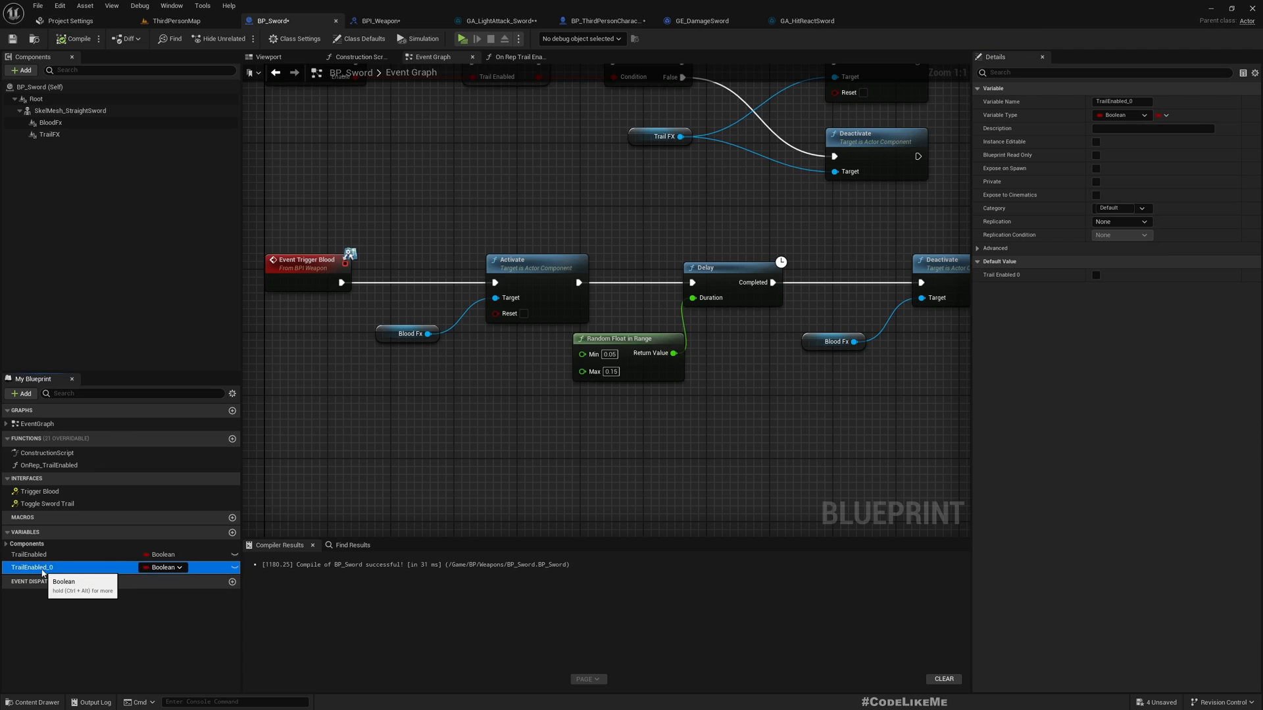
pyautogui.write('Blo')
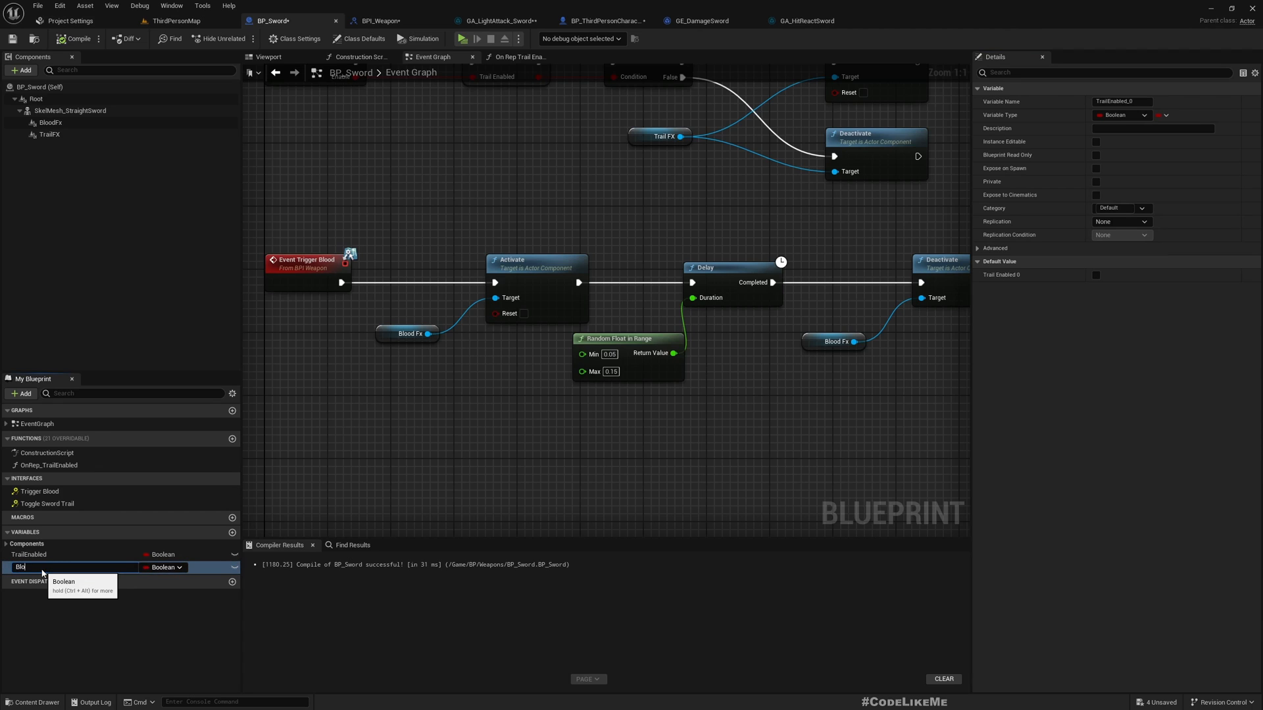
pyautogui.write('BloodTriggered')
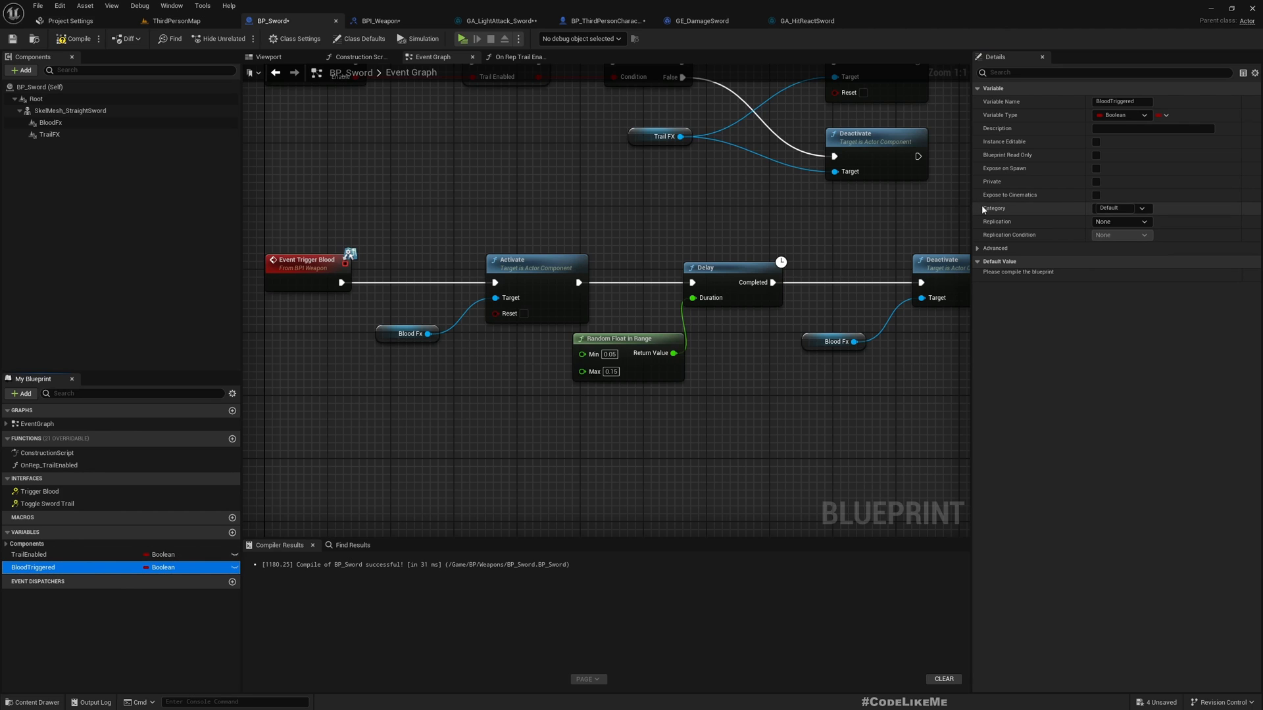
# Set BloodTriggered's Replication to RepNotify, creating OnRep_BloodTriggered.
pyautogui.click(1120, 221)
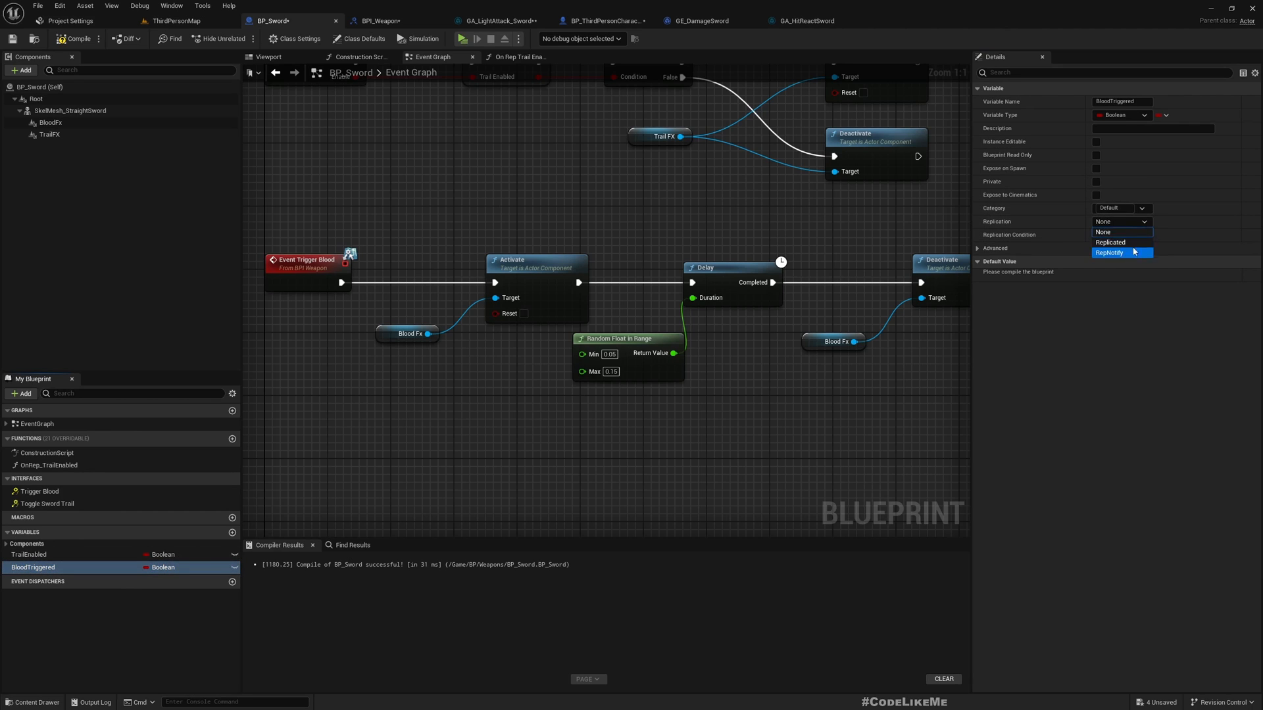
pyautogui.click(1110, 252)
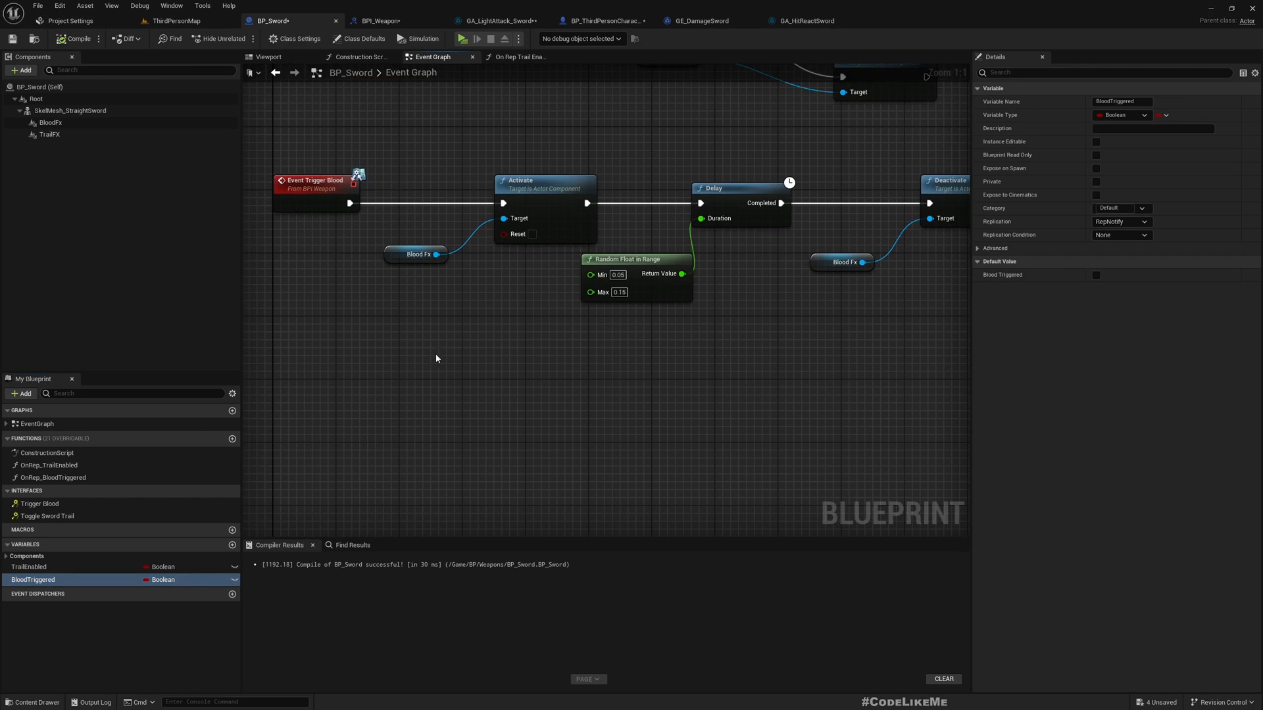
pyautogui.moveTo(95, 608)
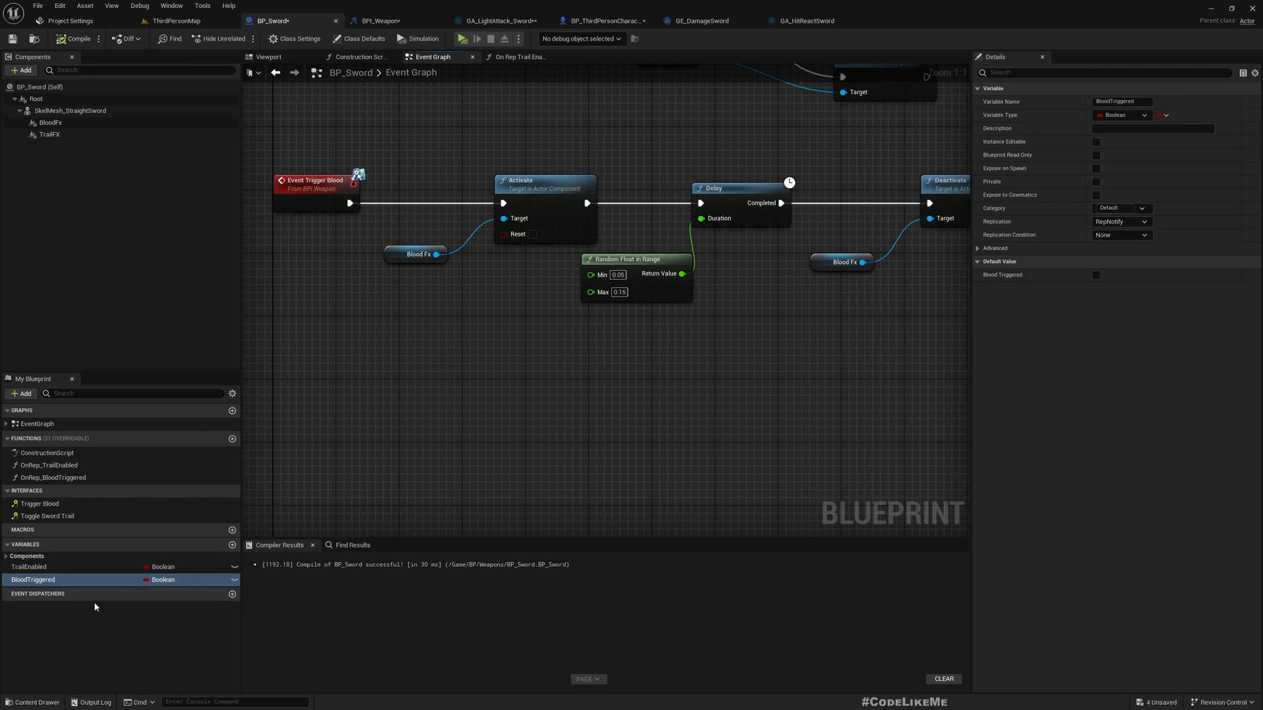
pyautogui.rightClick(33, 580)
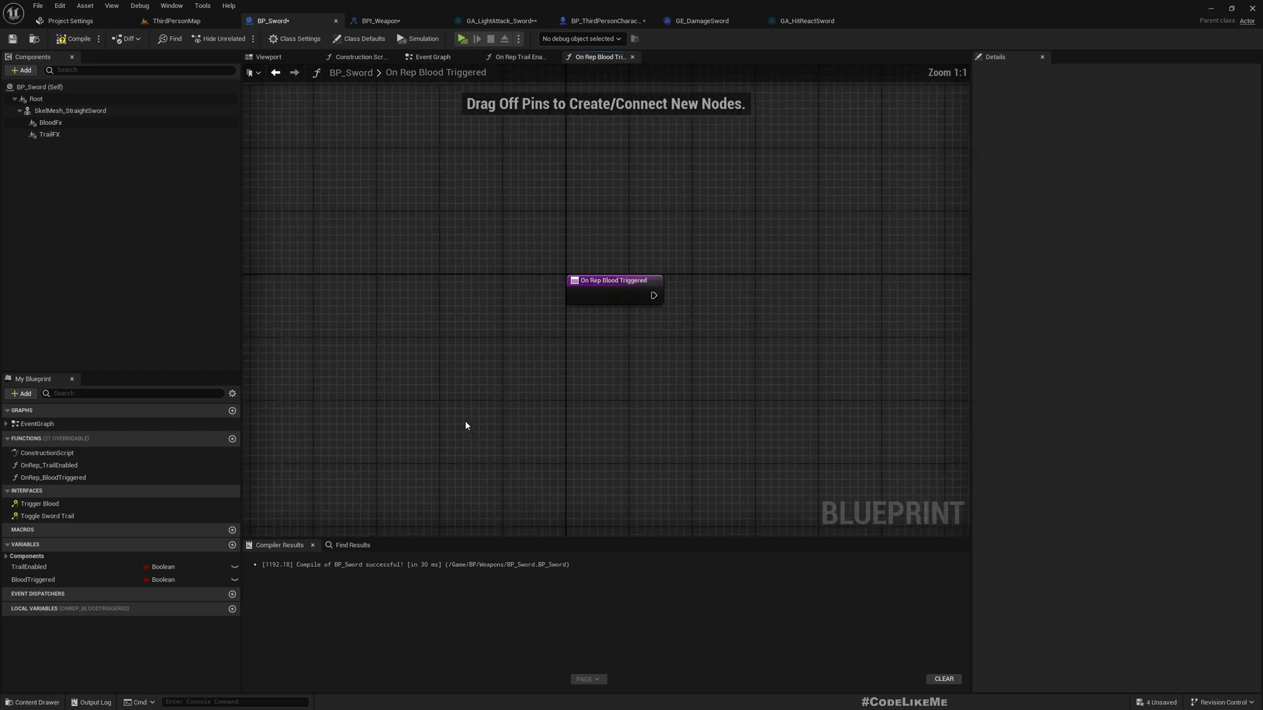
# Add a Branch on BloodTriggered at the start of OnRep_BloodTriggered, referencing the trail notify function.
pyautogui.moveTo(612, 280); pyautogui.dragTo(652, 307)
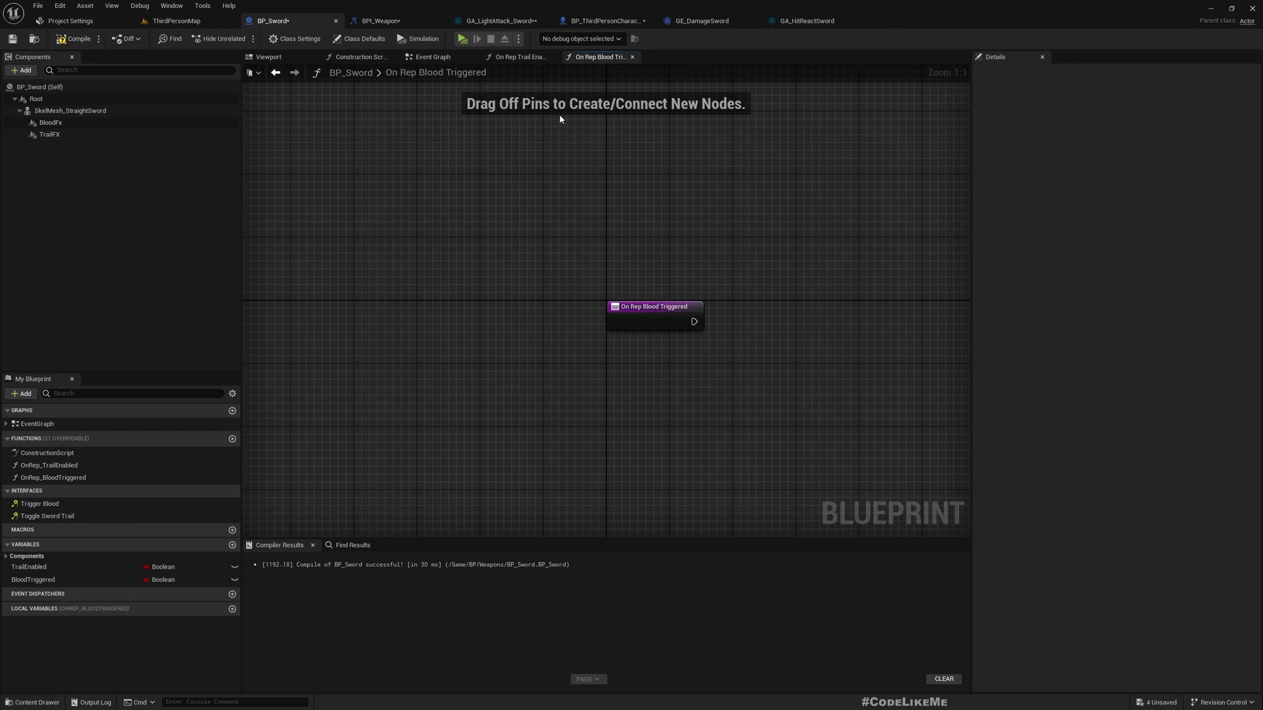
pyautogui.click(433, 57)
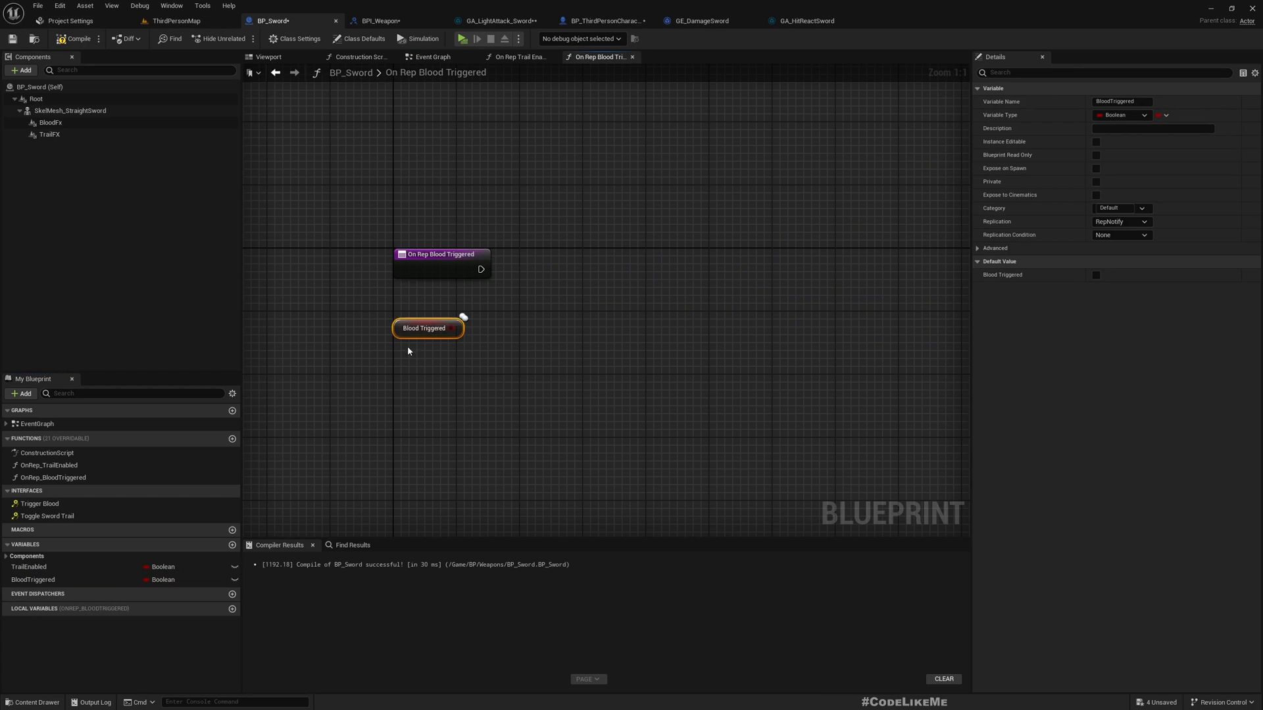
pyautogui.moveTo(427, 327); pyautogui.dragTo(545, 304)
pyautogui.write('bran')
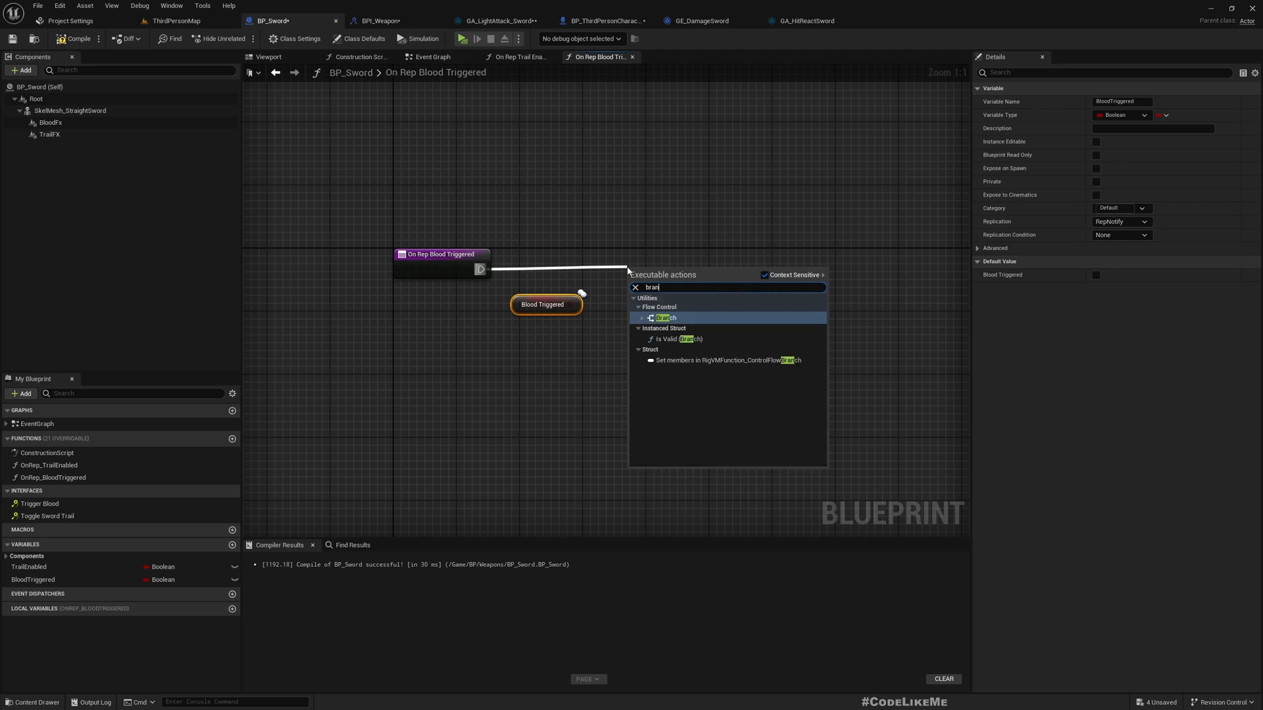
pyautogui.click(665, 317)
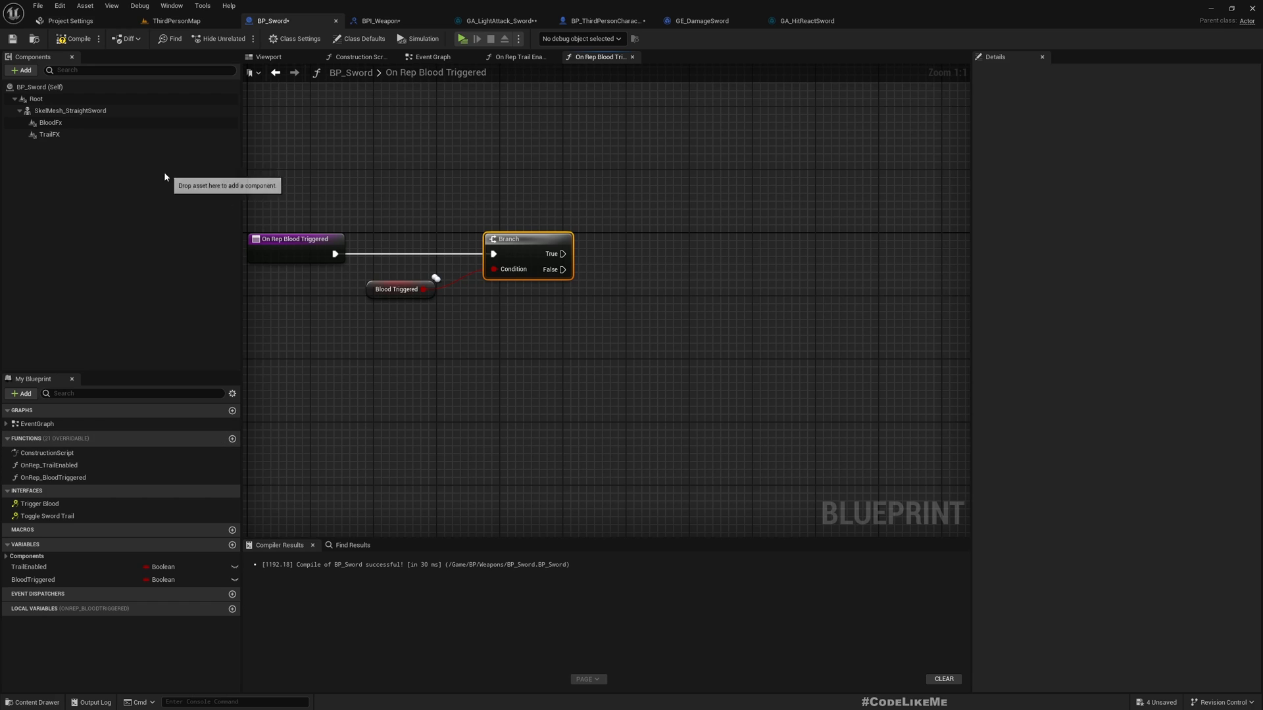
pyautogui.click(50, 122)
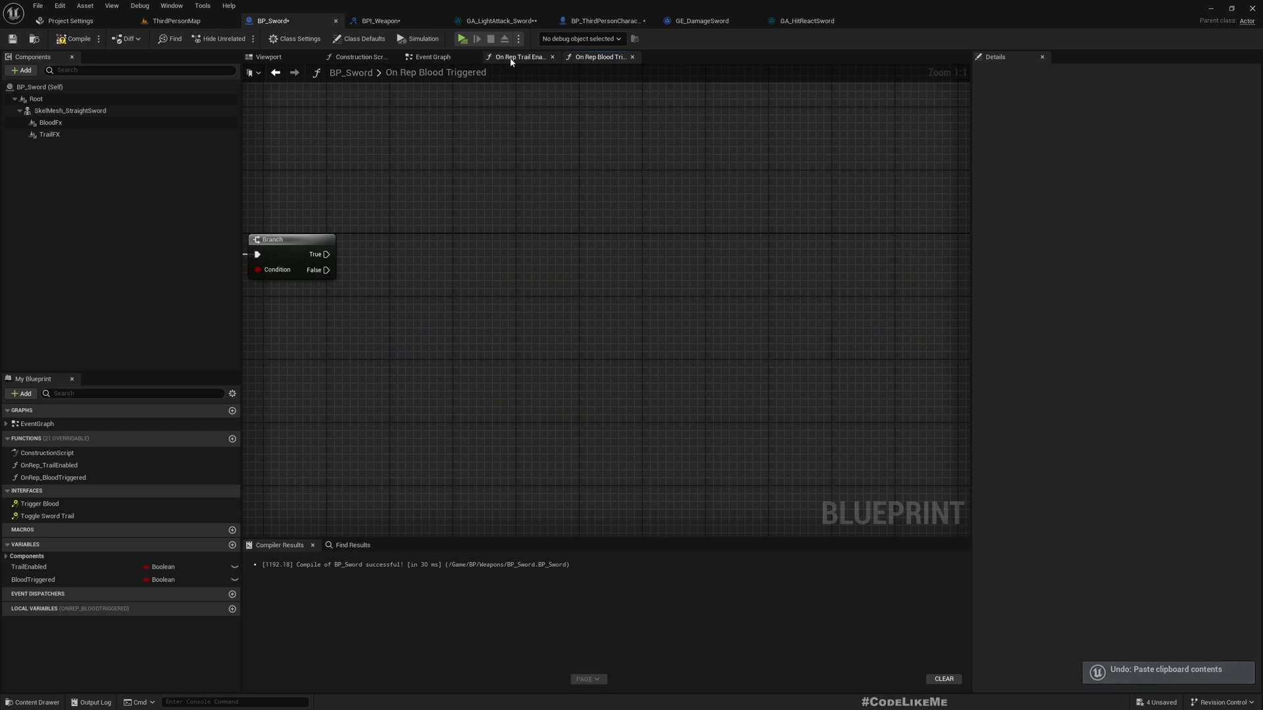
pyautogui.click(433, 56)
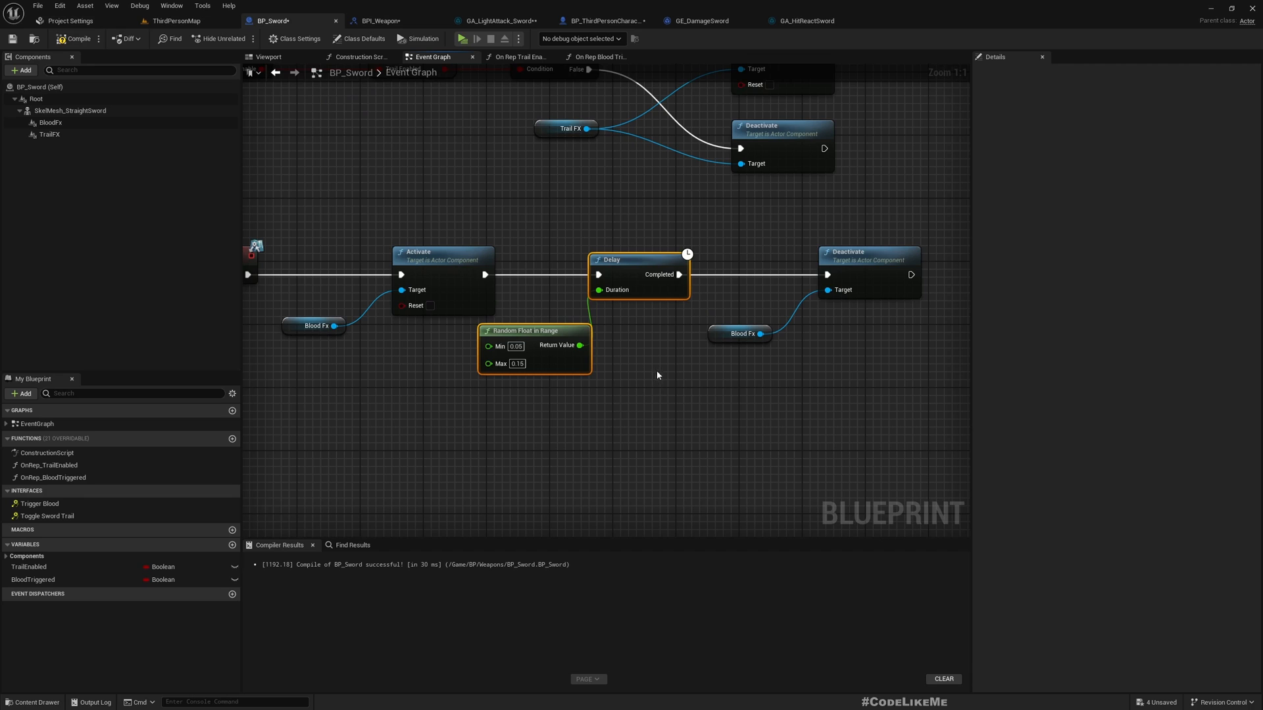
# Wire Branch True to Activate BloodFx and False to a new Deactivate BloodFx node.
pyautogui.click(442, 252)
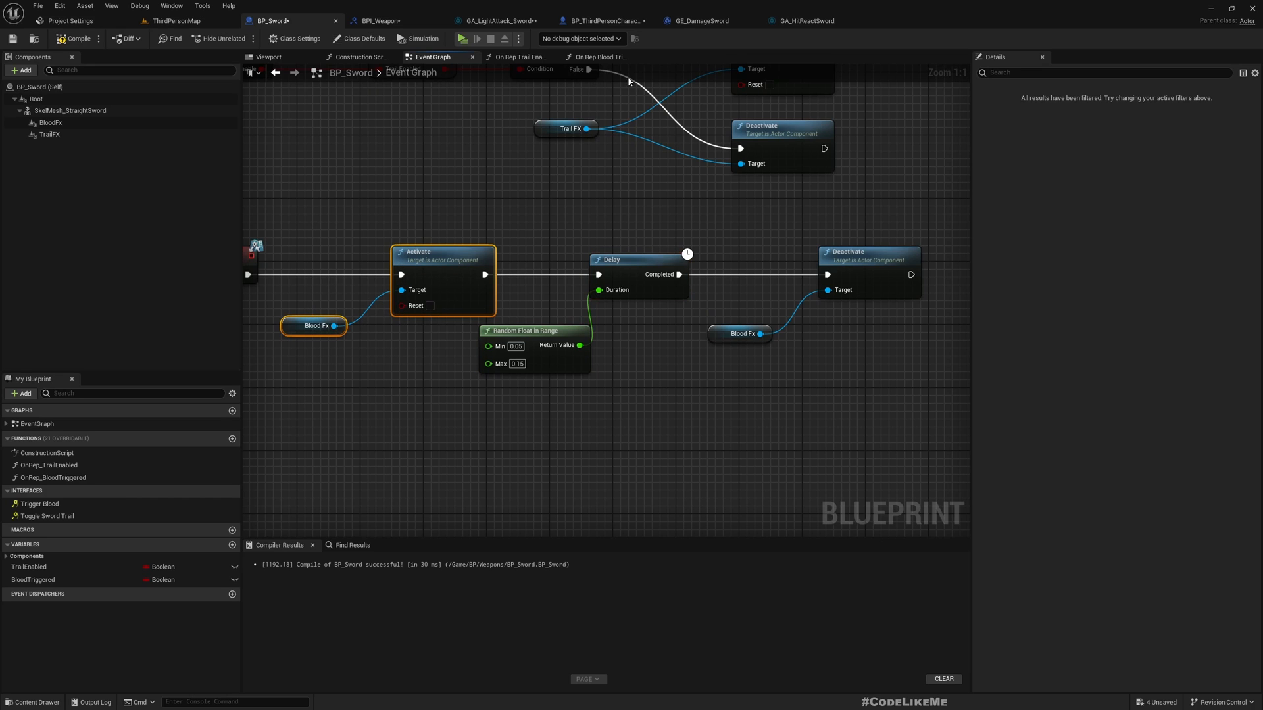
pyautogui.click(598, 56)
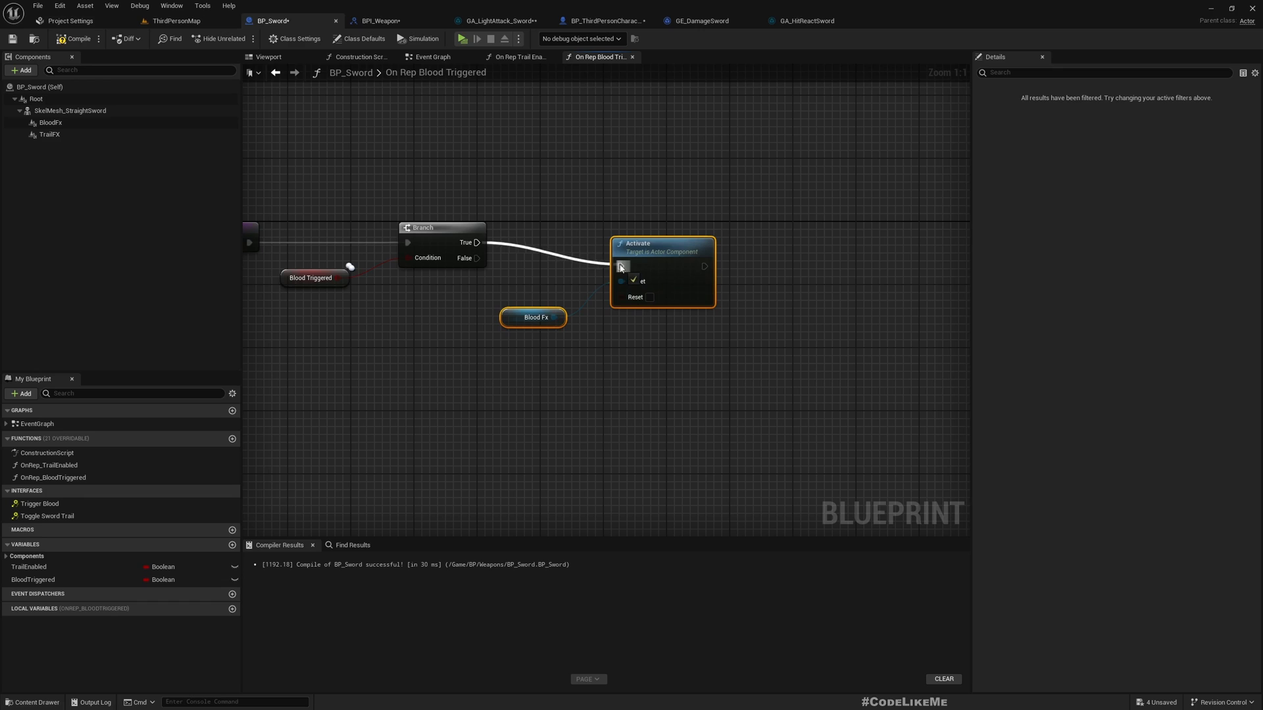
pyautogui.moveTo(565, 294); pyautogui.dragTo(609, 358)
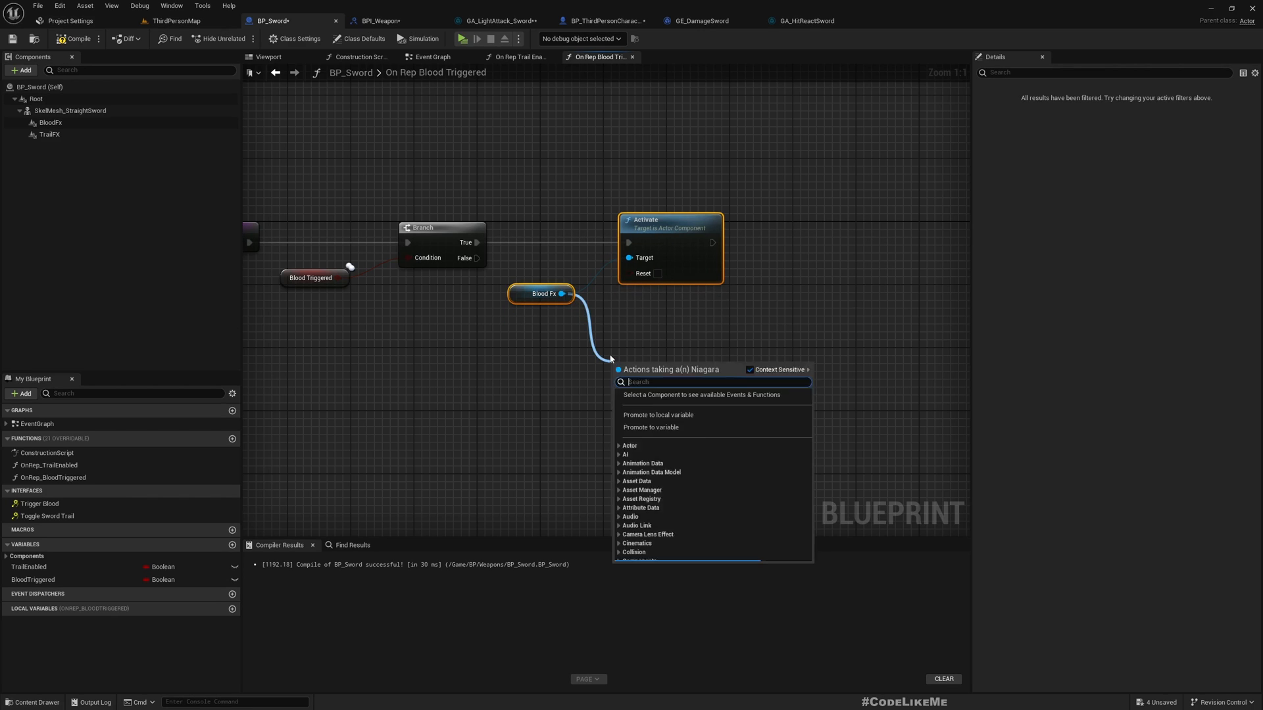
pyautogui.write('deactiva')
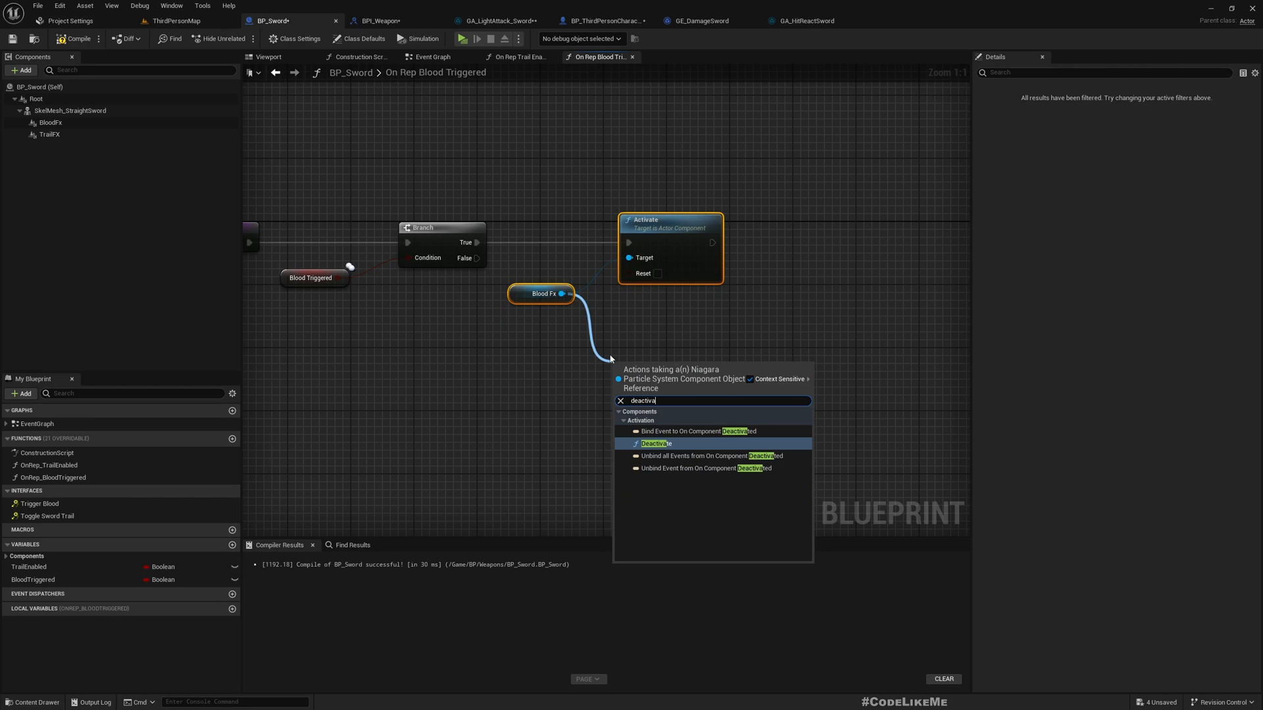
pyautogui.click(655, 443)
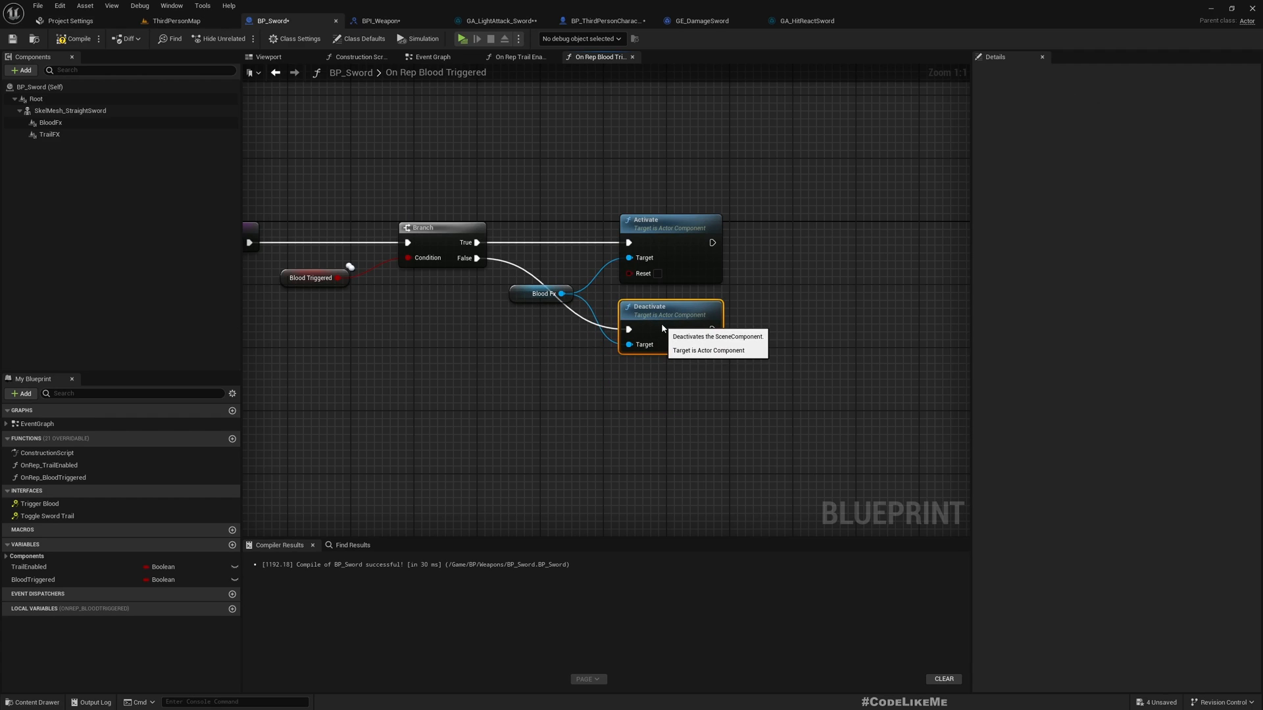
pyautogui.moveTo(492, 156)
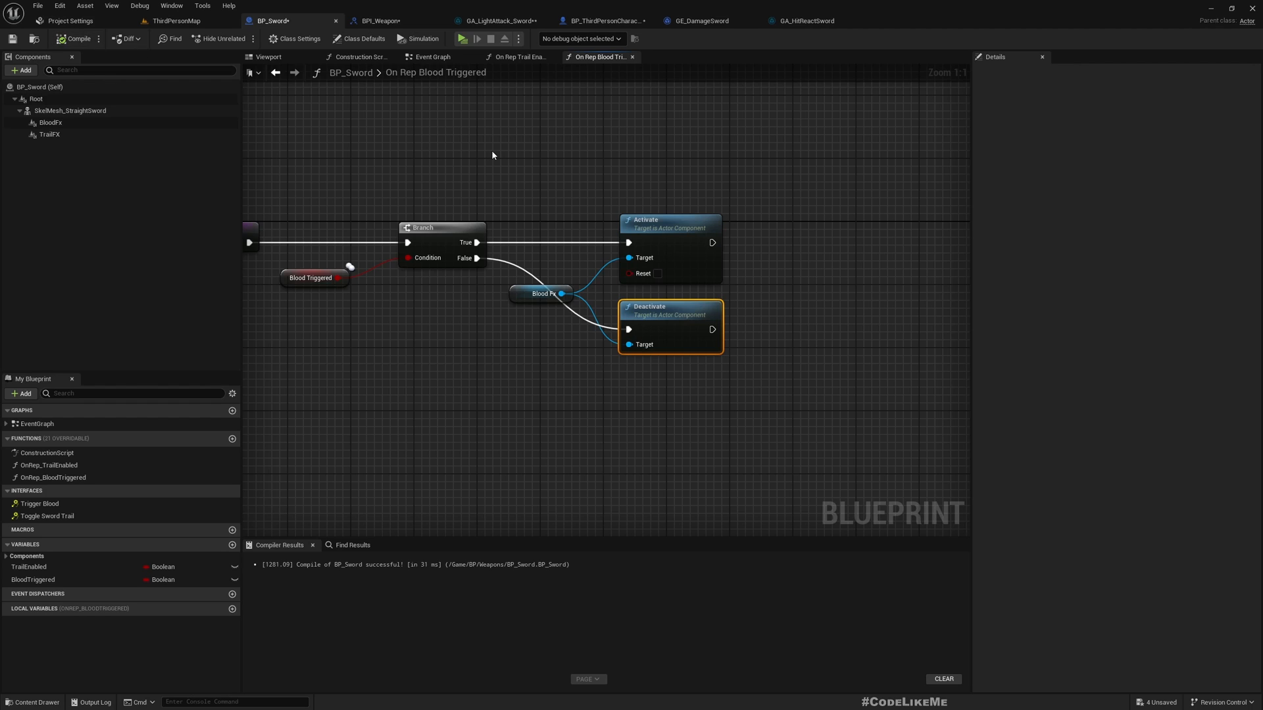
pyautogui.moveTo(191, 19)
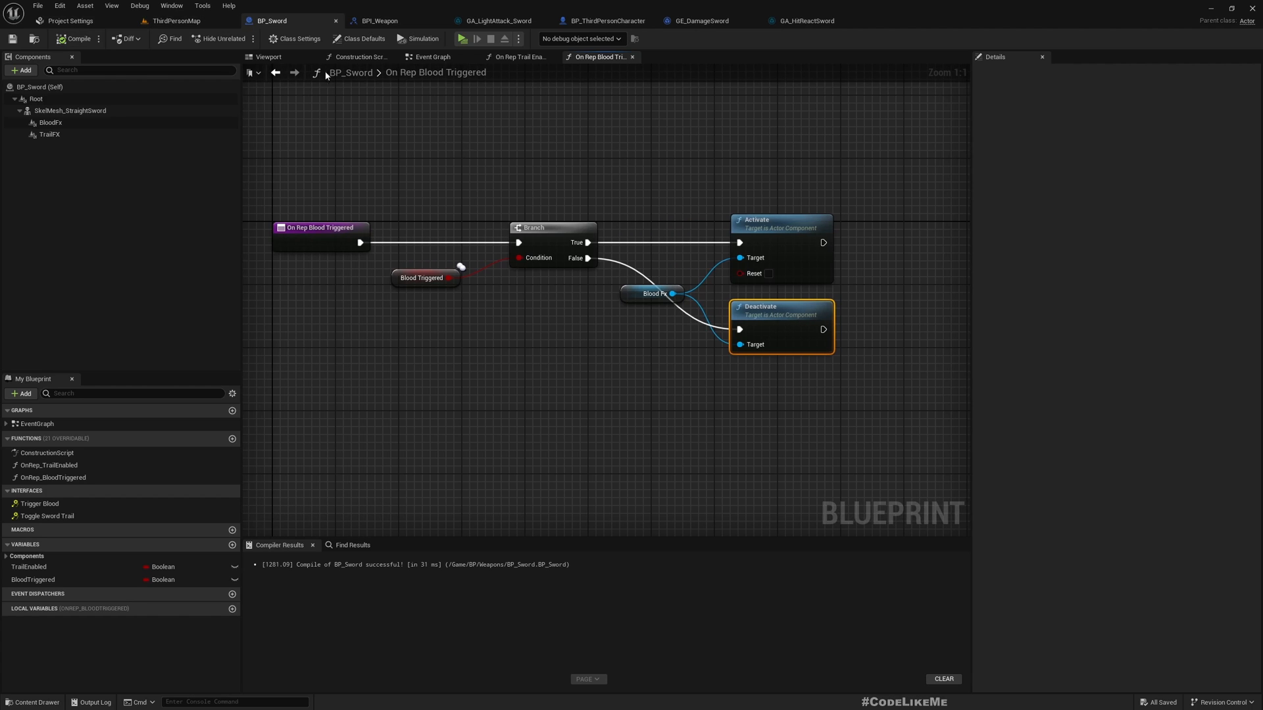
pyautogui.moveTo(175, 20)
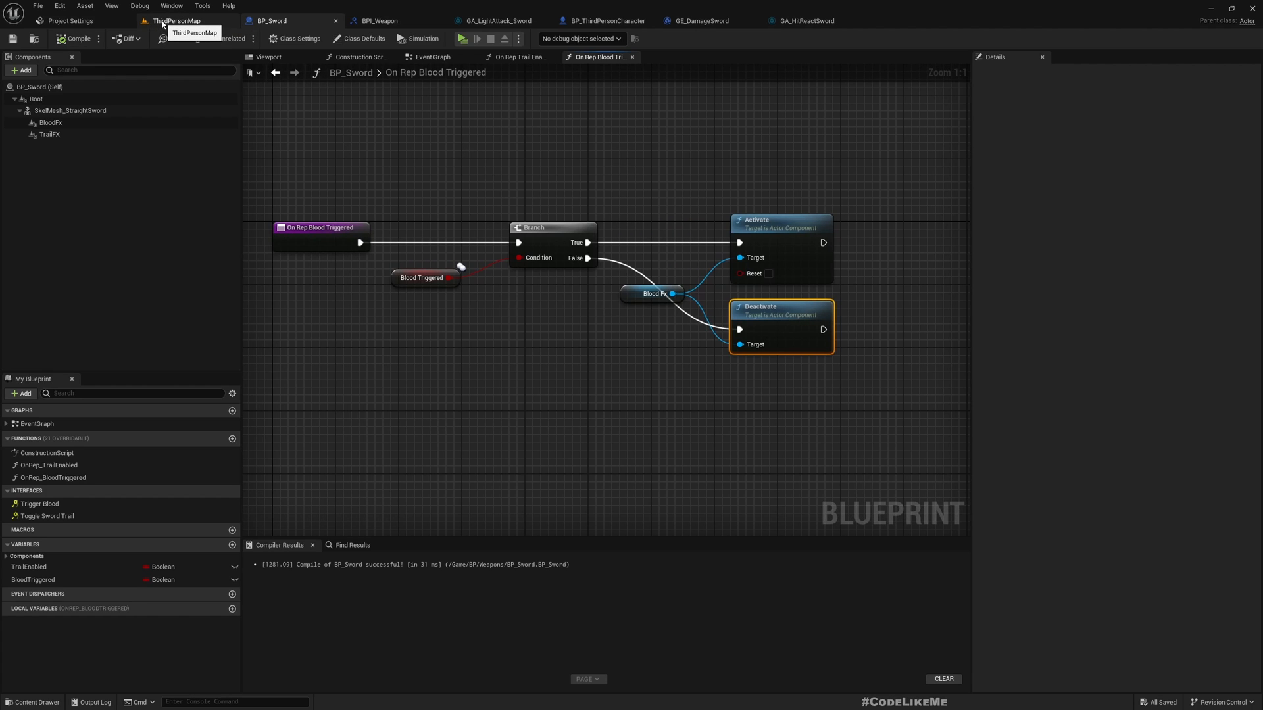
# Play-test ThirdPersonMap in a separate window, then return to BP_Sword.
pyautogui.click(175, 20)
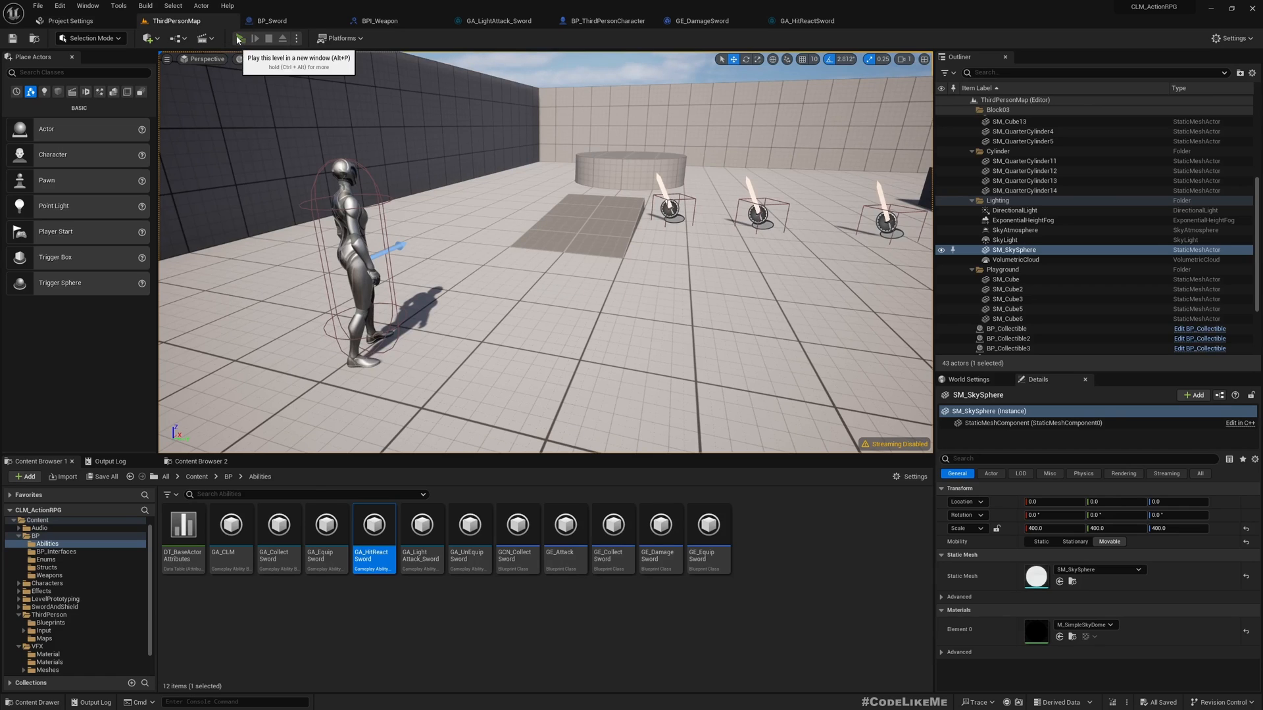
pyautogui.click(238, 39)
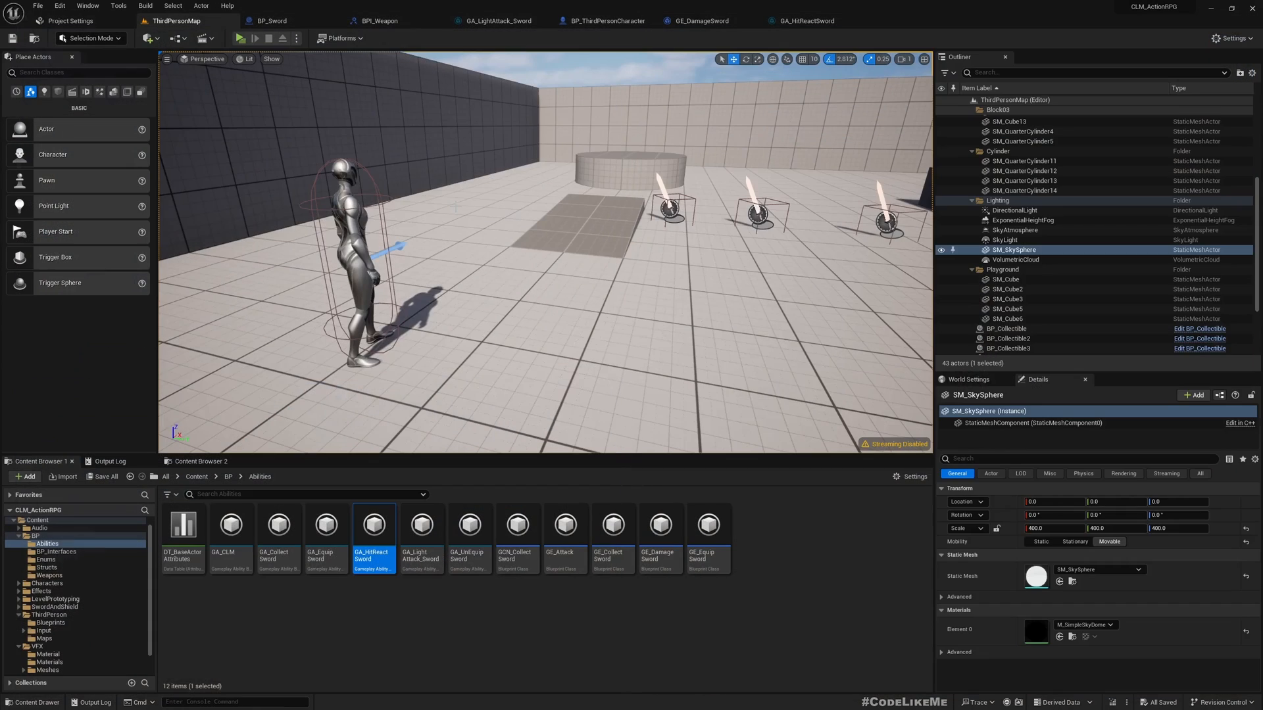
pyautogui.click(269, 20)
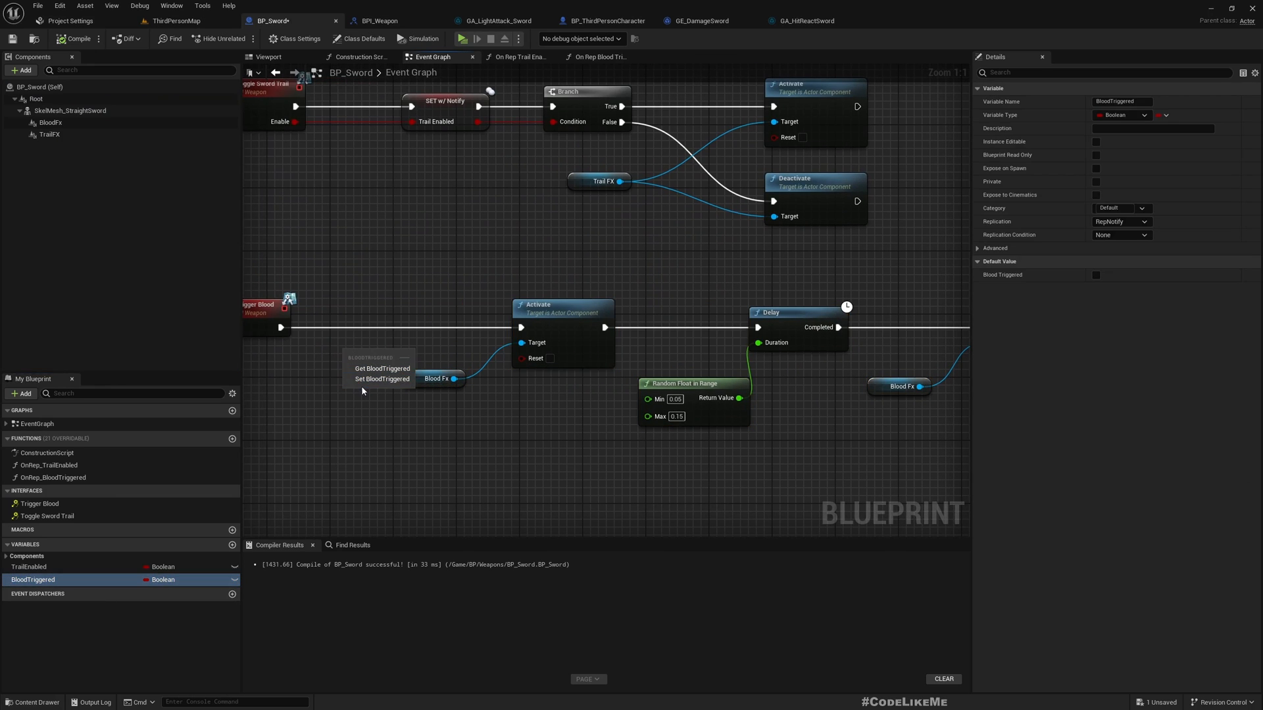
# Add a SET w/ Notify BloodTriggered node after Deactivate in Trigger Blood, then return to the level.
pyautogui.click(381, 379)
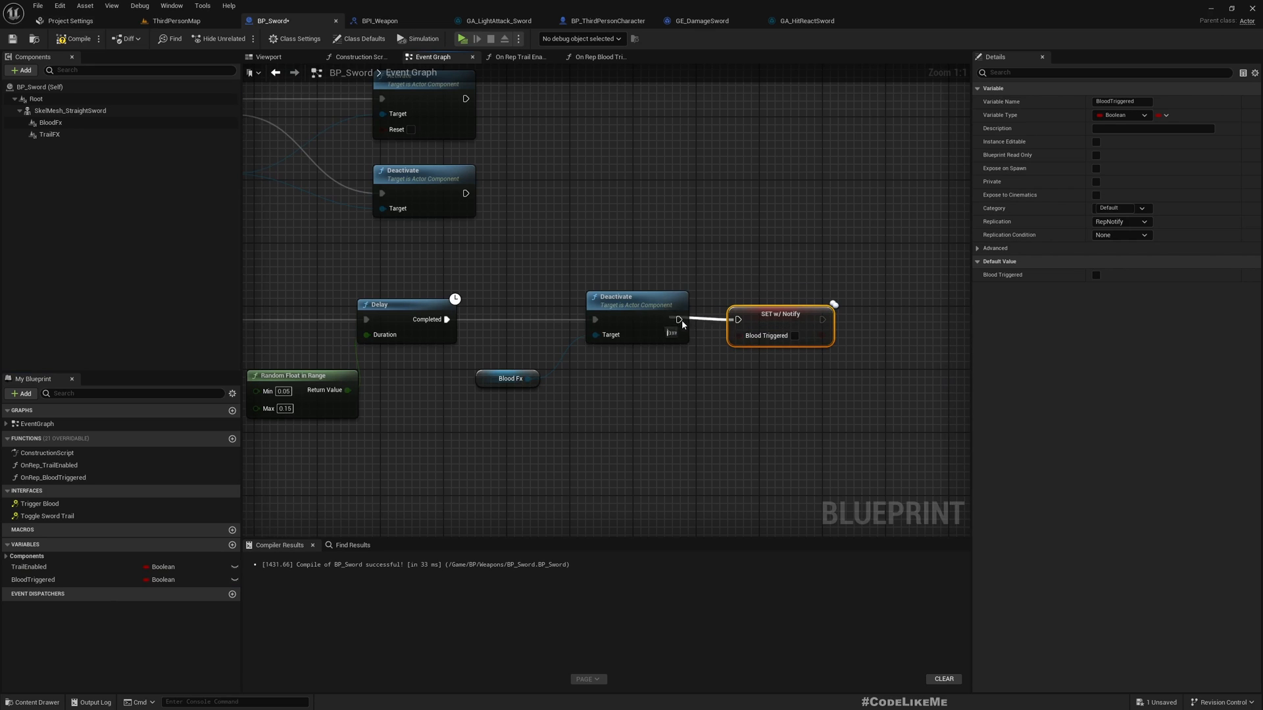
pyautogui.click(77, 38)
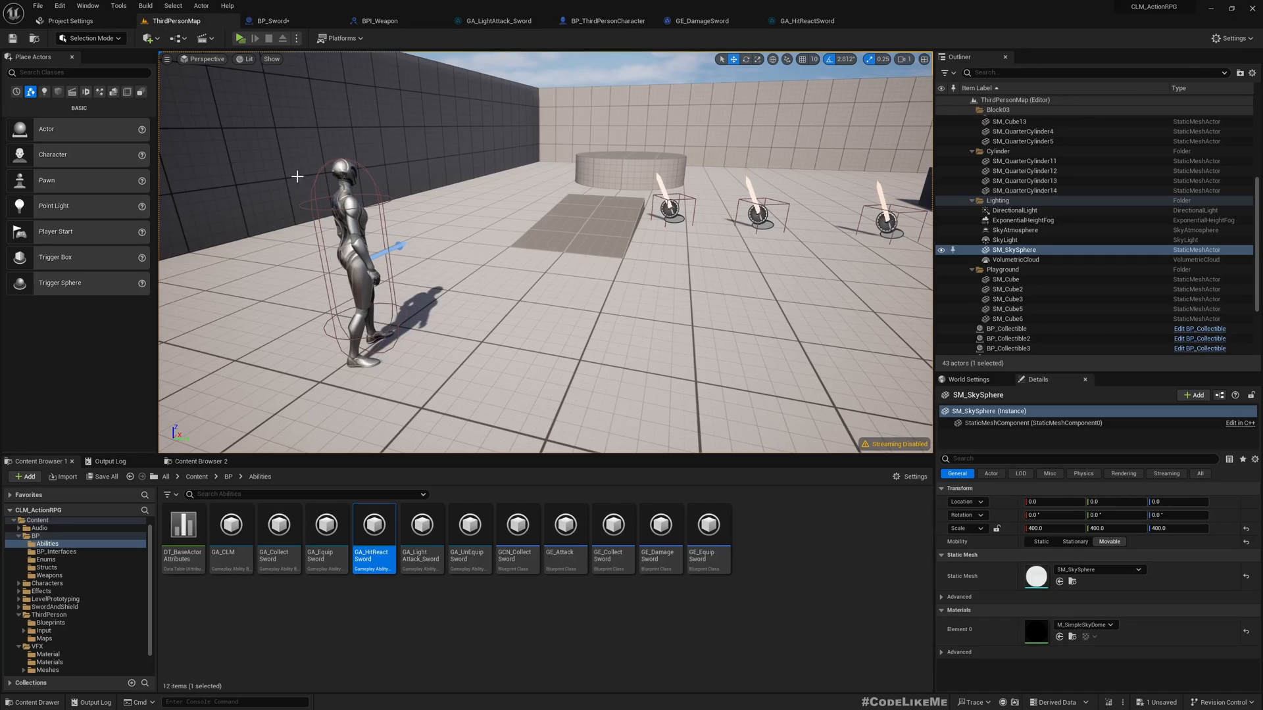
pyautogui.moveTo(332, 208)
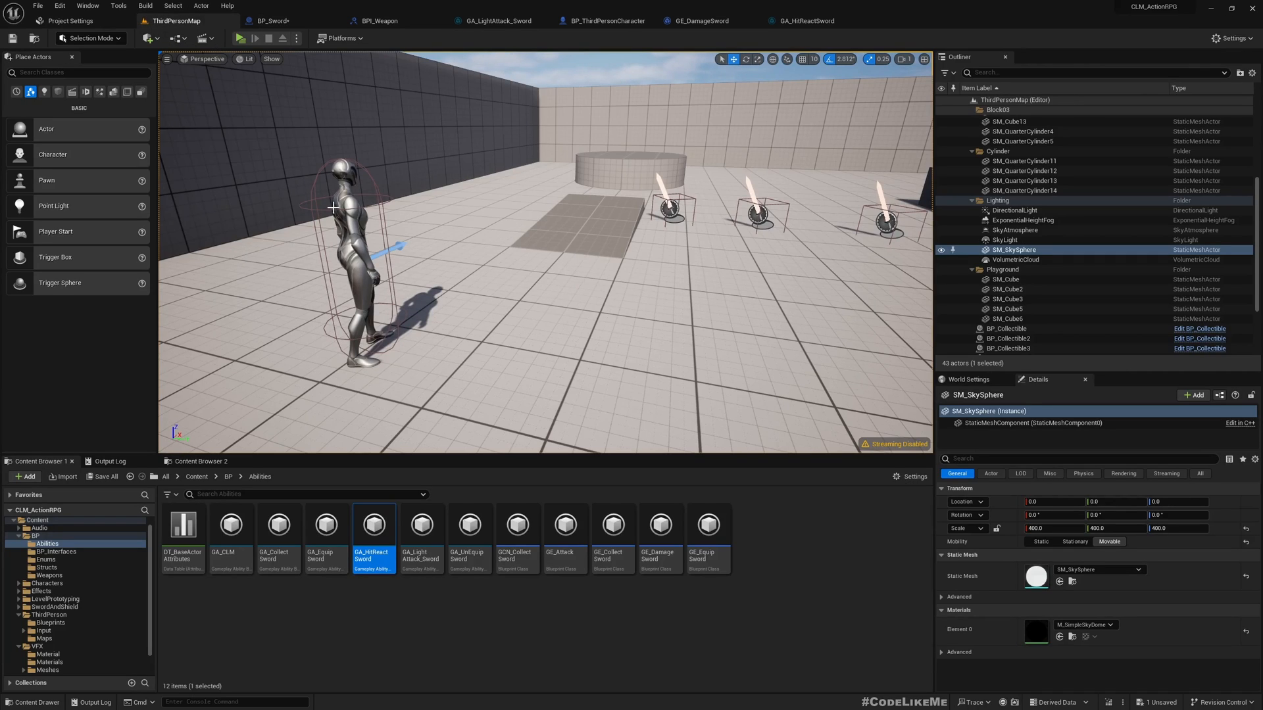
pyautogui.click(237, 38)
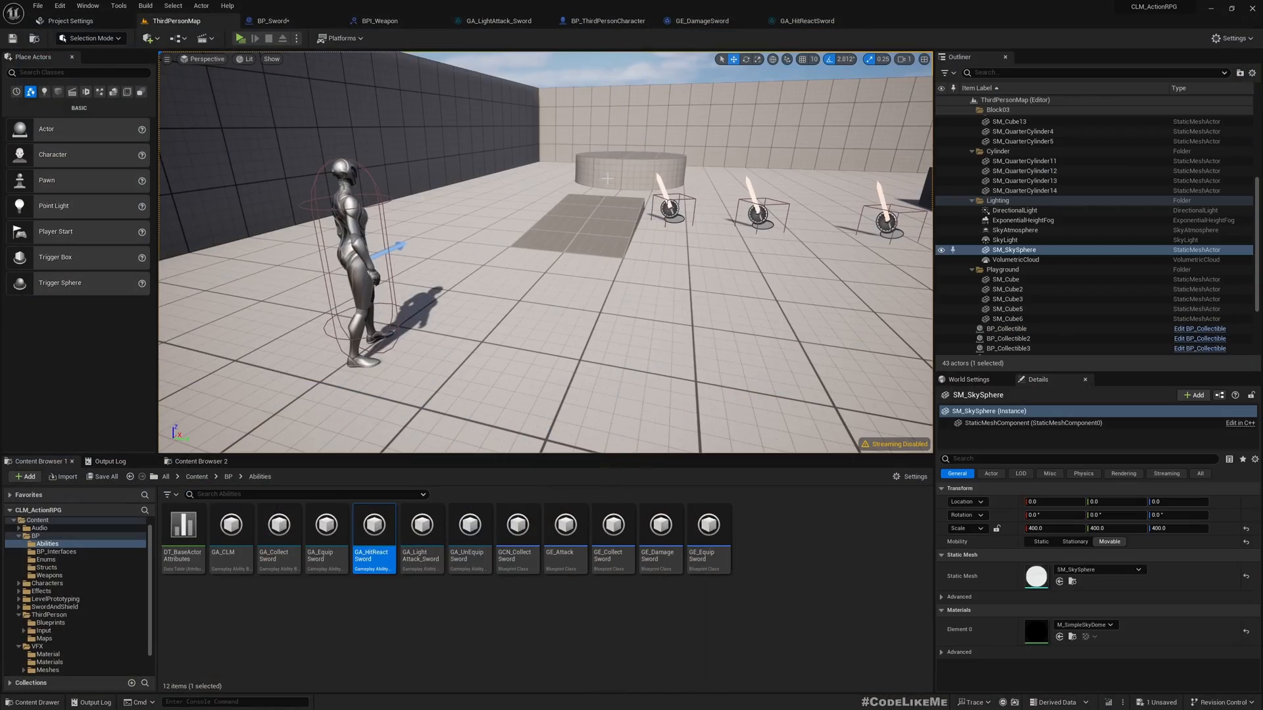
pyautogui.click(237, 38)
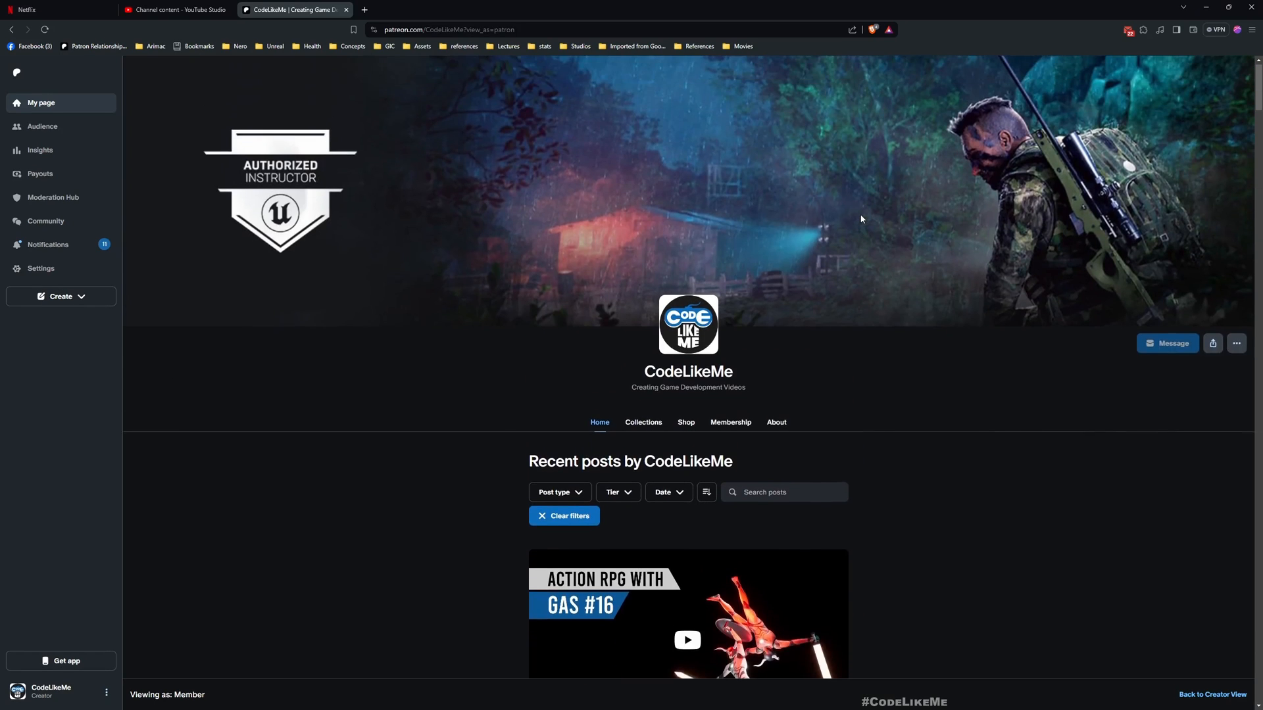
pyautogui.scroll(-3)
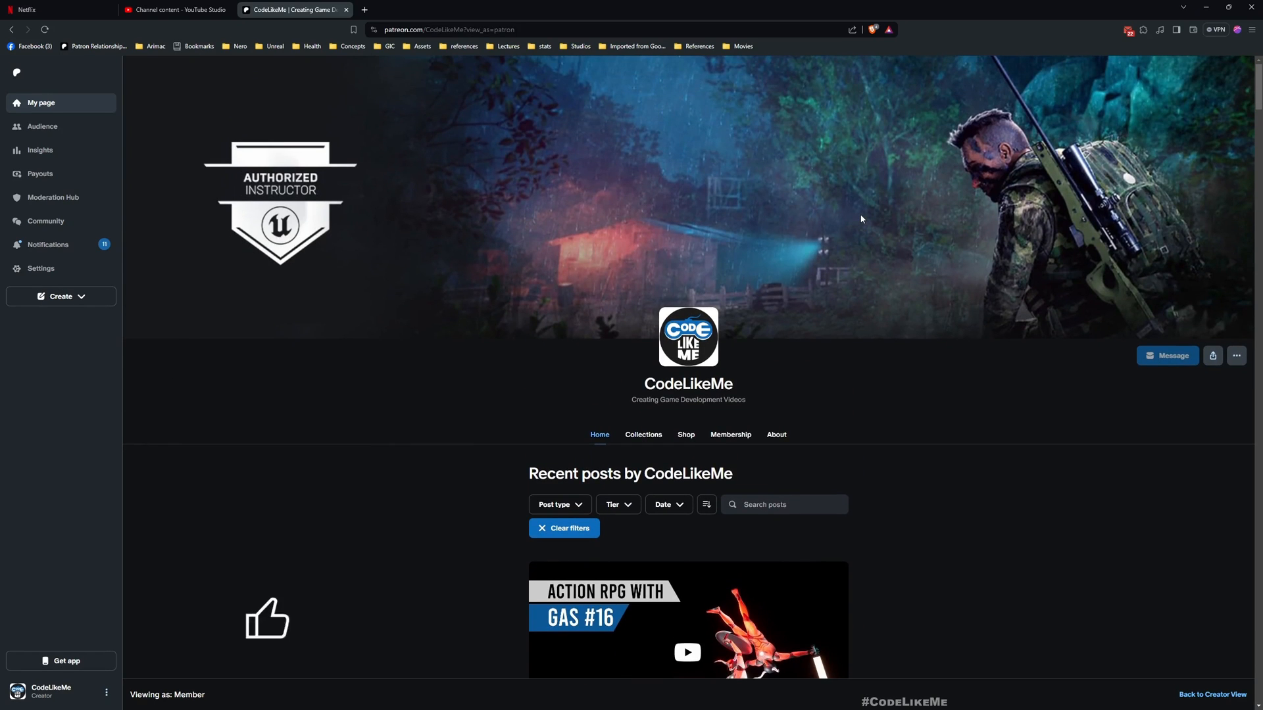
pyautogui.scroll(-3)
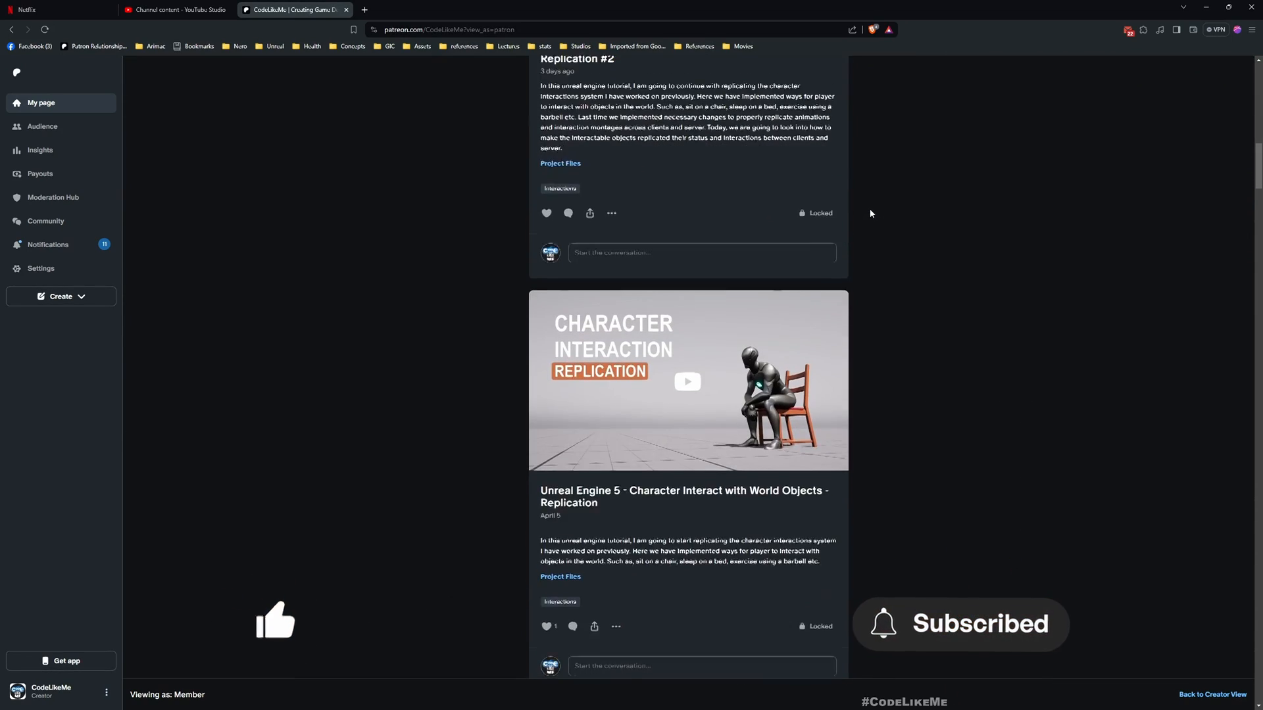
pyautogui.scroll(-3)
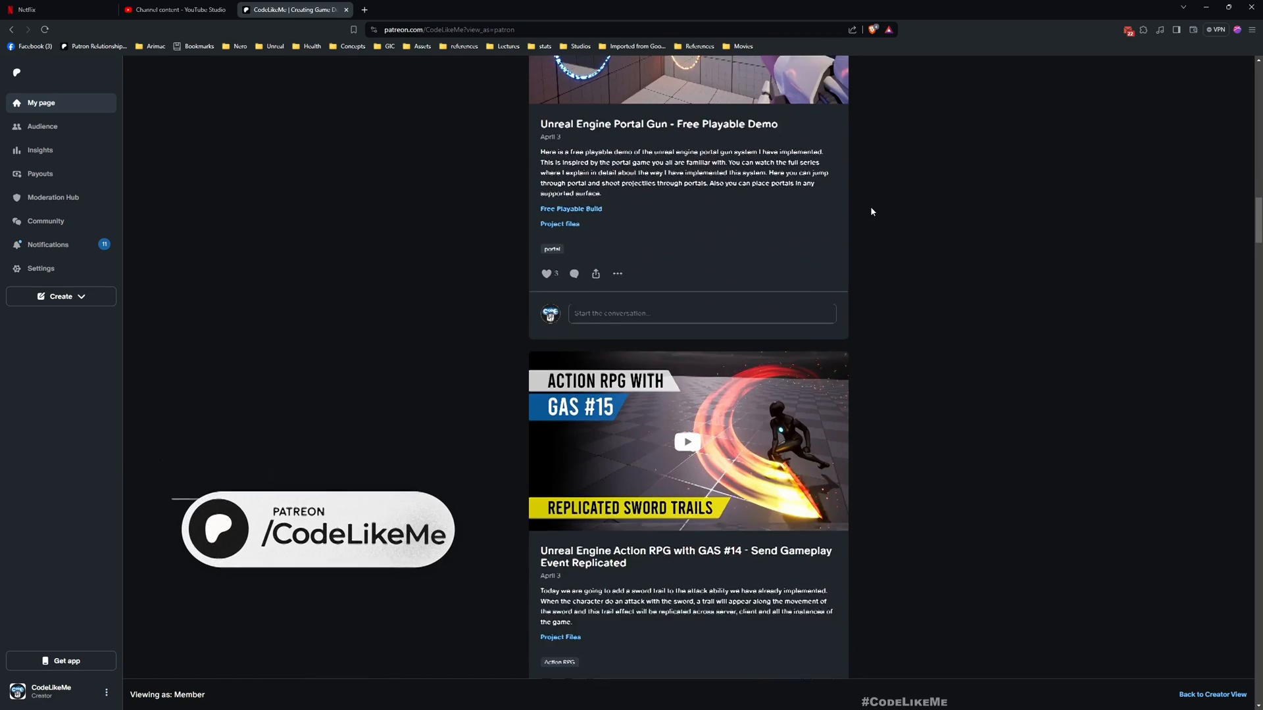
pyautogui.scroll(-3)
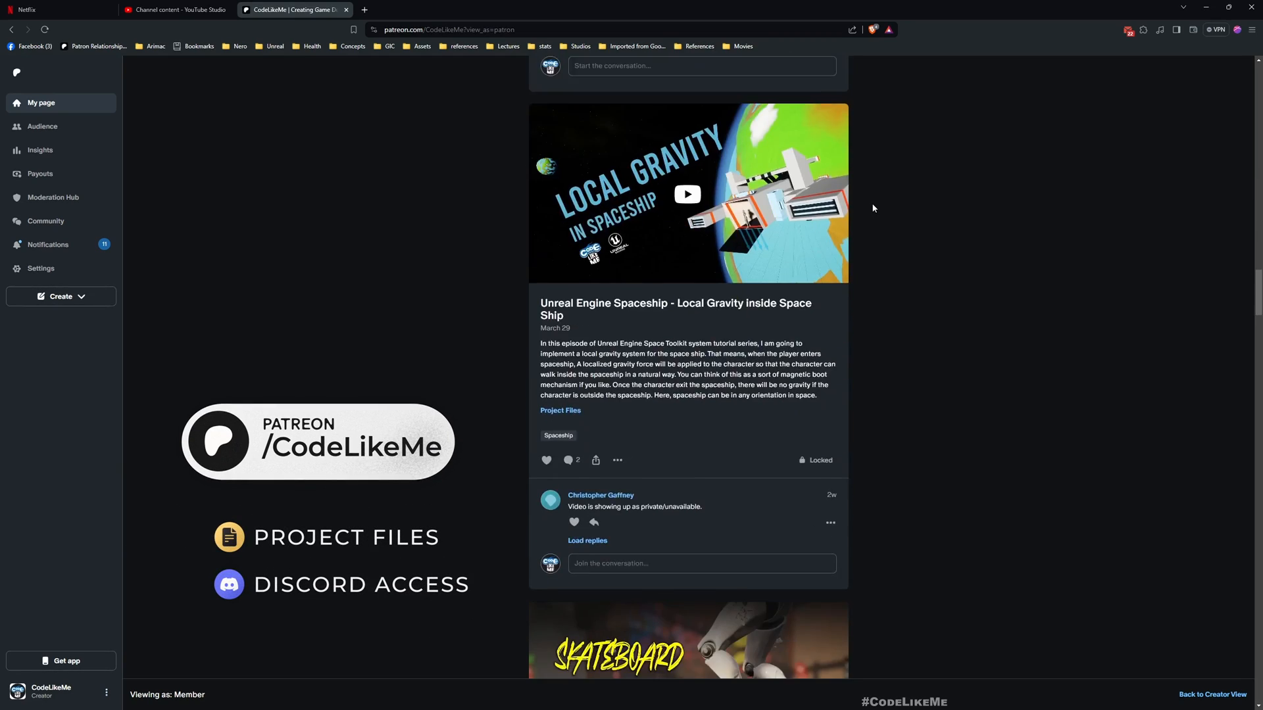
pyautogui.scroll(-3)
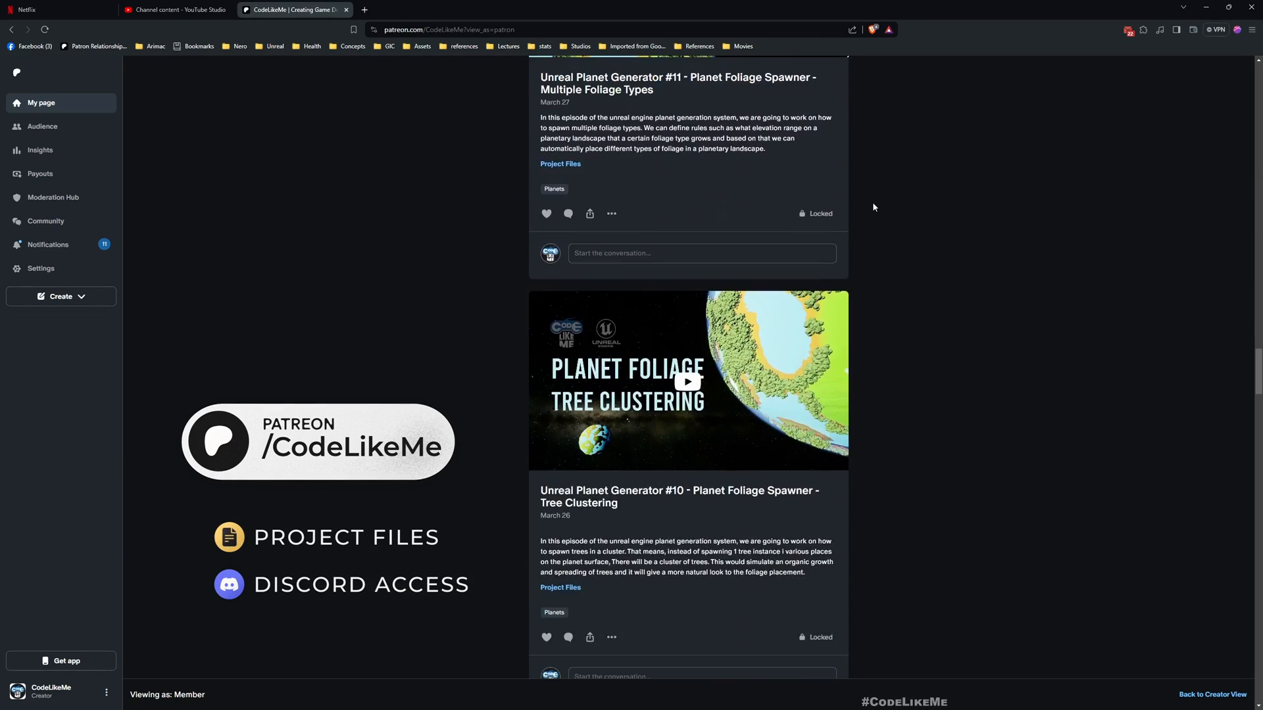
pyautogui.scroll(-3)
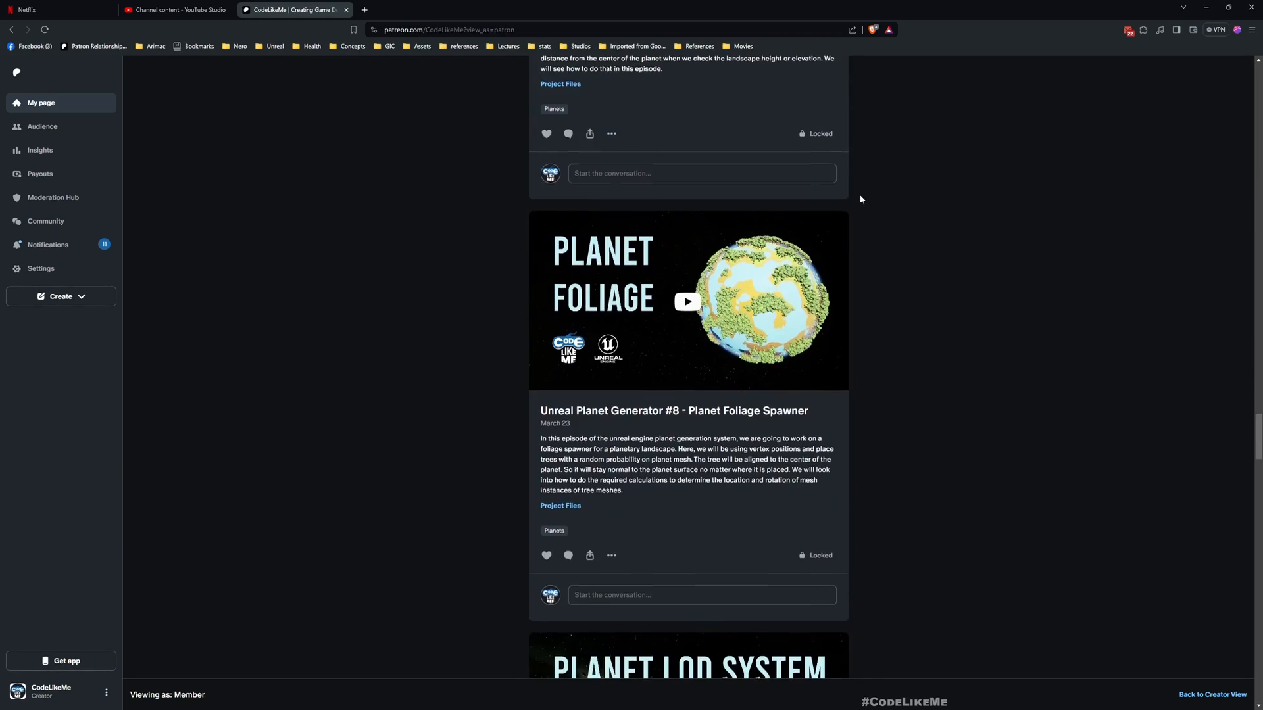